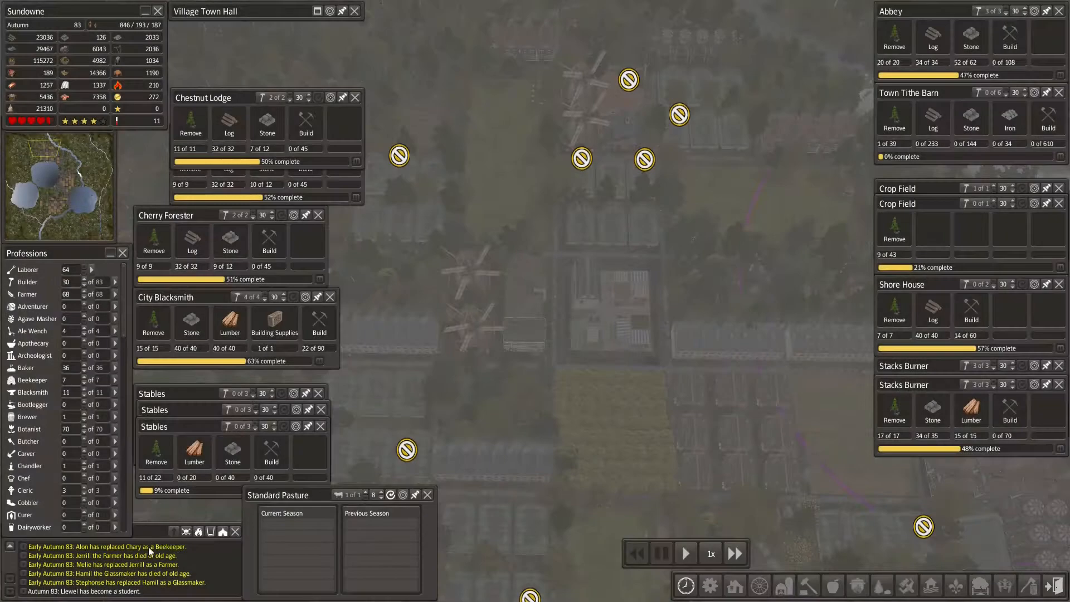
mouse_move(679, 398)
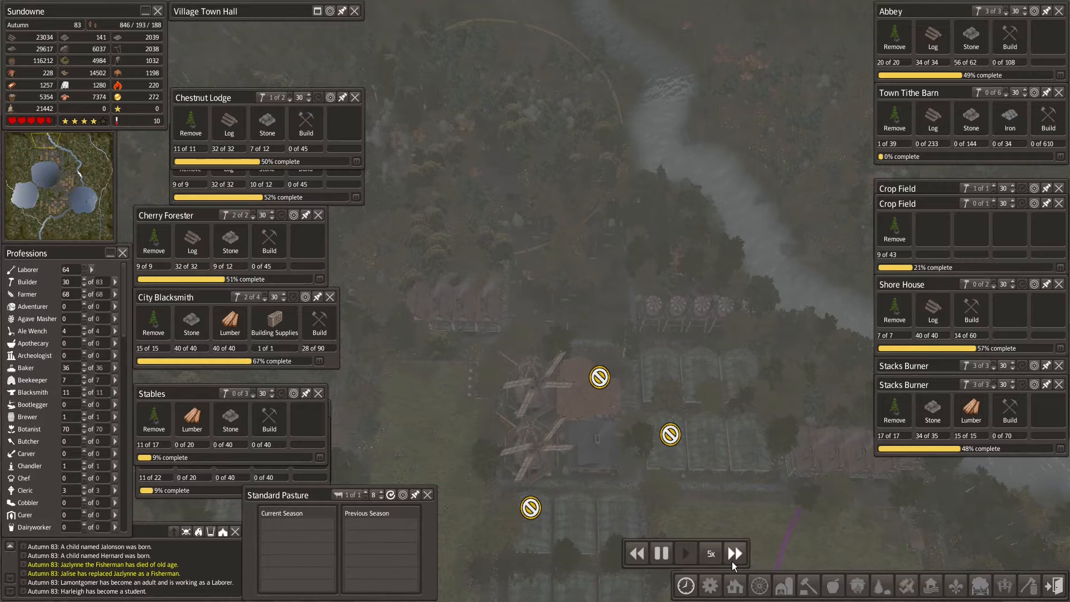
Step: Check the bakery's details and close them again
left_click(284, 29)
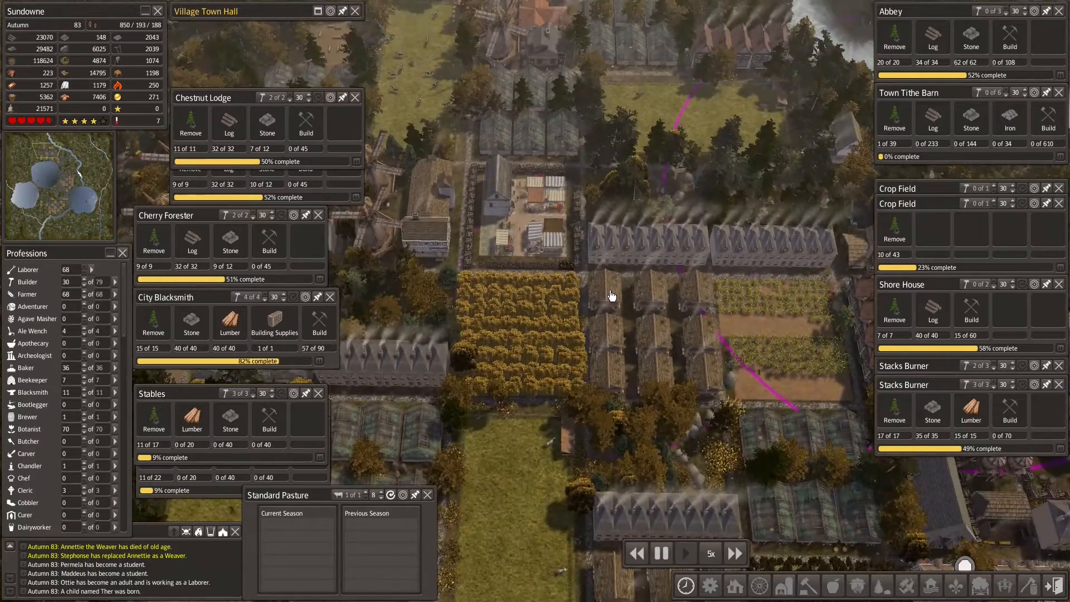
left_click(636, 256)
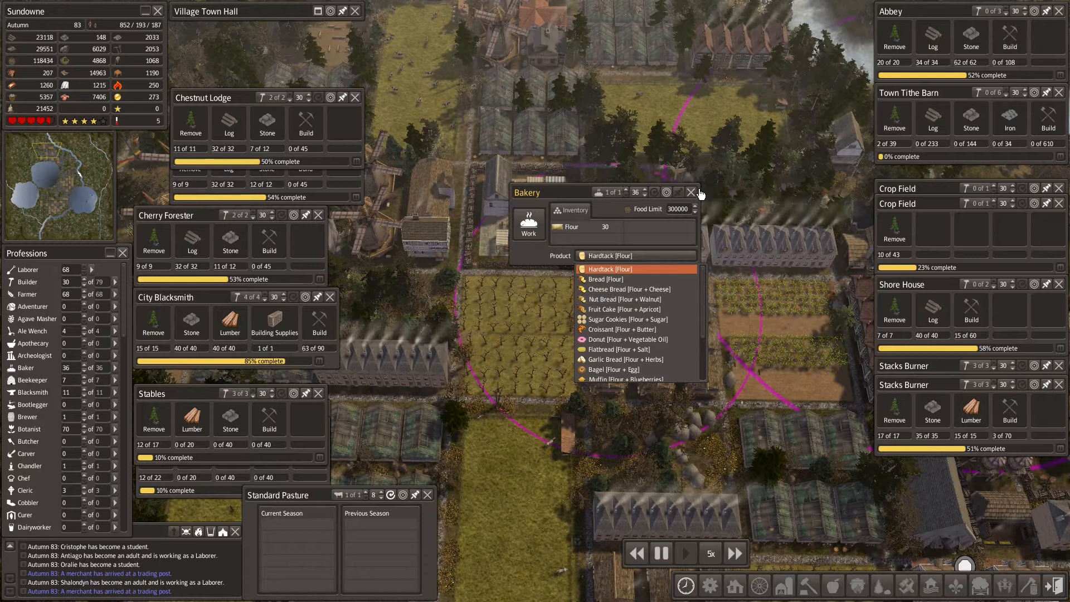
left_click(692, 192)
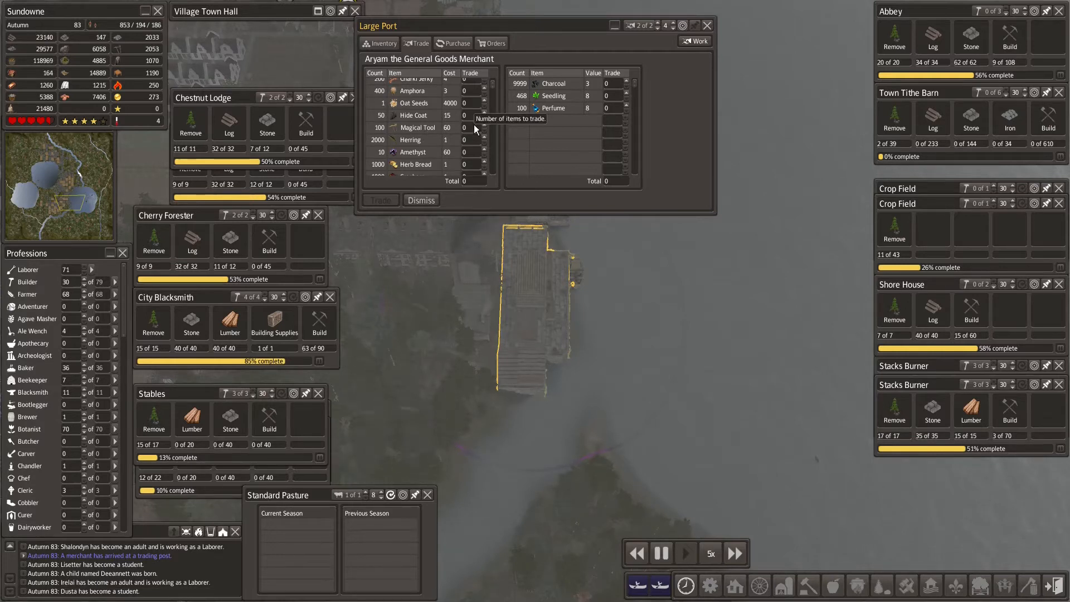
mouse_move(512, 126)
type("100")
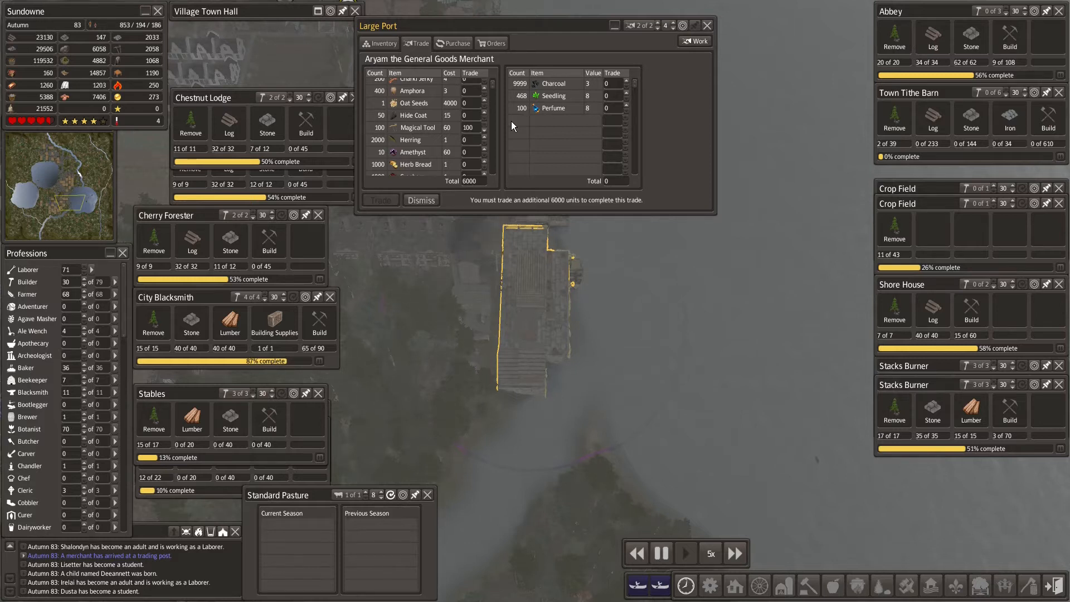
mouse_move(645, 76)
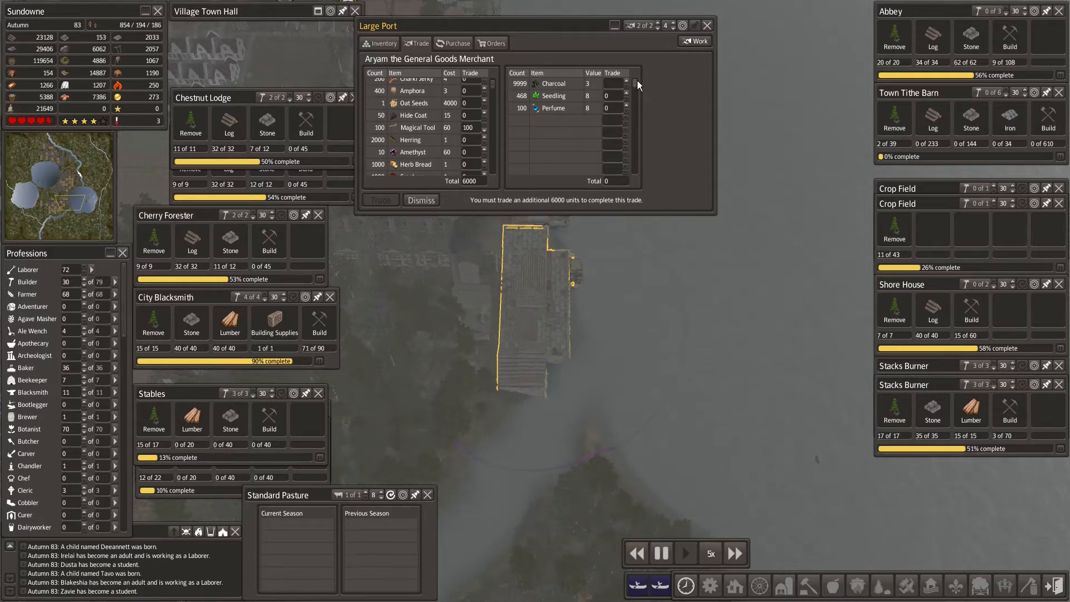
Step: Raise the charcoal offered to 2000 against 100 magical tools at the port
left_click(613, 84)
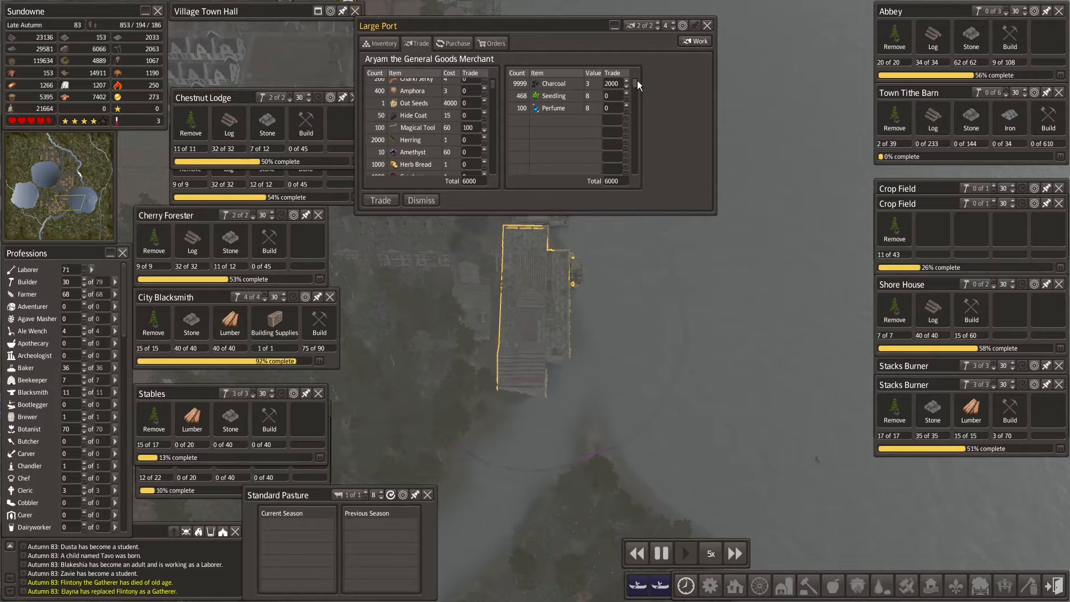
scroll("down", 3)
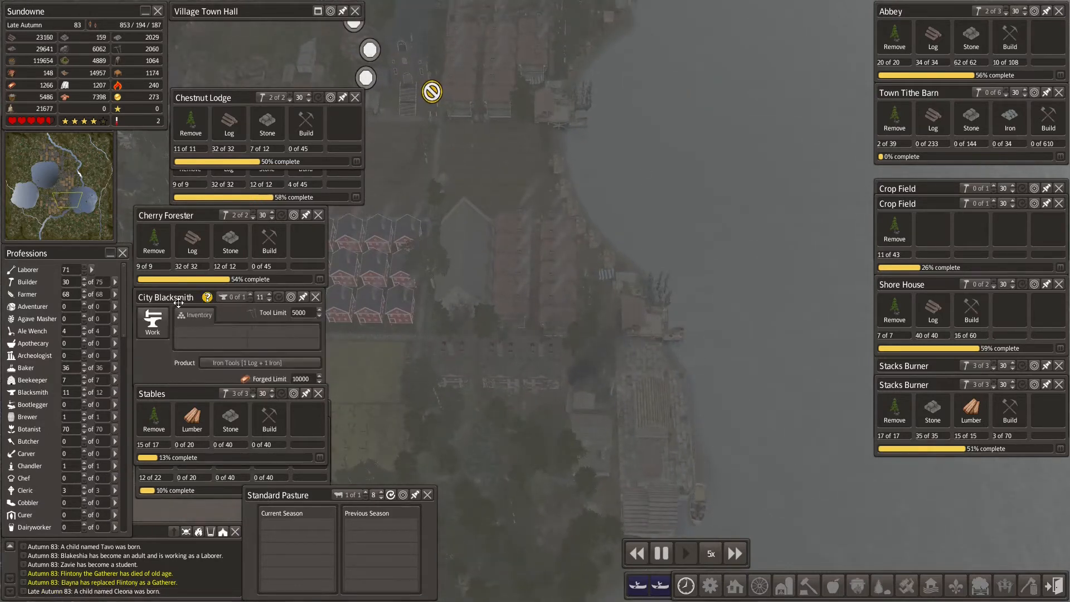
Step: Move the City Blacksmith window aside to review its Iron Tools product
left_click_drag(167, 297, 479, 267)
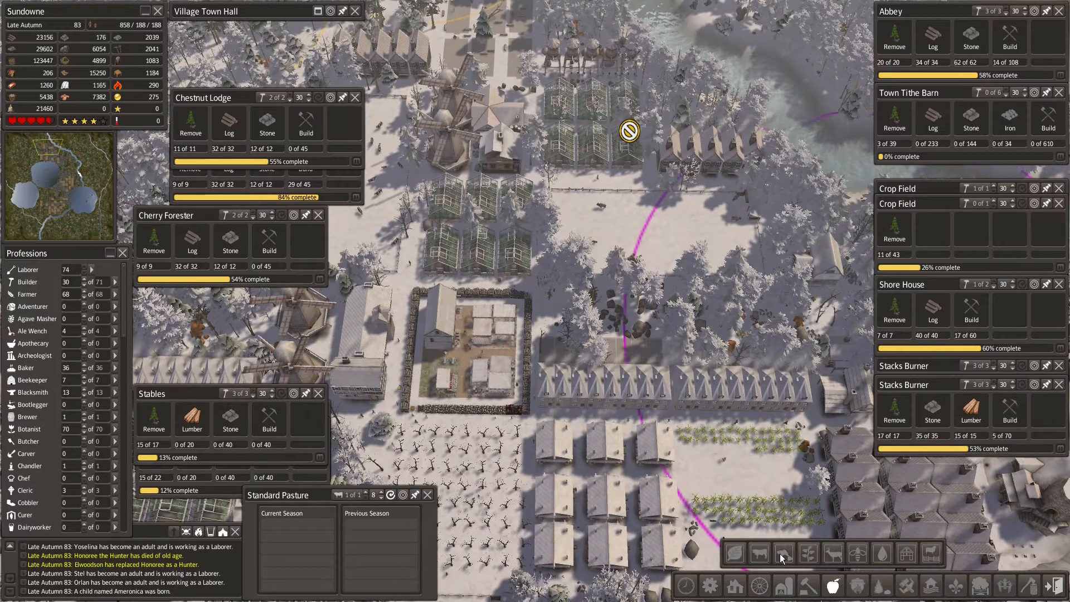
mouse_move(832, 585)
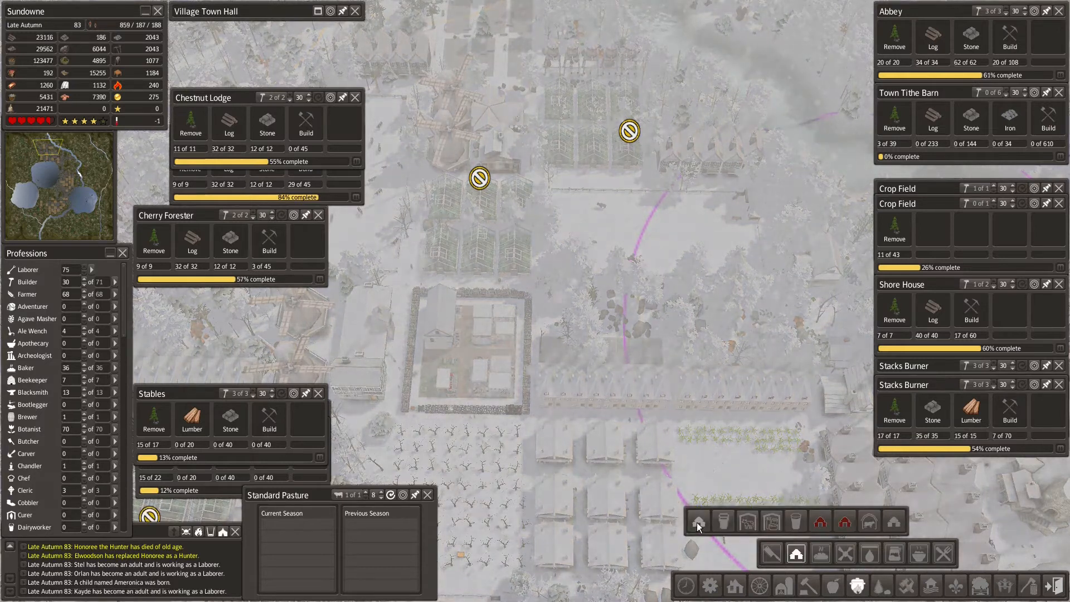
mouse_move(698, 521)
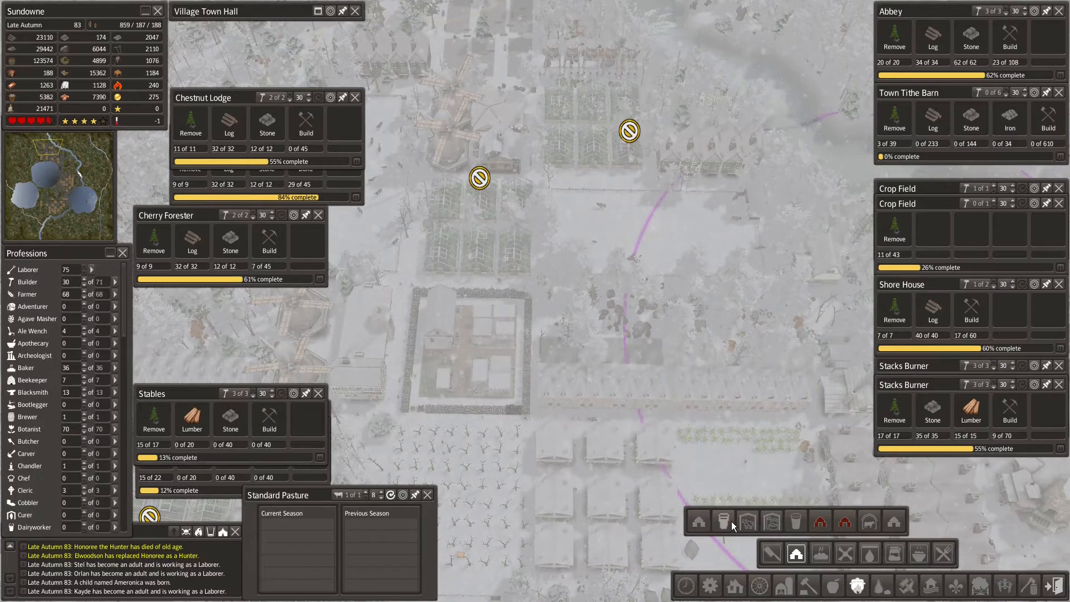
mouse_move(725, 520)
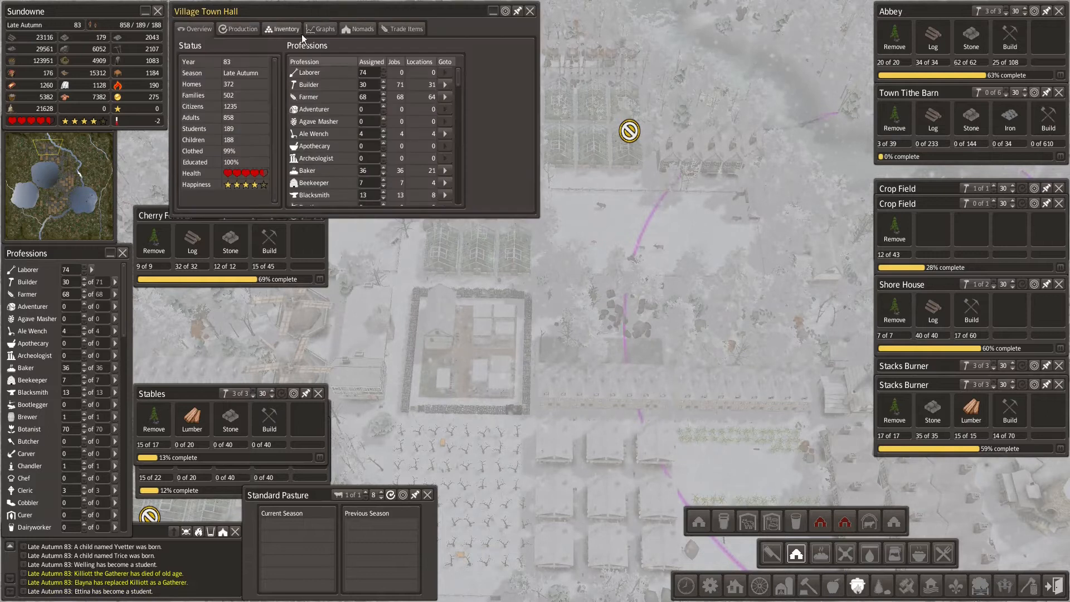
Step: Choose a milking barn from the farming build menu to site near the greenhouses
left_click(282, 29)
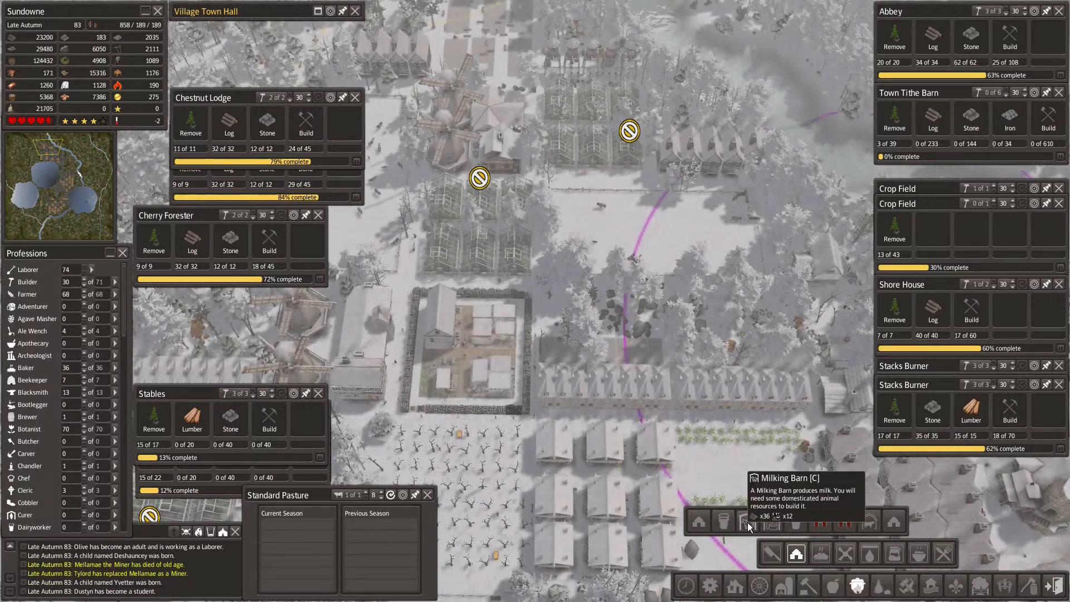
mouse_move(769, 522)
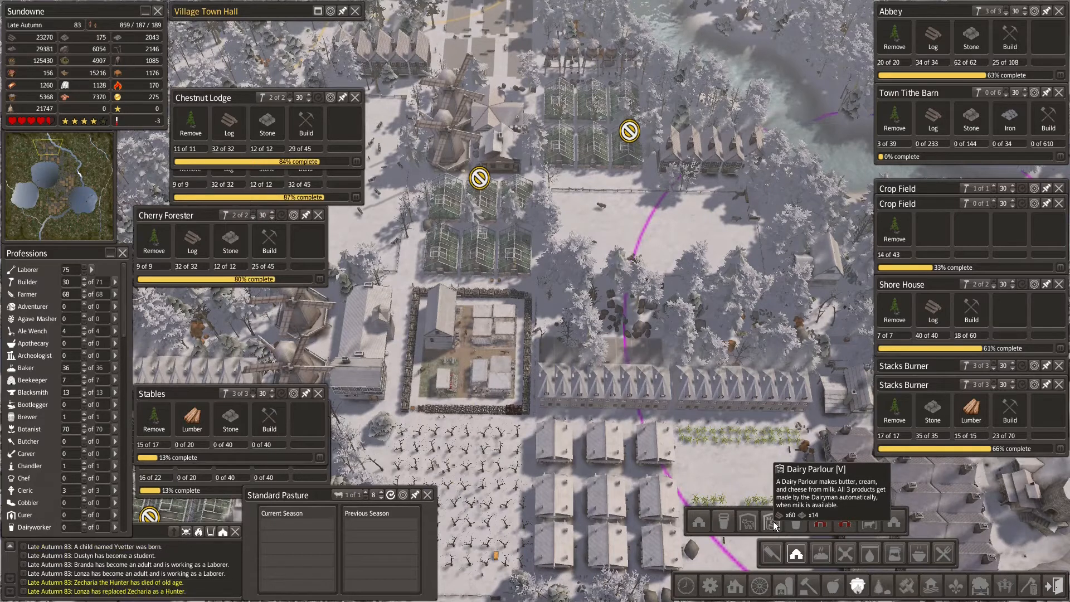
mouse_move(770, 521)
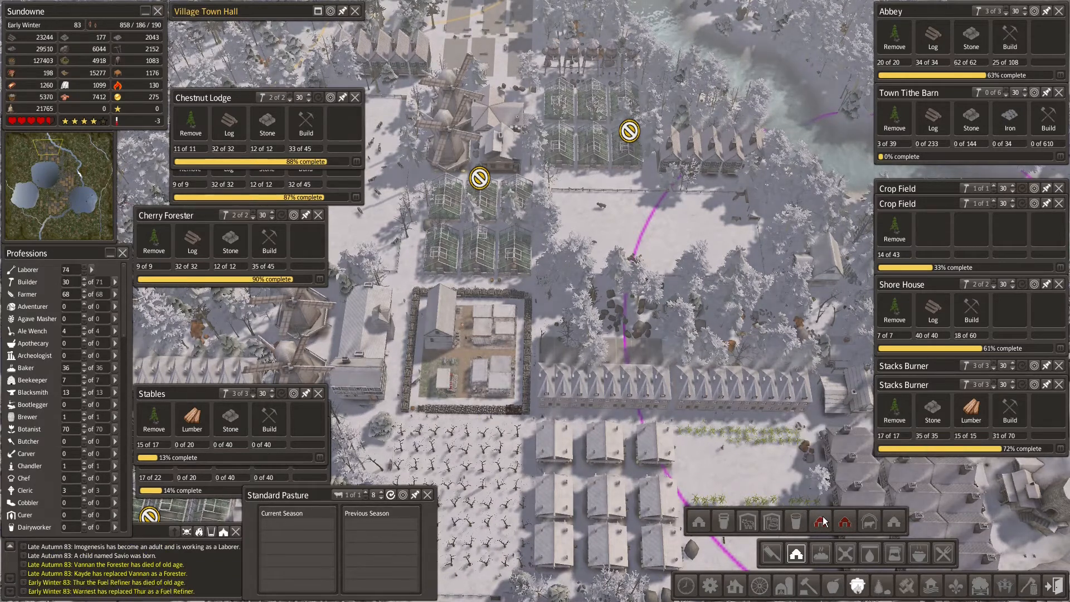
mouse_move(822, 523)
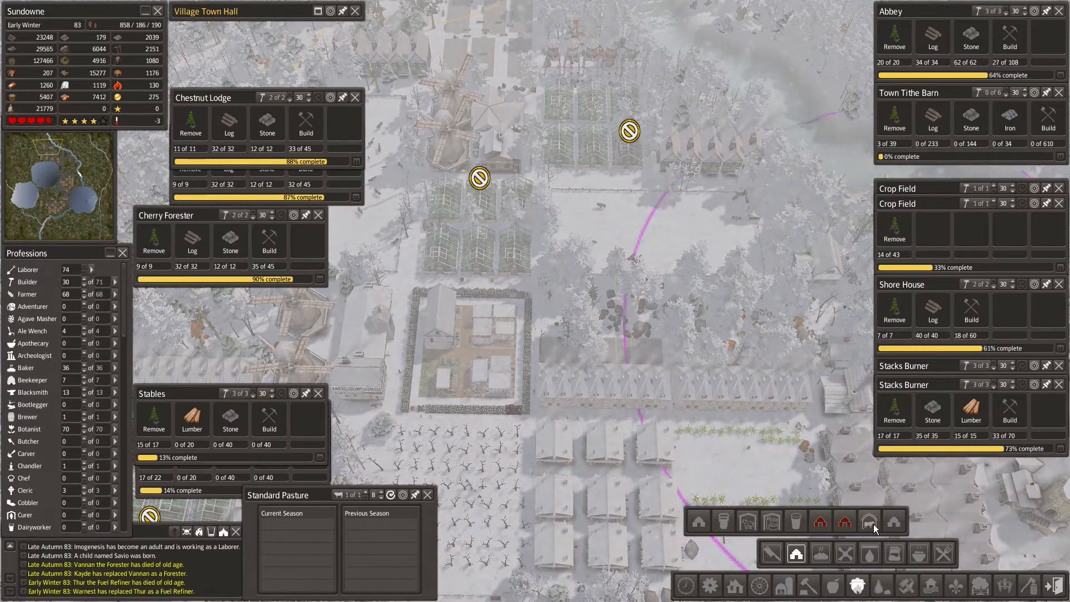
mouse_move(871, 521)
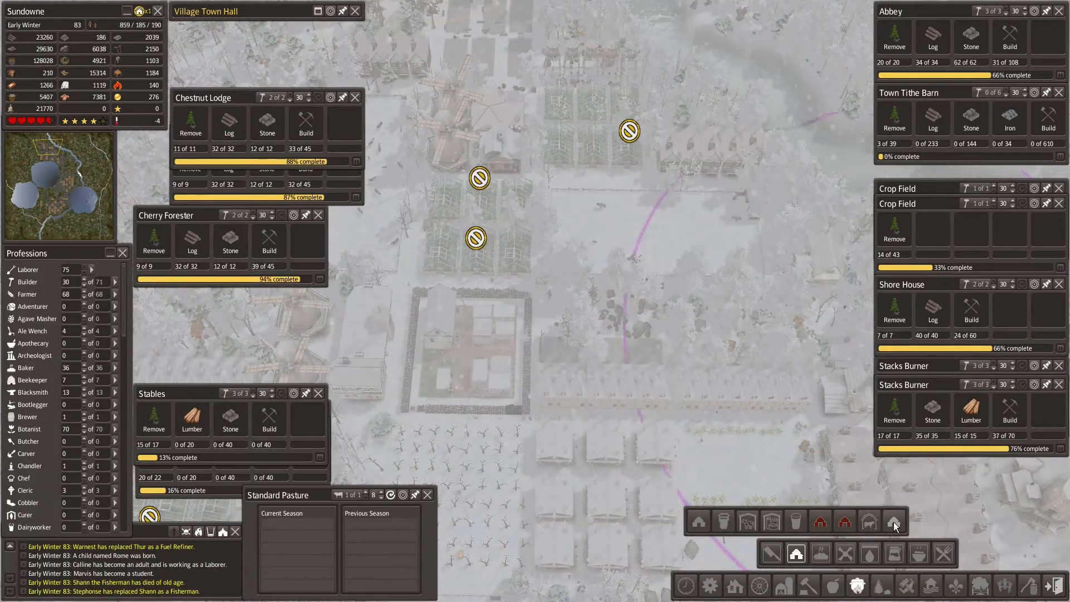
mouse_move(892, 524)
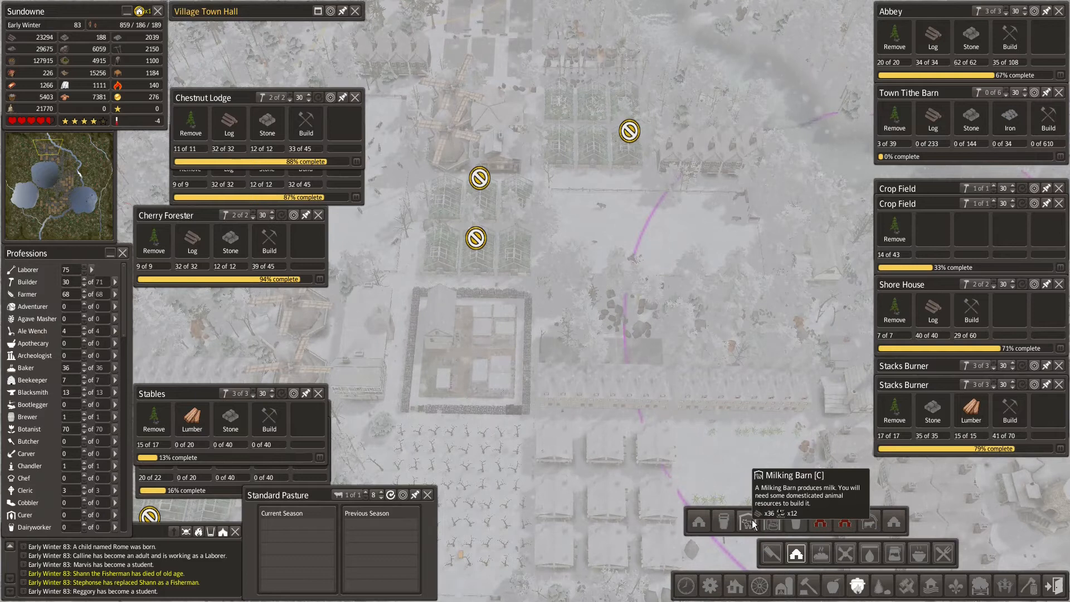
left_click(685, 585)
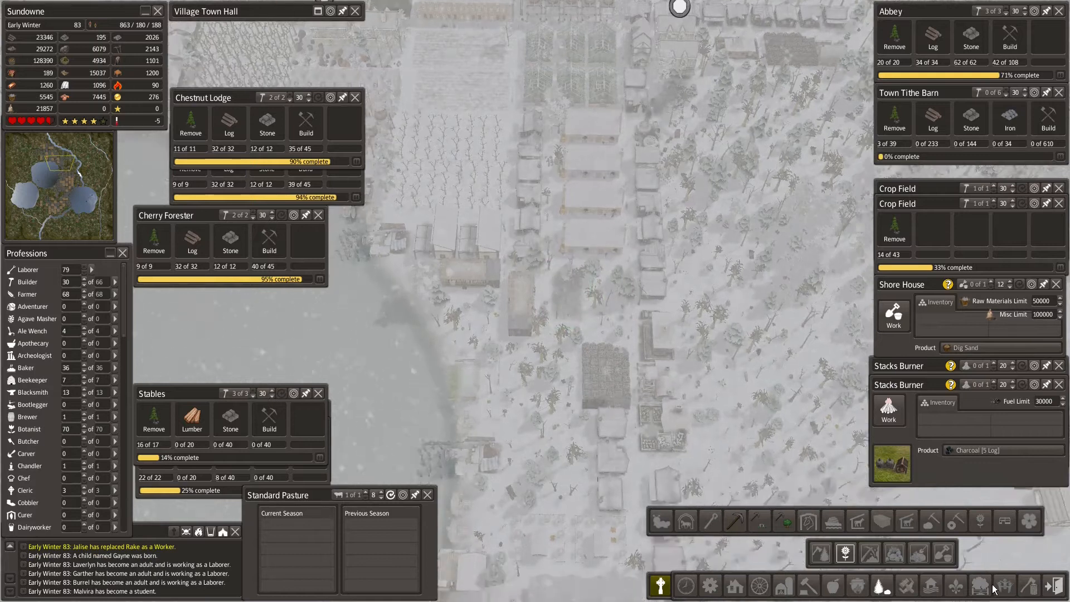
Step: Bring up the shore buildings' details to check their sand and charcoal output
left_click(636, 528)
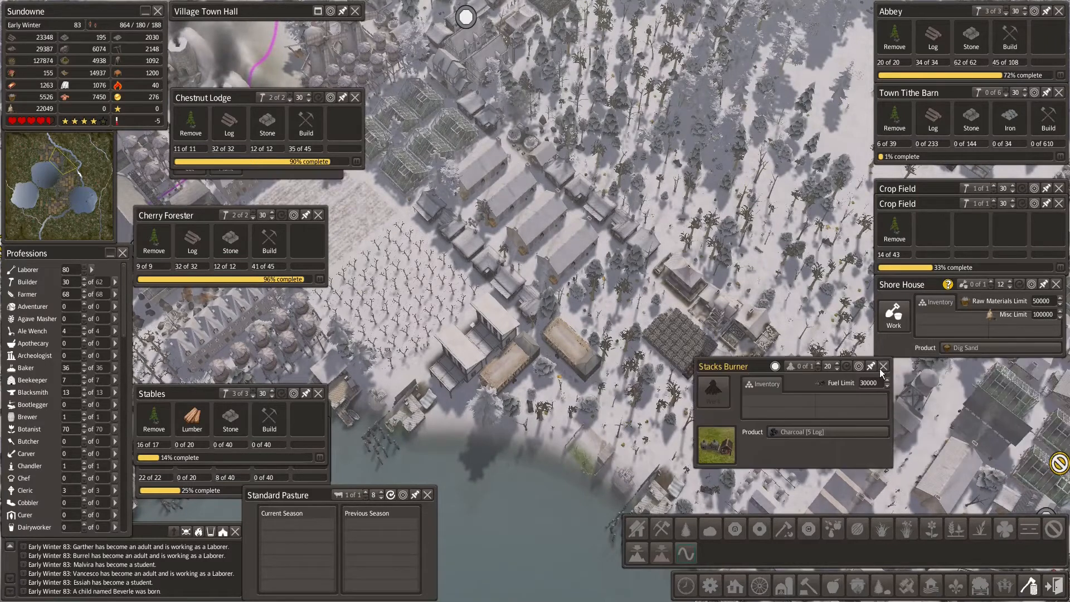
Step: Close the Stacks Burner details, cycle through the Cherry Foresters, and pick a build category
left_click(885, 367)
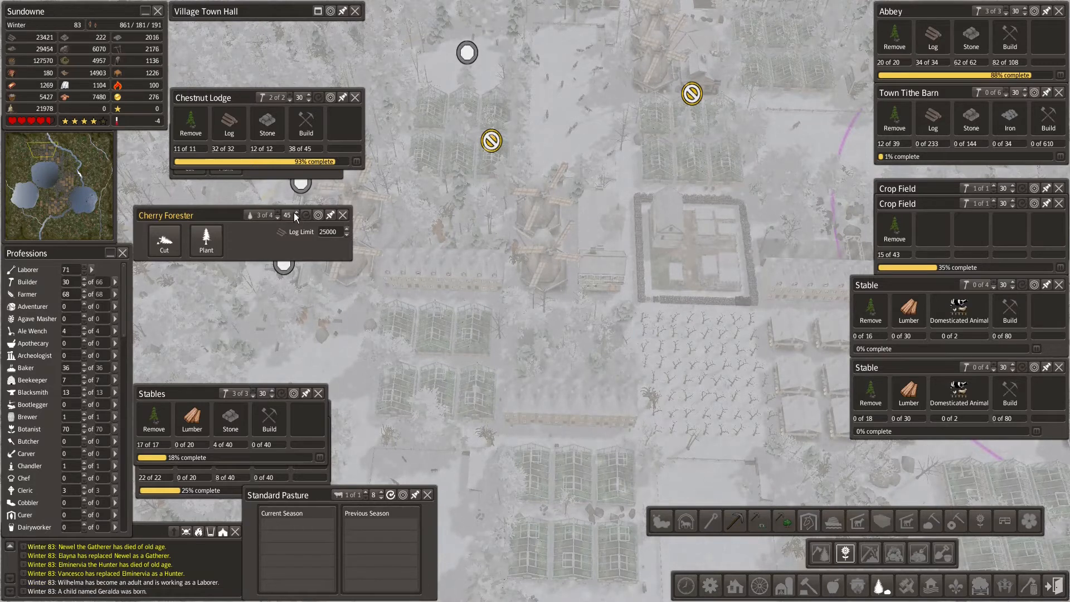
left_click(300, 211)
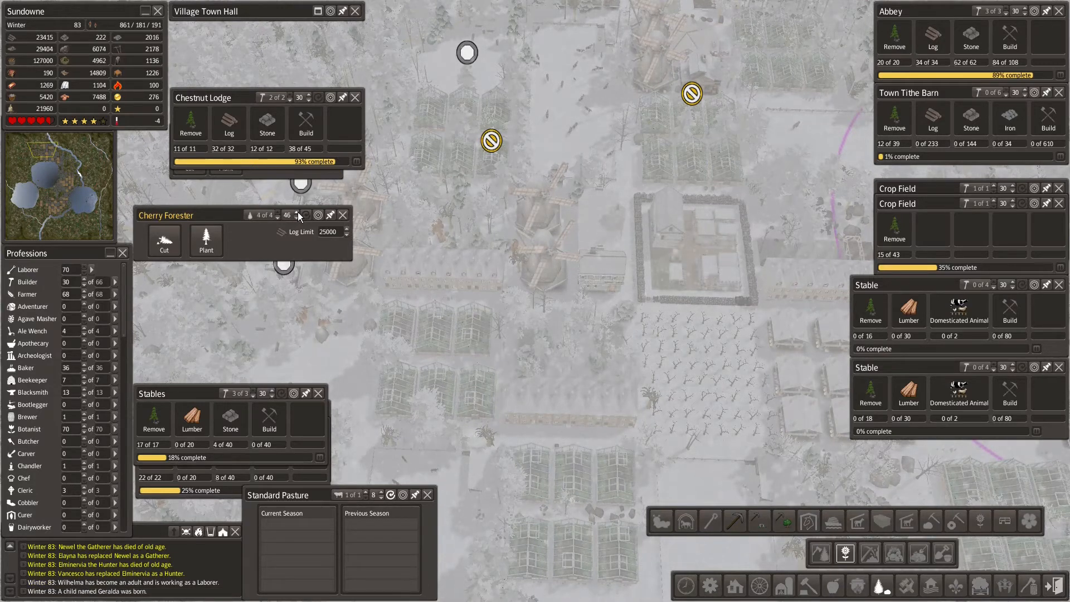
left_click(343, 215)
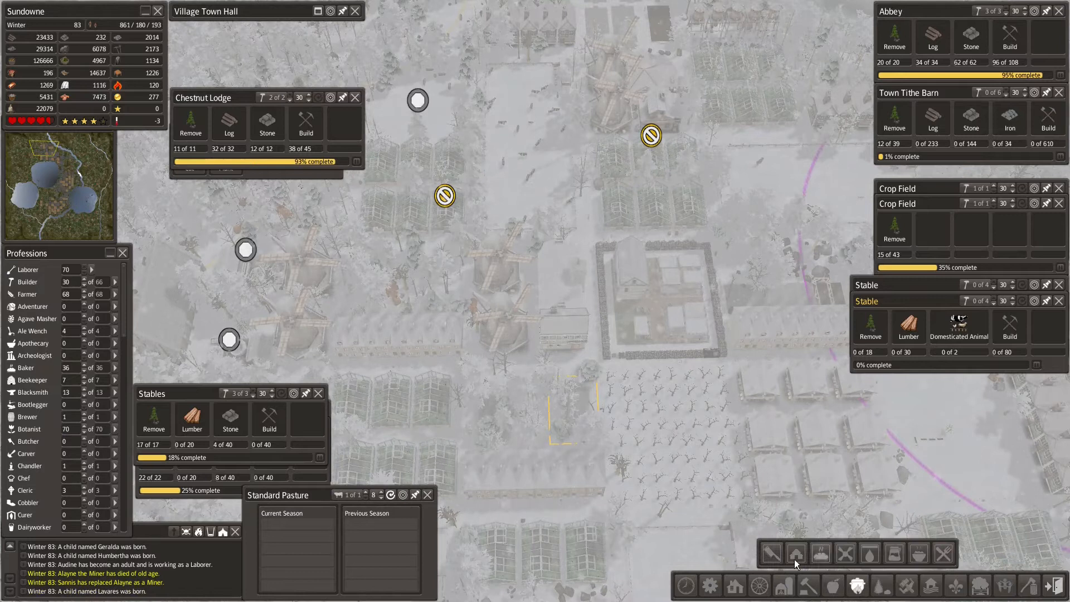
left_click(797, 553)
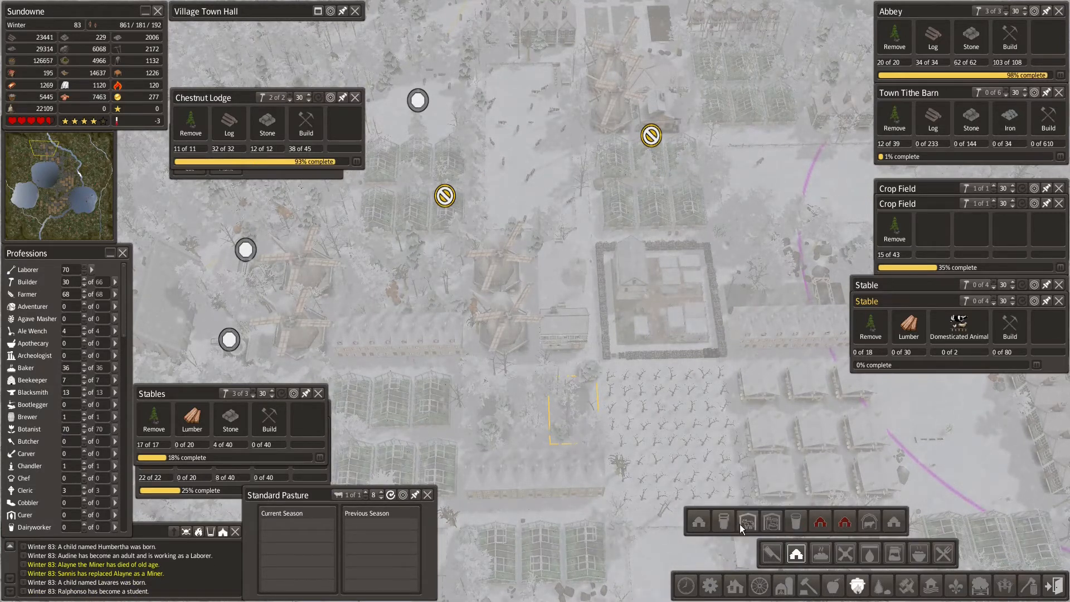
mouse_move(745, 521)
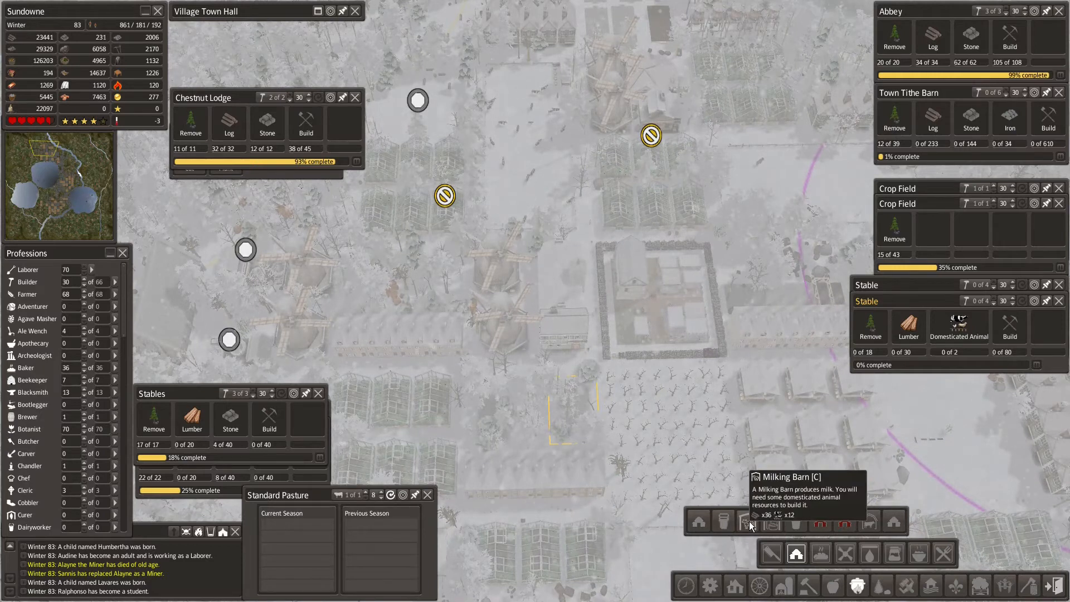
Step: Choose the Milking Barn from the Food Production build bar
left_click(747, 522)
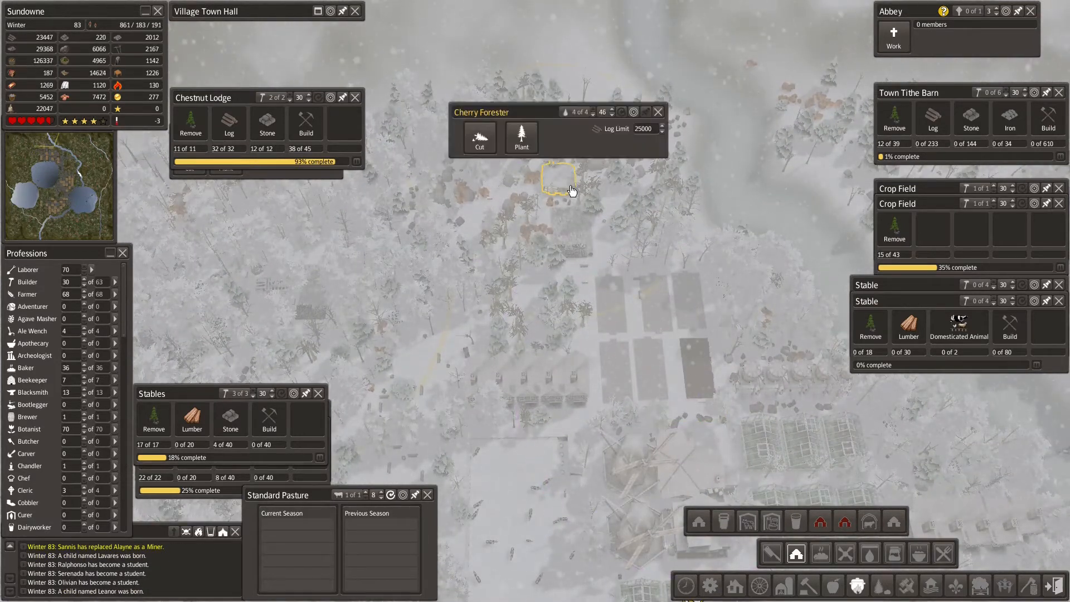
mouse_move(469, 340)
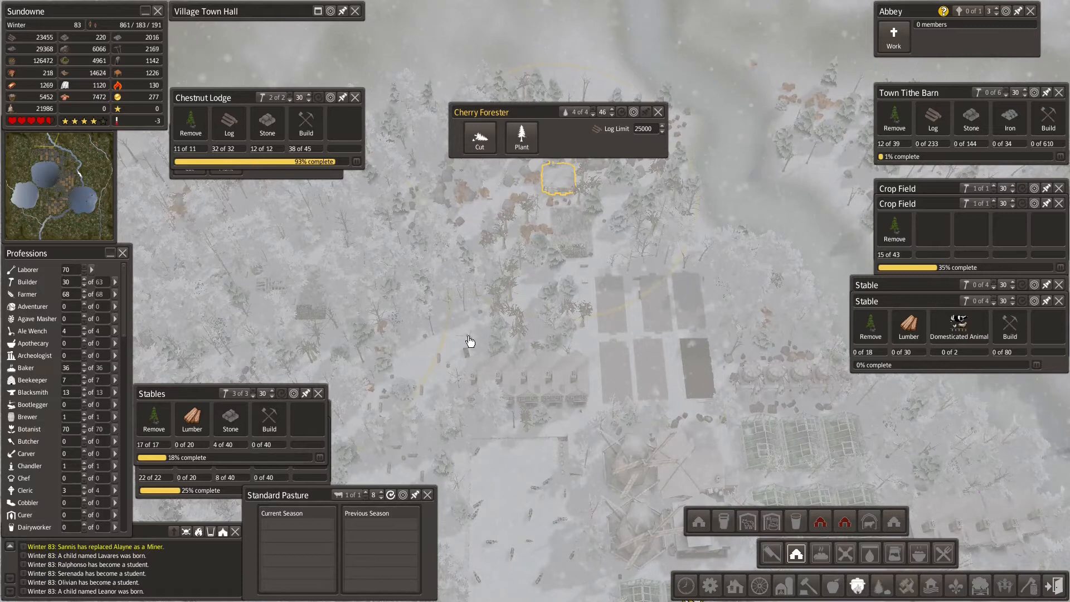
mouse_move(558, 349)
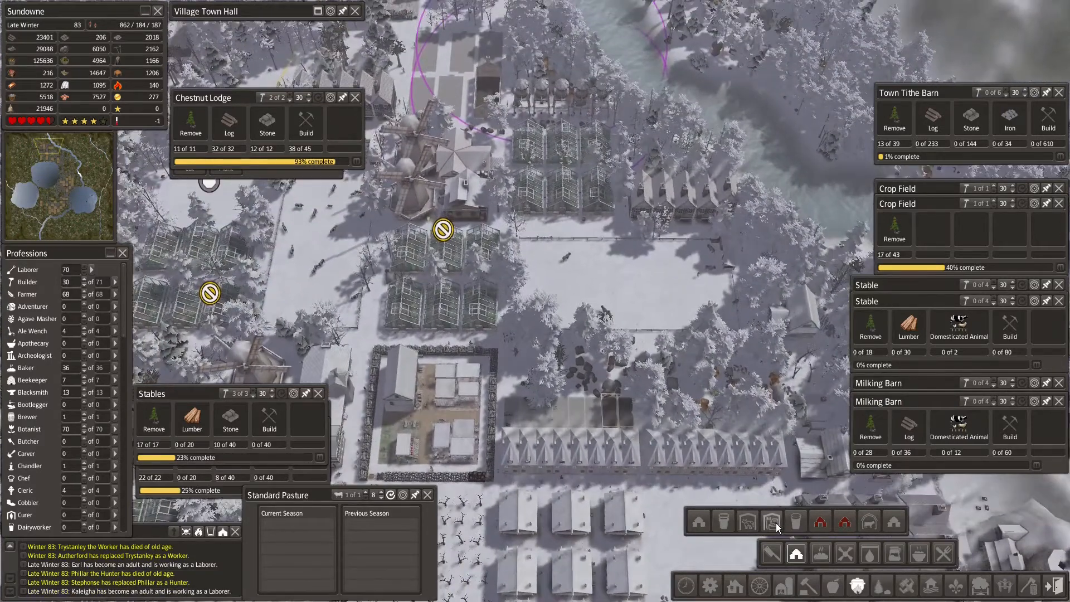
mouse_move(769, 520)
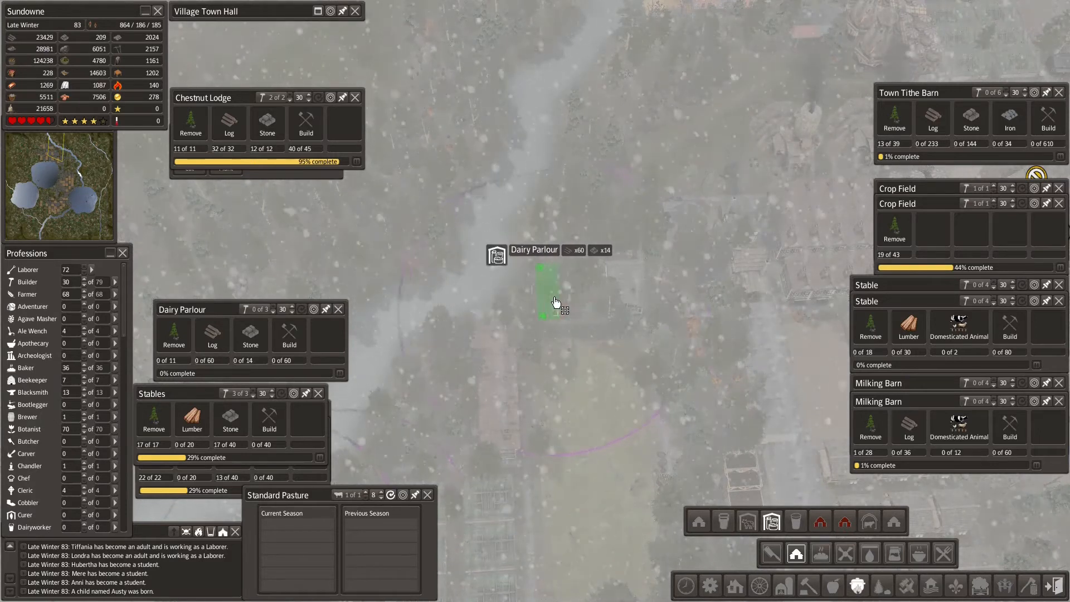
Step: Place a Dairy Parlour on the map and close the Fig Lodge details
left_click(496, 257)
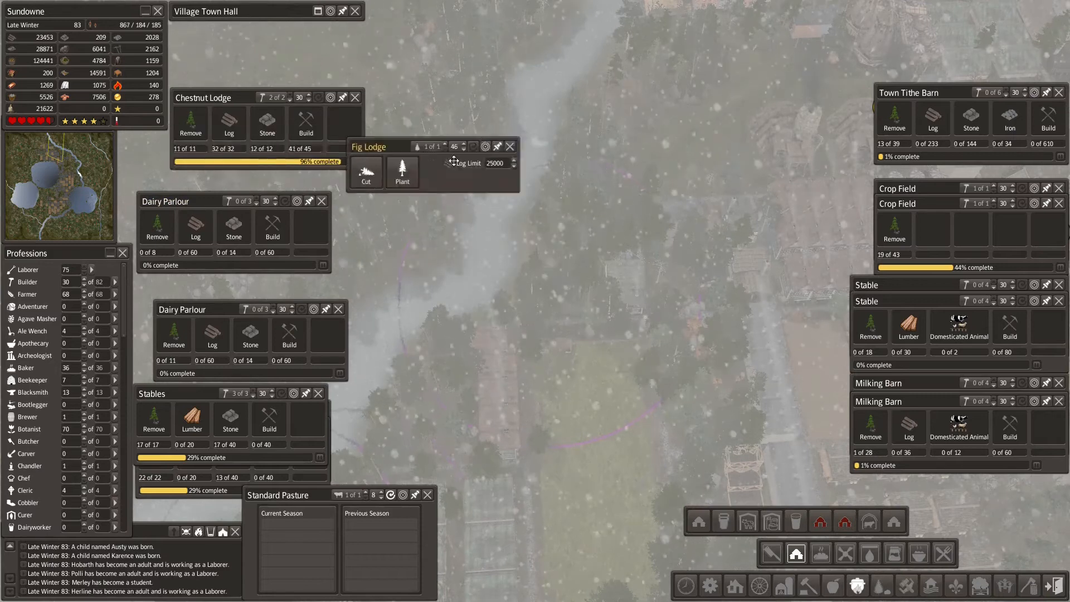
left_click_drag(370, 146, 487, 166)
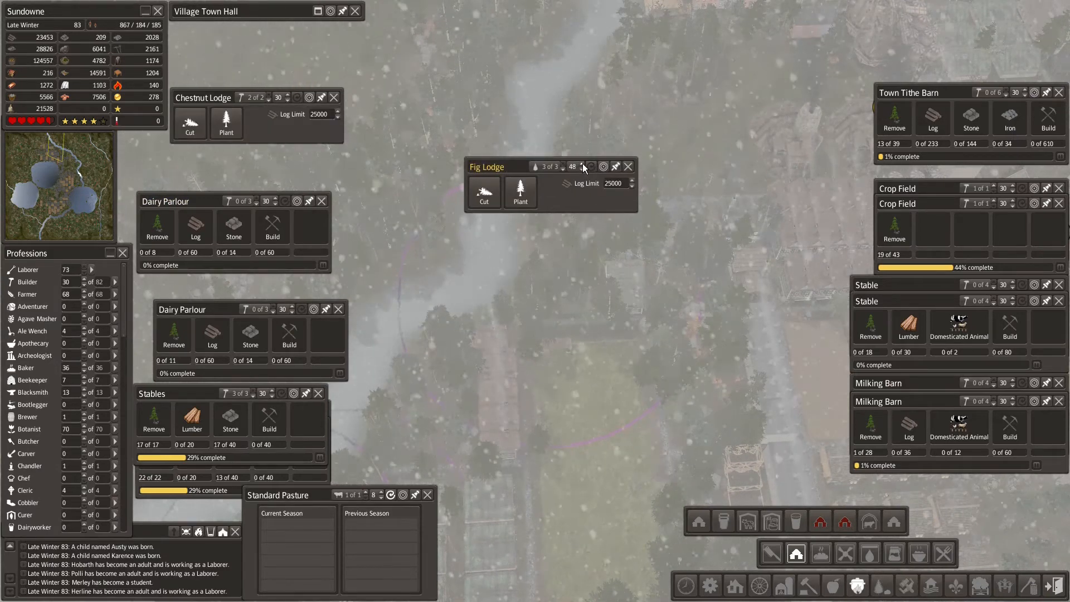
mouse_move(626, 166)
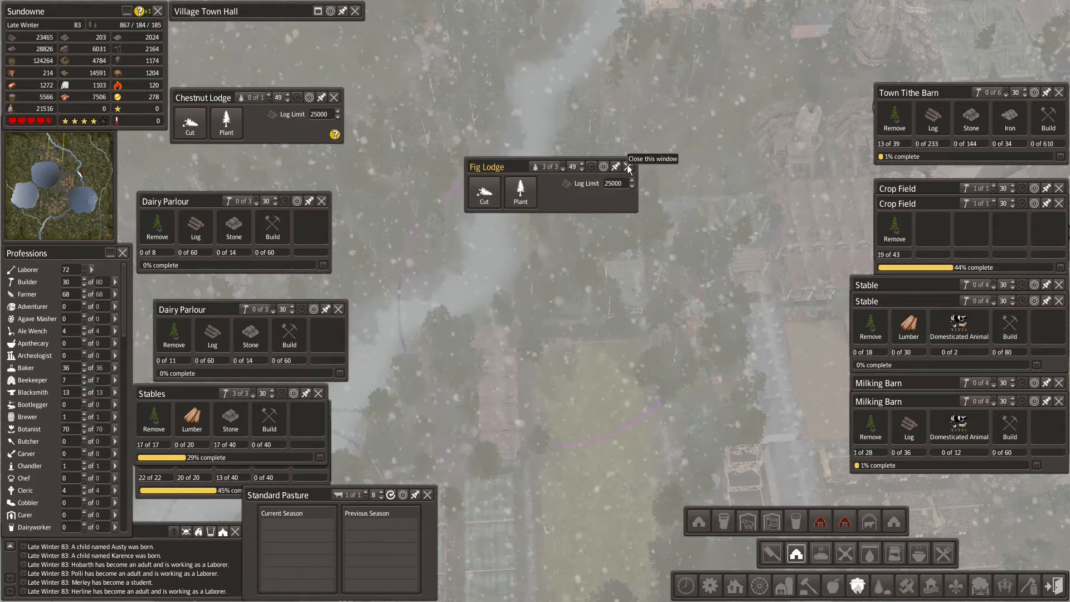
left_click(625, 166)
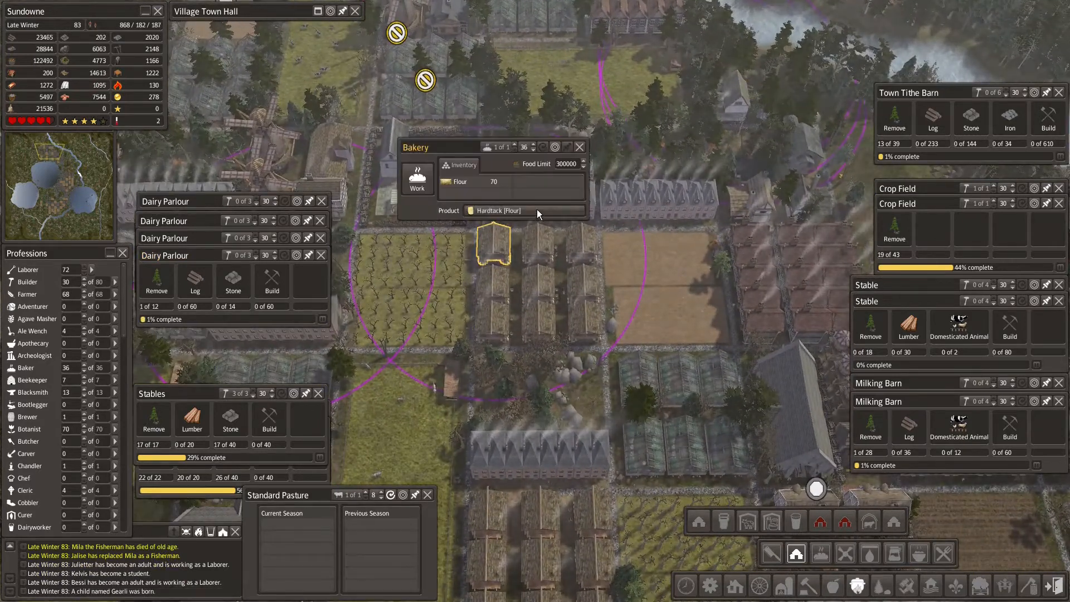
Step: Switch one bakery to Bread and the next to Fruit Cake
left_click(524, 211)
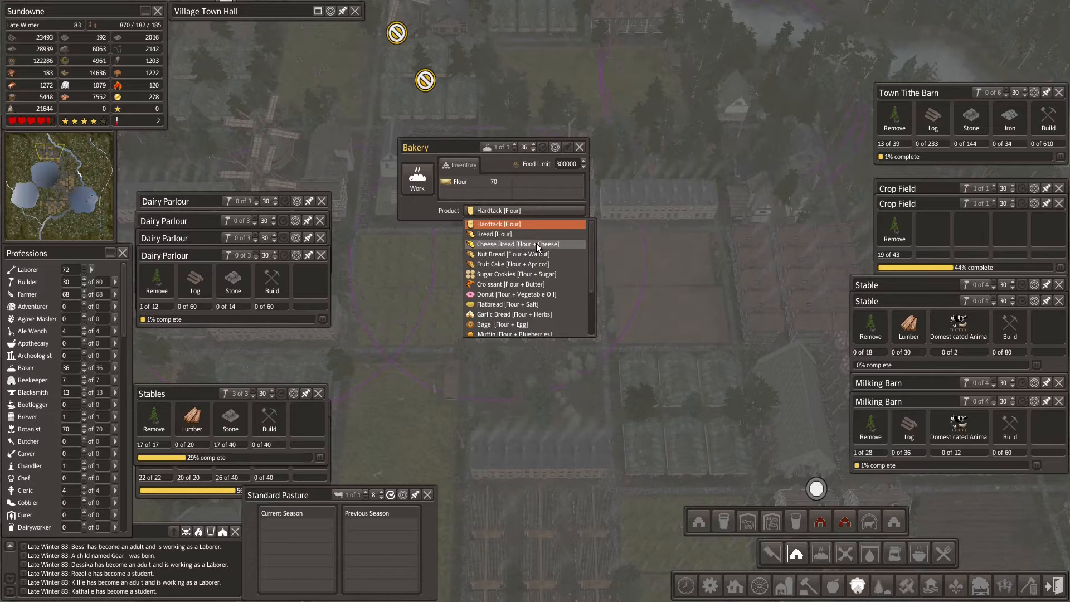
left_click(519, 244)
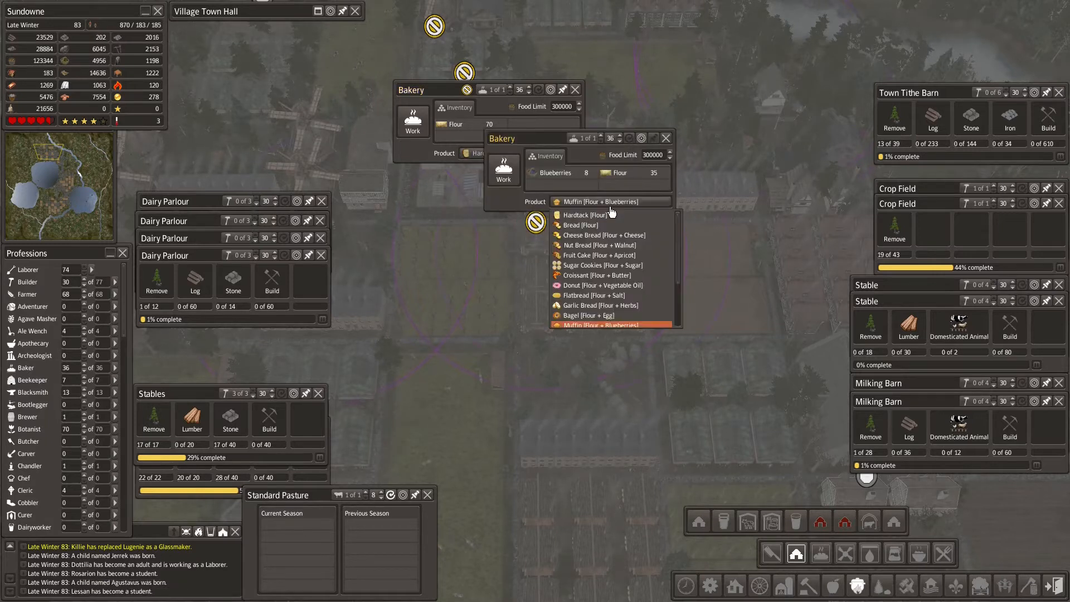
left_click(580, 225)
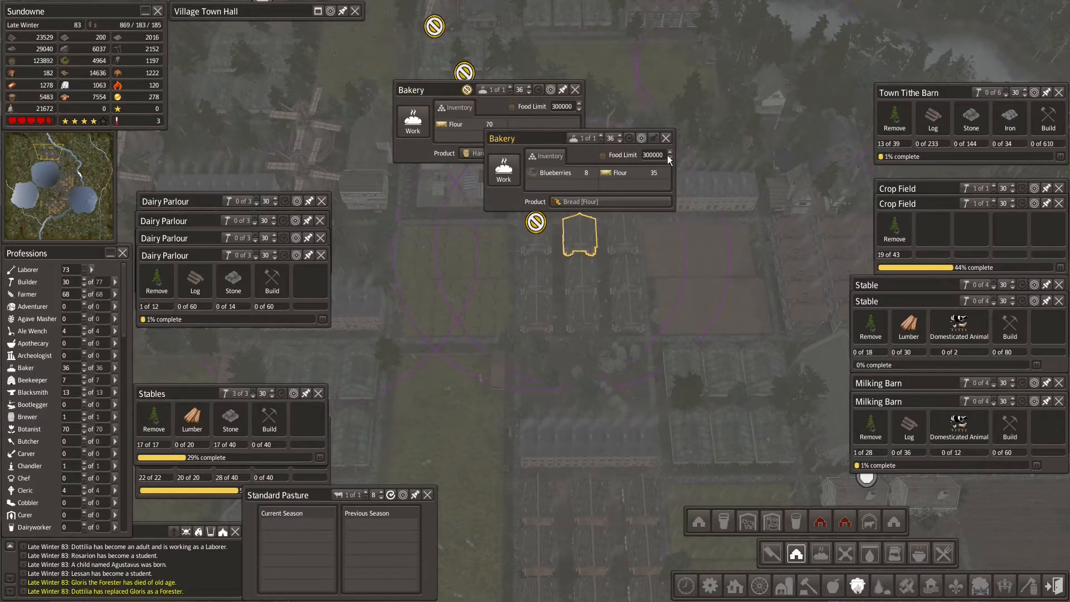
left_click(611, 202)
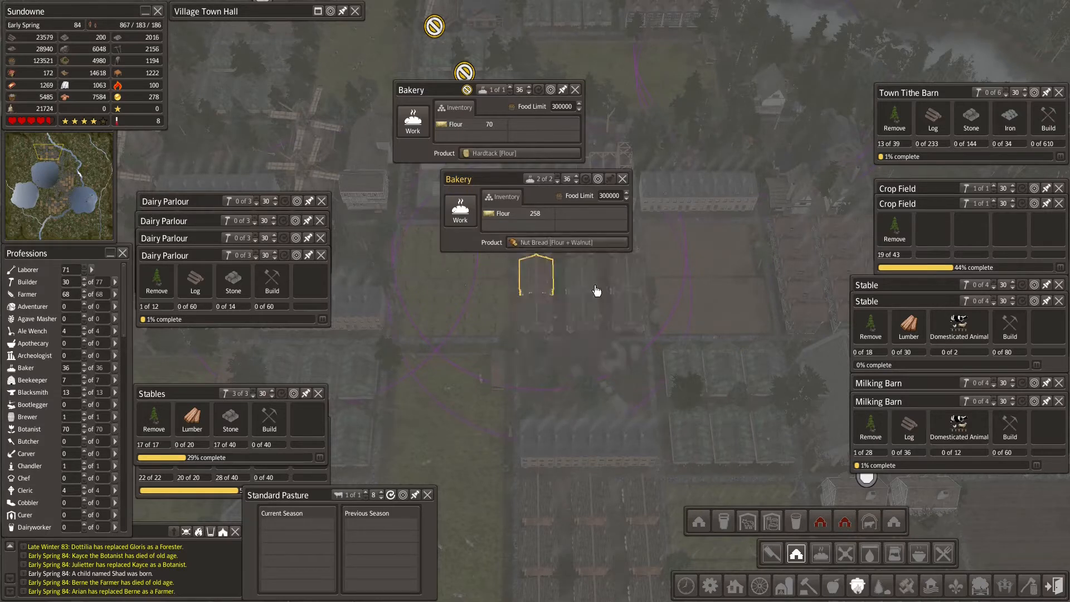
left_click(567, 242)
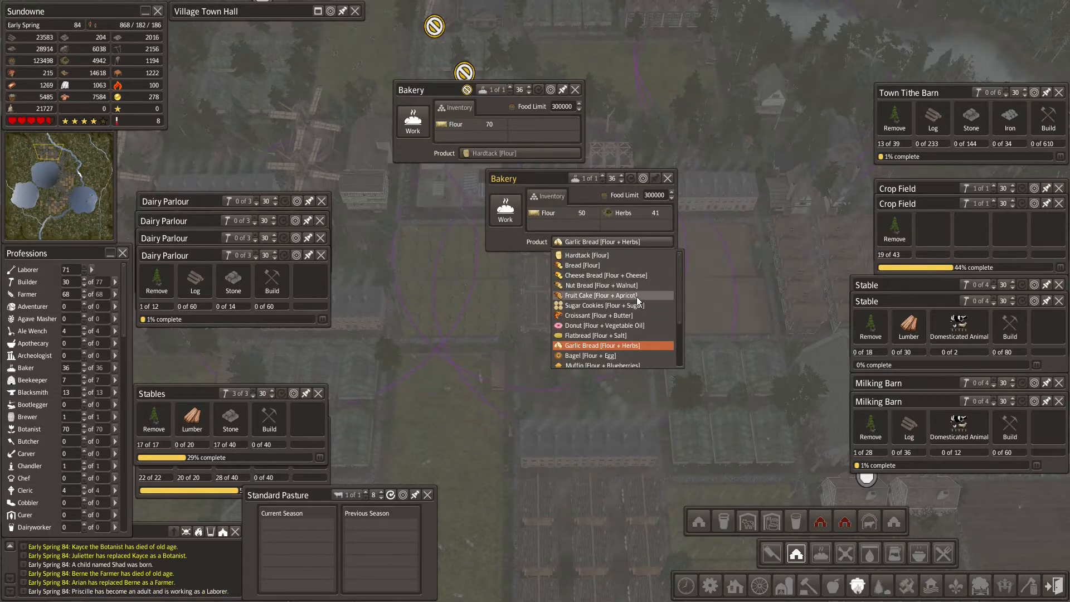
left_click(600, 294)
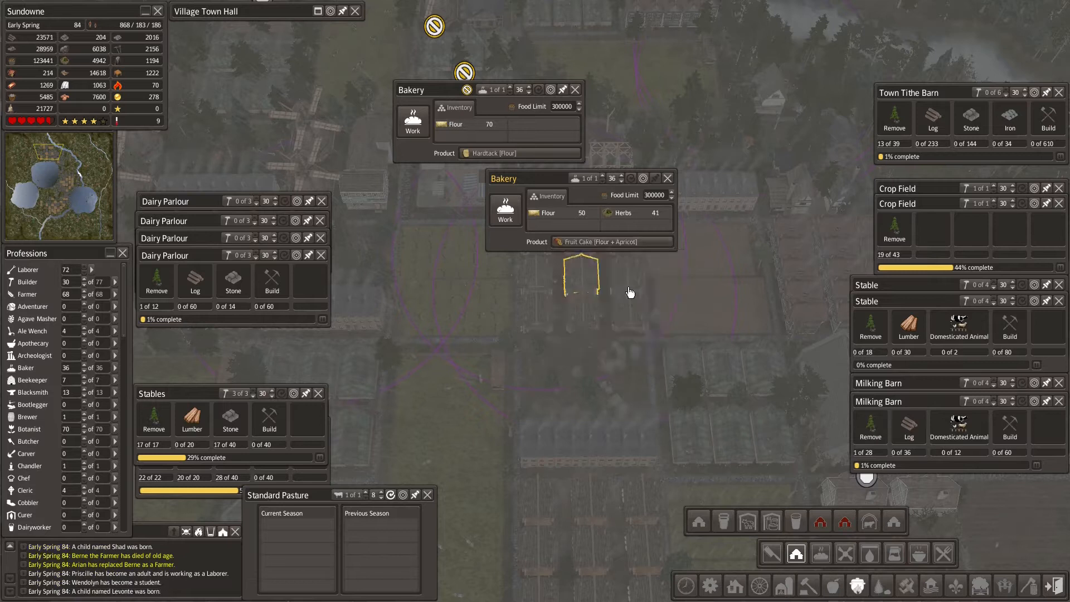
Step: Set another bakery to Croissant and pick a new product for a fourth
left_click(611, 241)
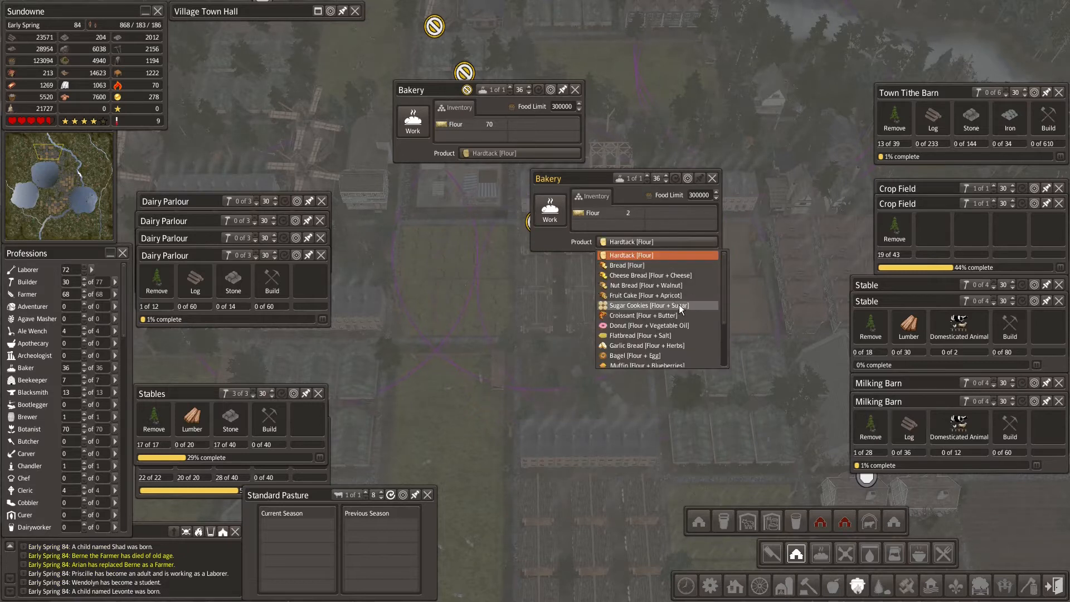
left_click(649, 305)
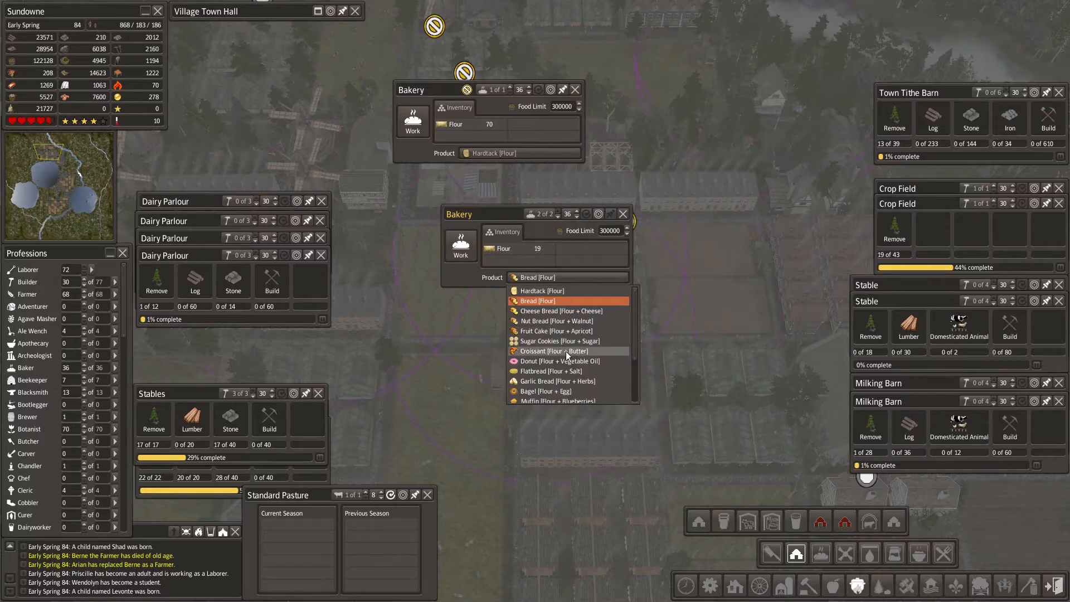
left_click(553, 351)
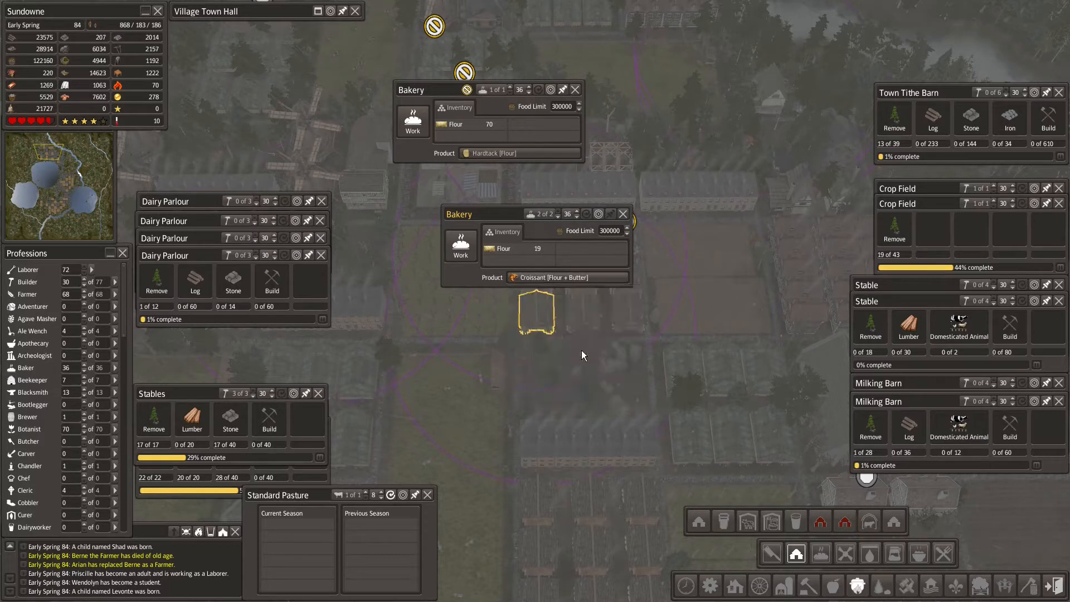
left_click(623, 213)
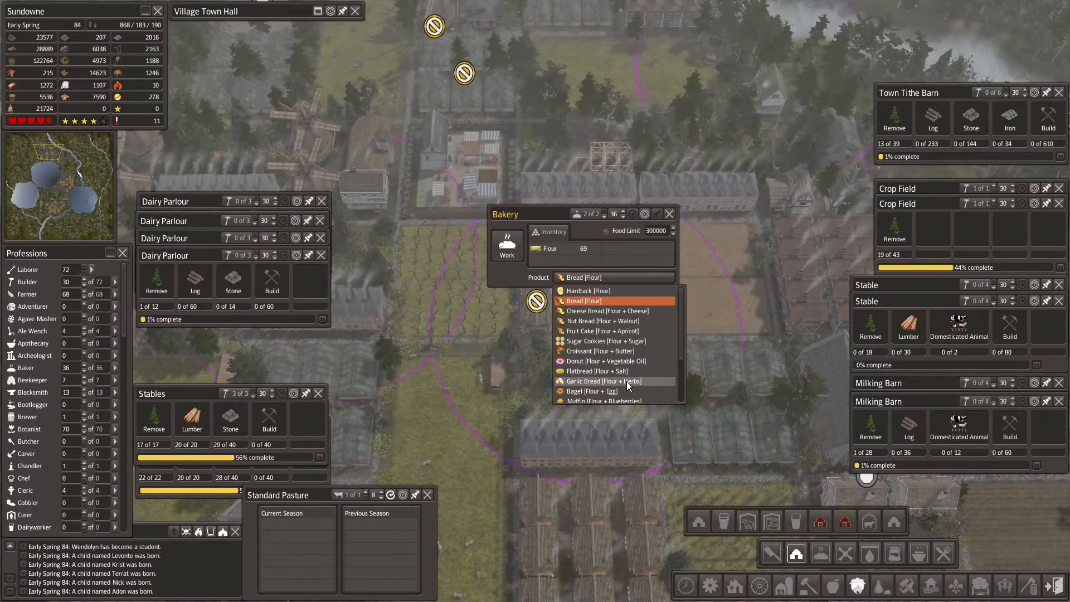
left_click(606, 400)
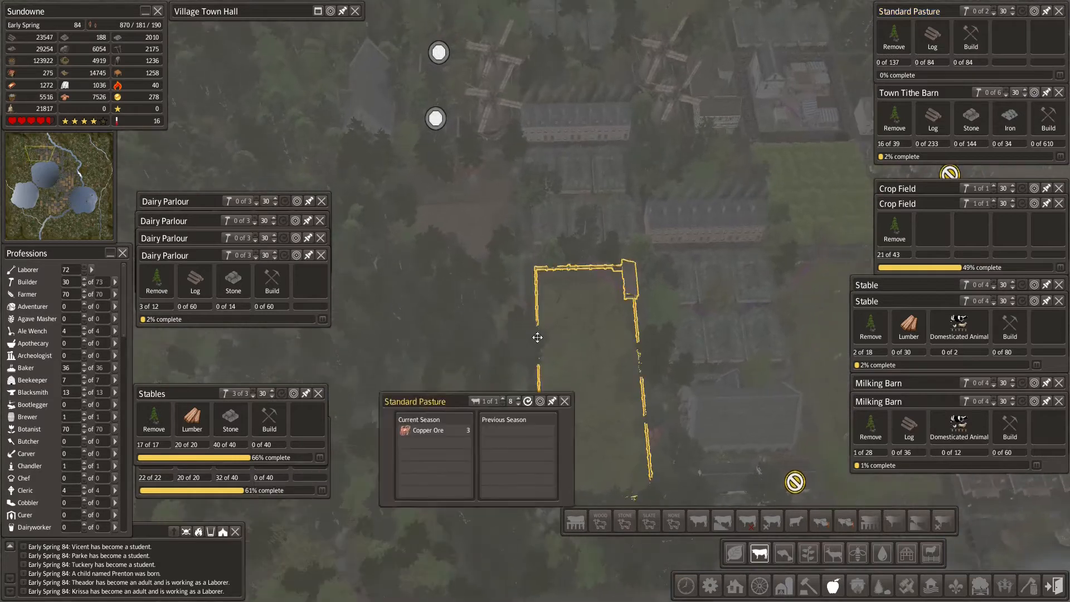
Step: Move the new Standard Pasture's details window out of the way
left_click_drag(423, 400, 527, 324)
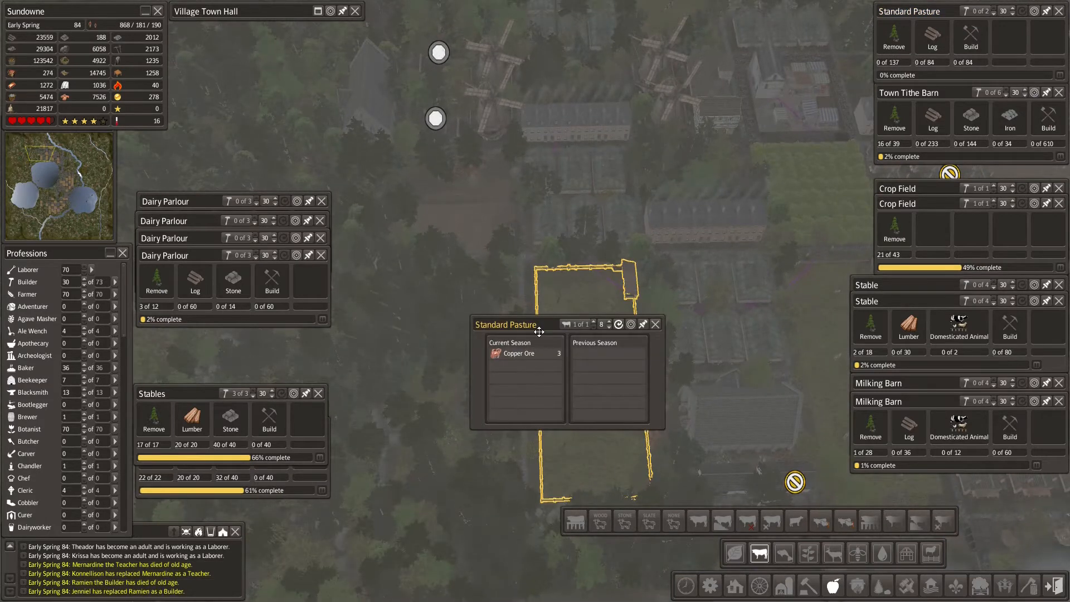
left_click_drag(540, 324, 431, 379)
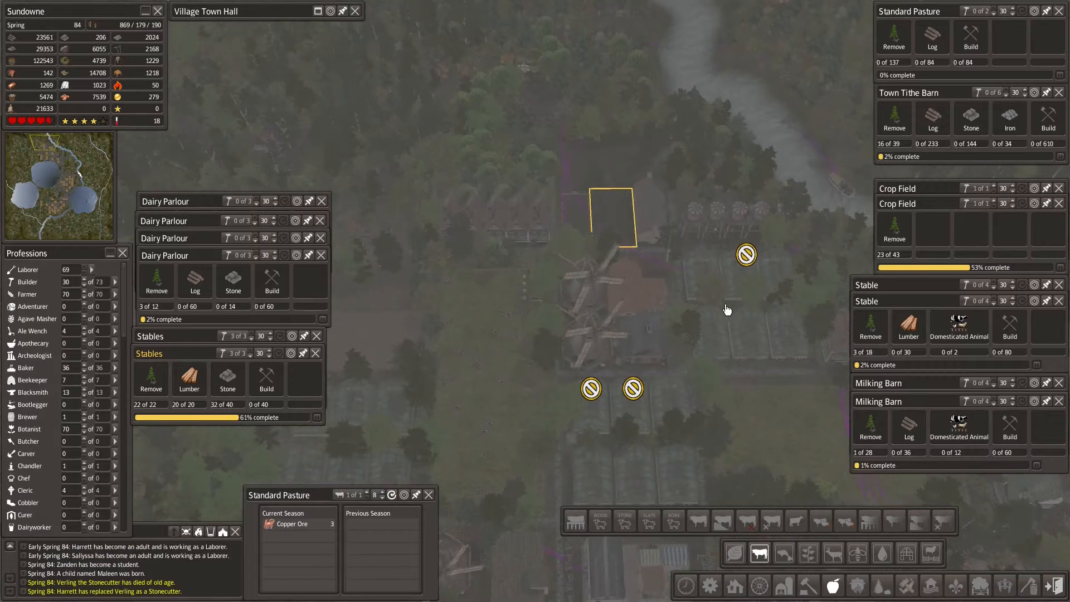
Step: Shift the view across the village and close the bakery details
scroll("down", 3)
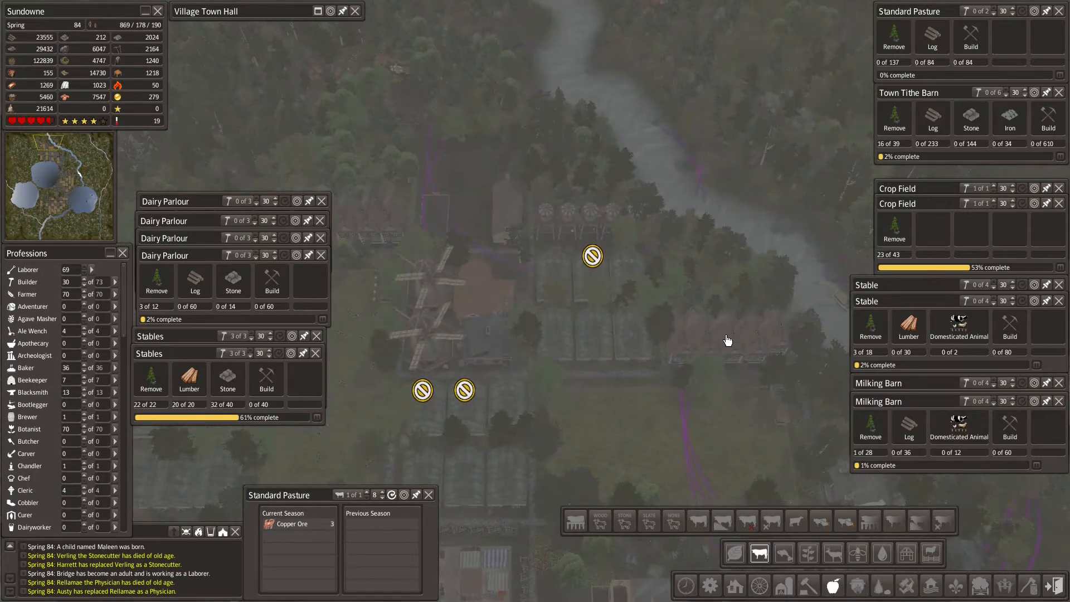
left_click_drag(727, 340, 450, 239)
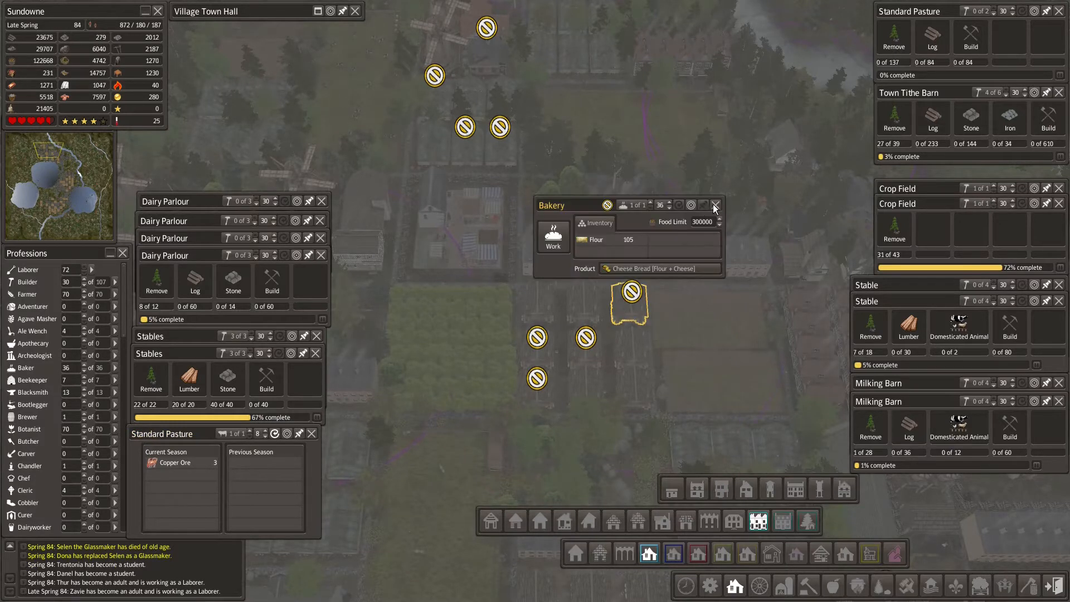
left_click(714, 205)
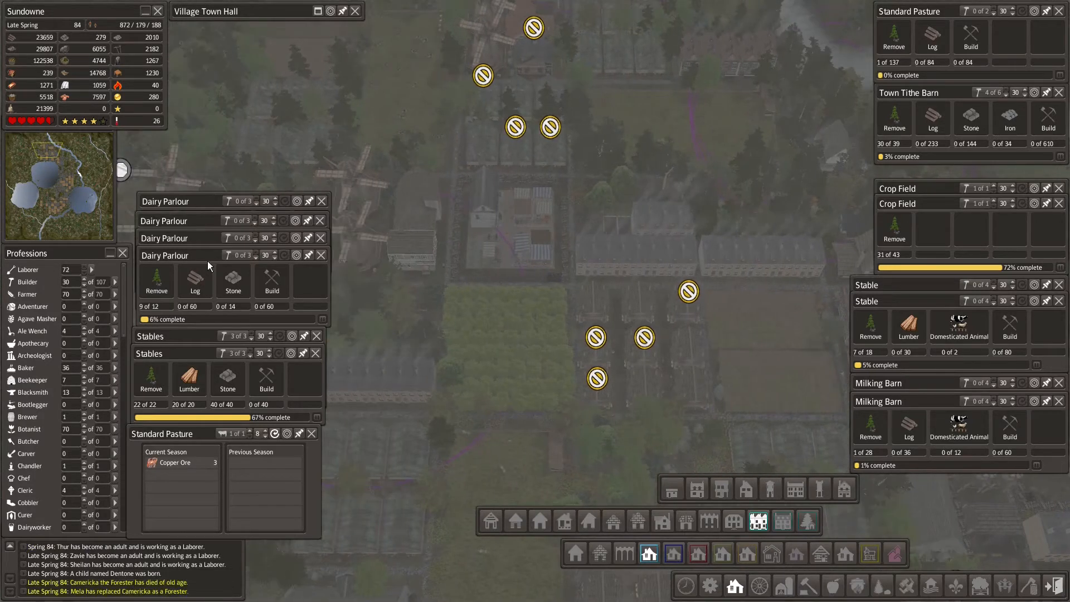
mouse_move(637, 446)
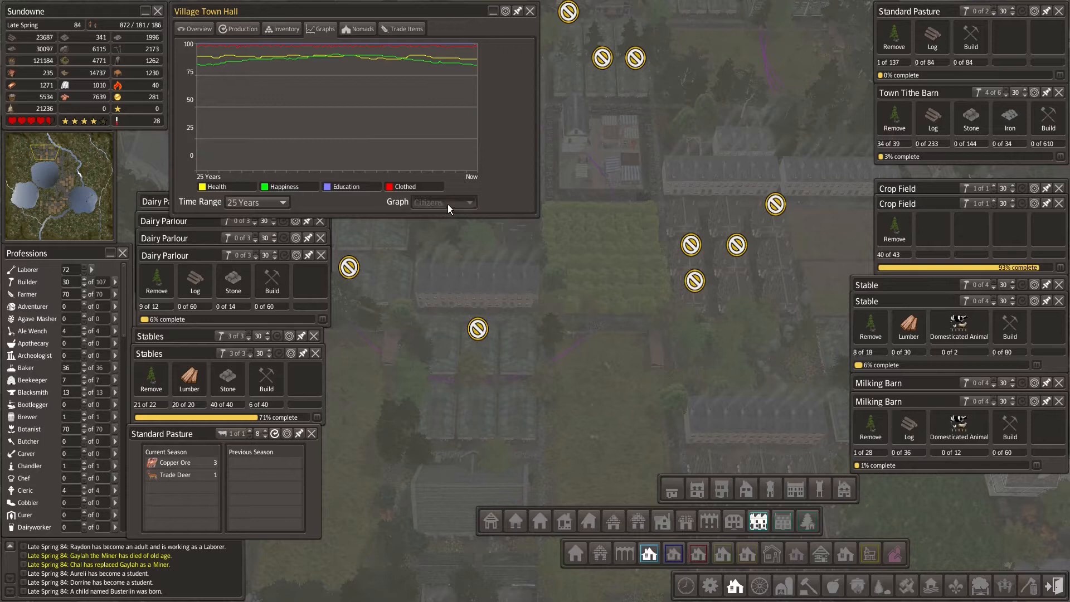
Step: Show the Food graph in the Town Hall, then bring up the seed merchant's Large Port offer
left_click(443, 202)
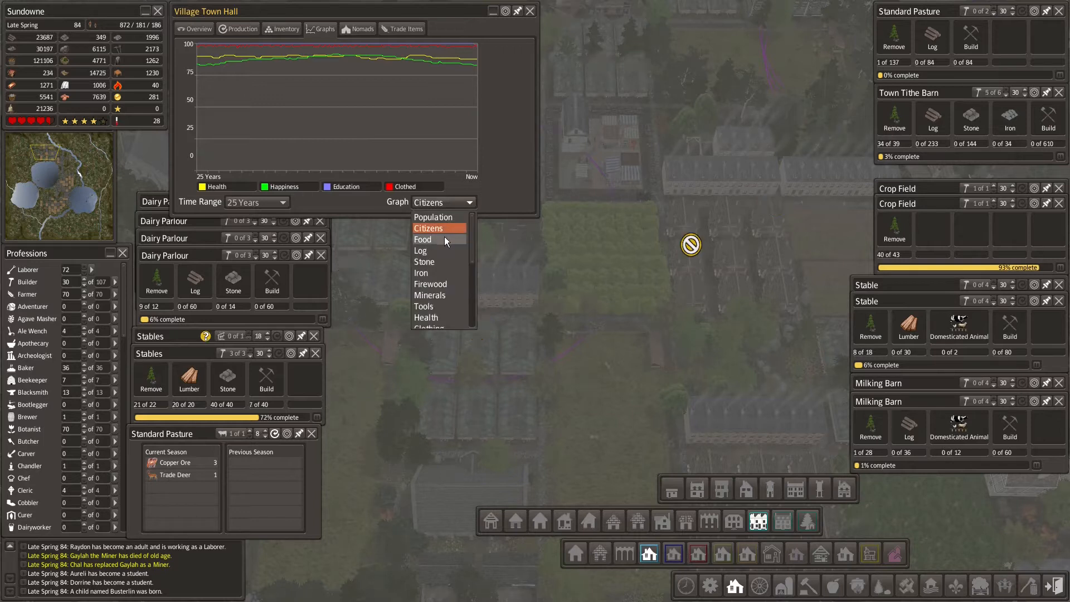
left_click(423, 239)
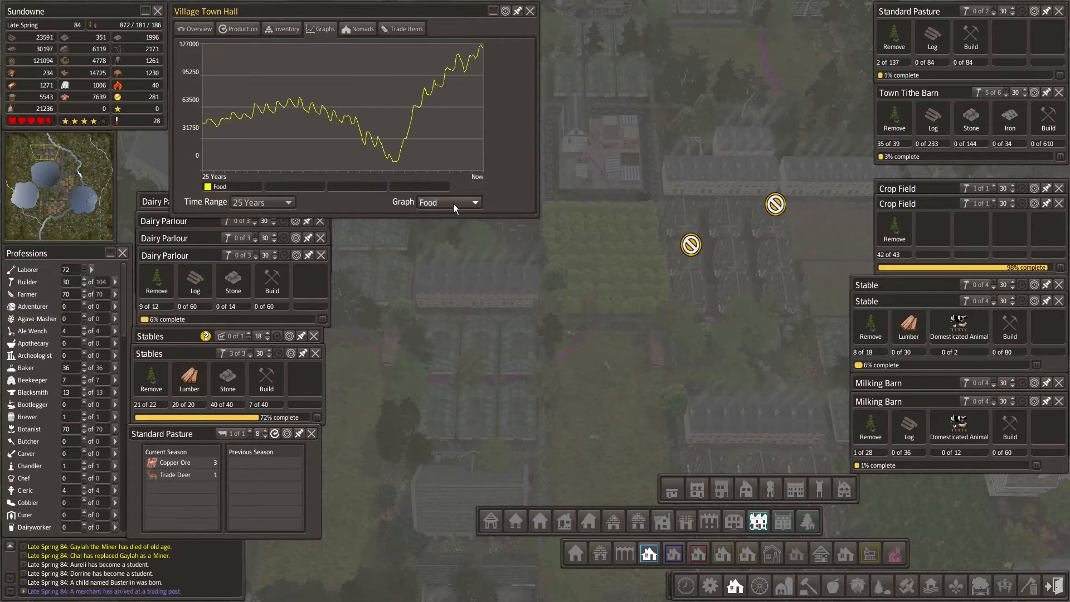
left_click(447, 201)
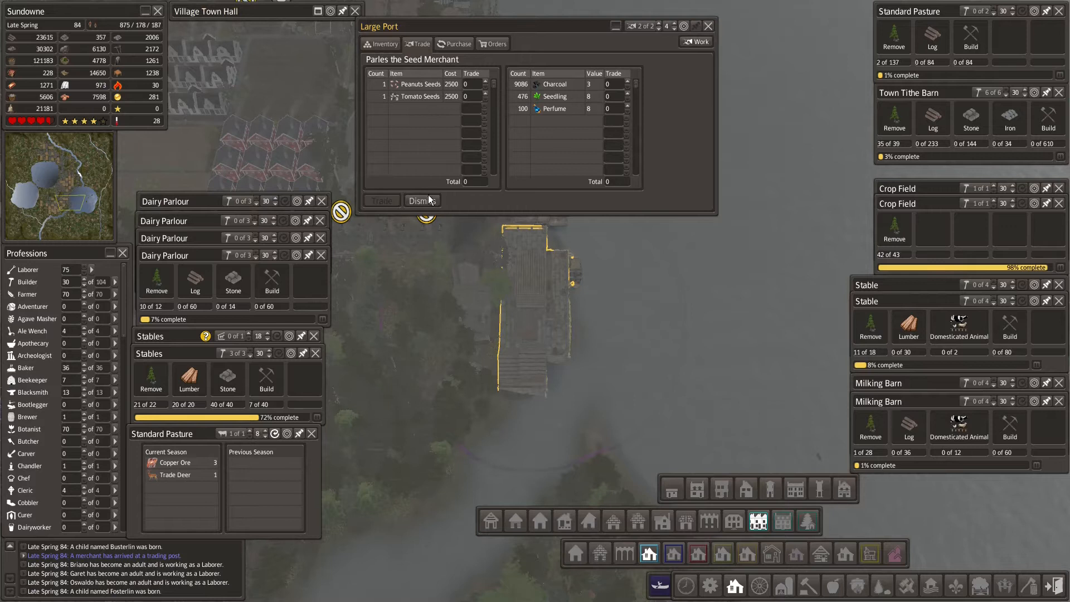
Step: Dismiss the seed merchant from the Large Port without trading
left_click(422, 200)
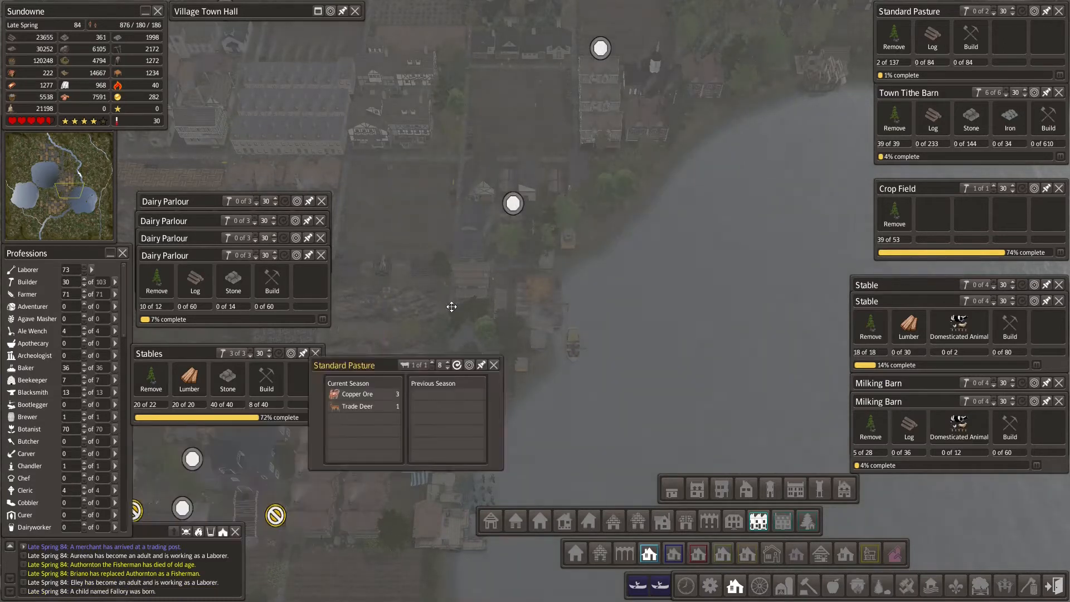
Step: Move the pasture report aside and bring up the riverside Farm Supplier's Inventory
left_click_drag(345, 365, 468, 259)
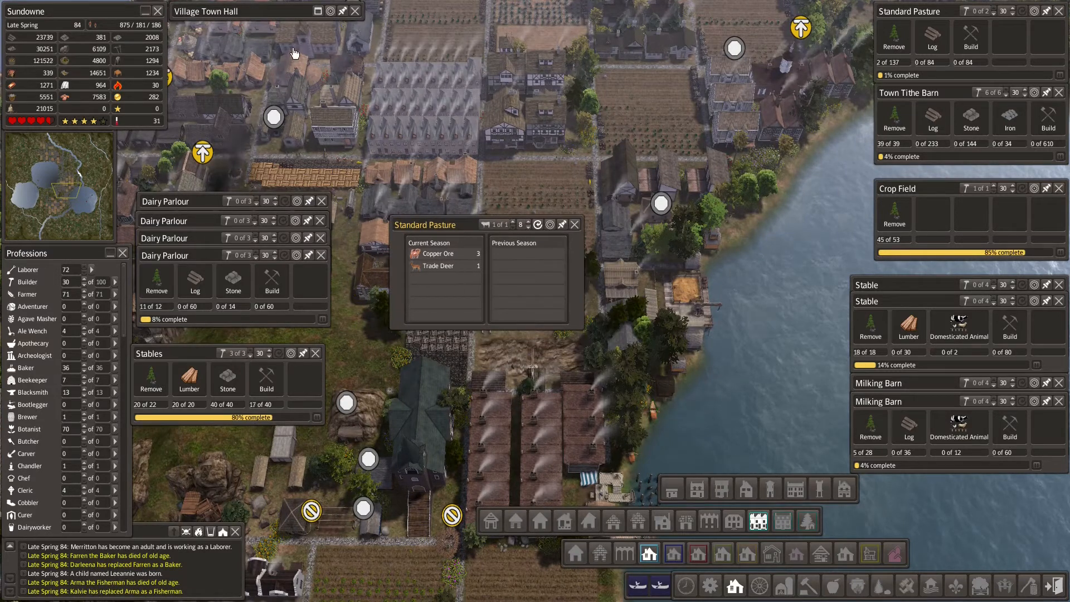
left_click(281, 29)
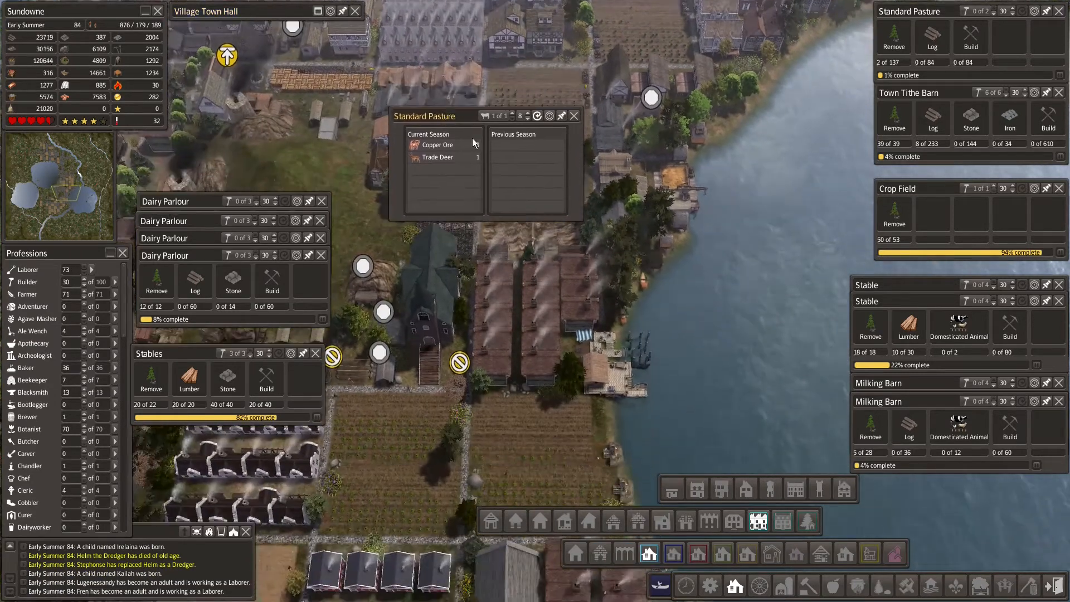
mouse_move(618, 366)
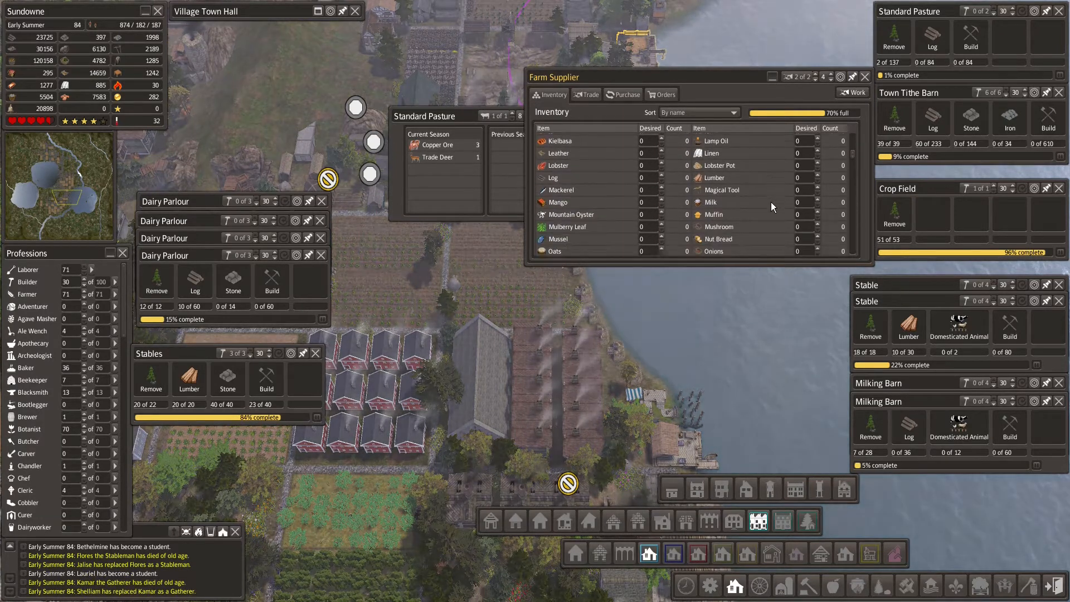
Step: Set the Farm Supplier's desired Trade Deer to 10 and close its stock list
scroll("down", 3)
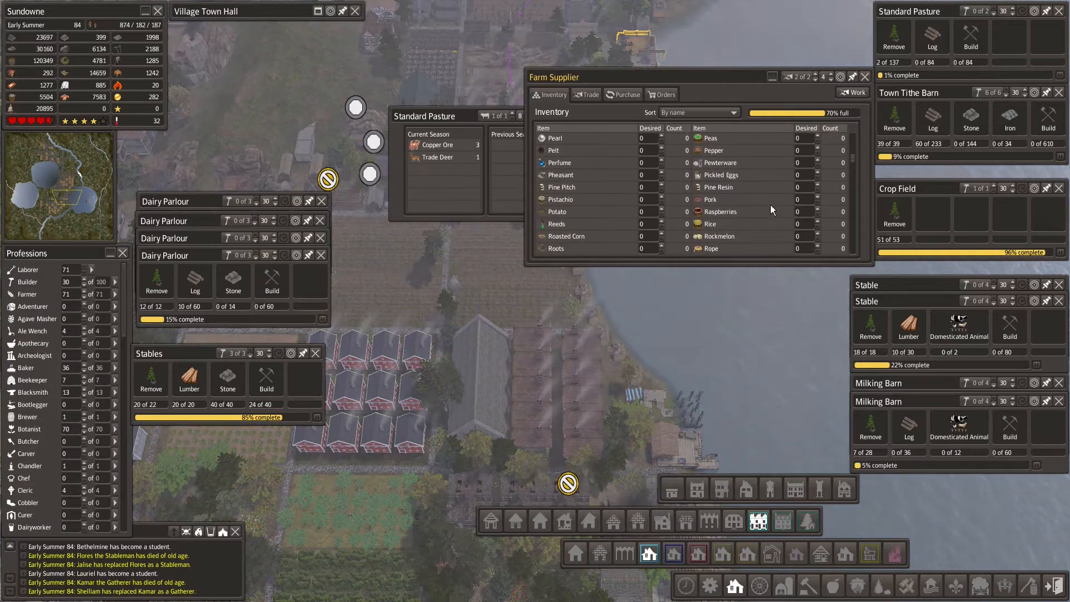
scroll("down", 3)
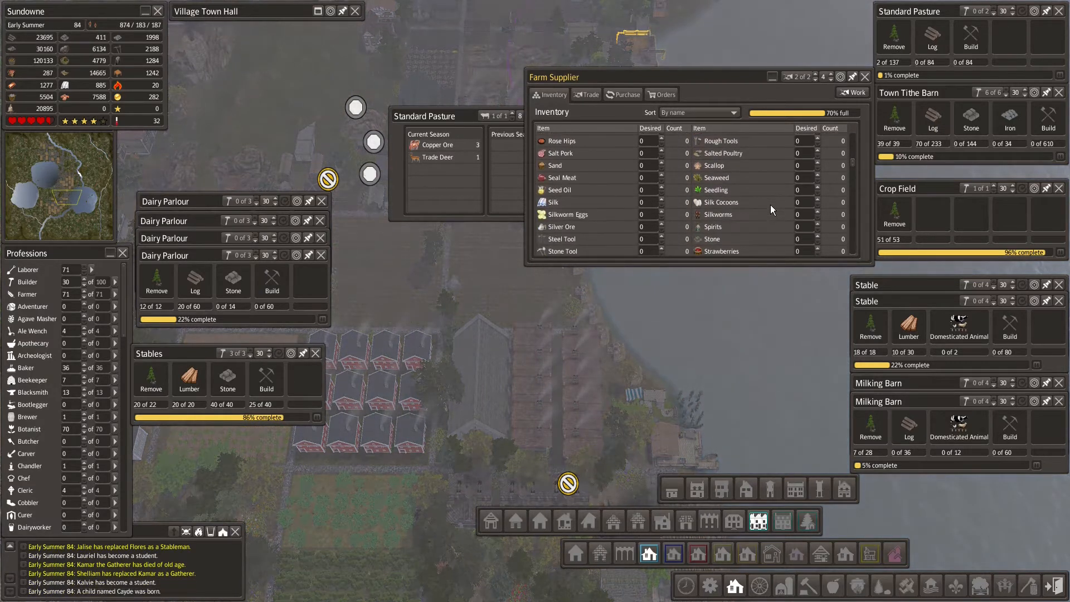
scroll("down", 3)
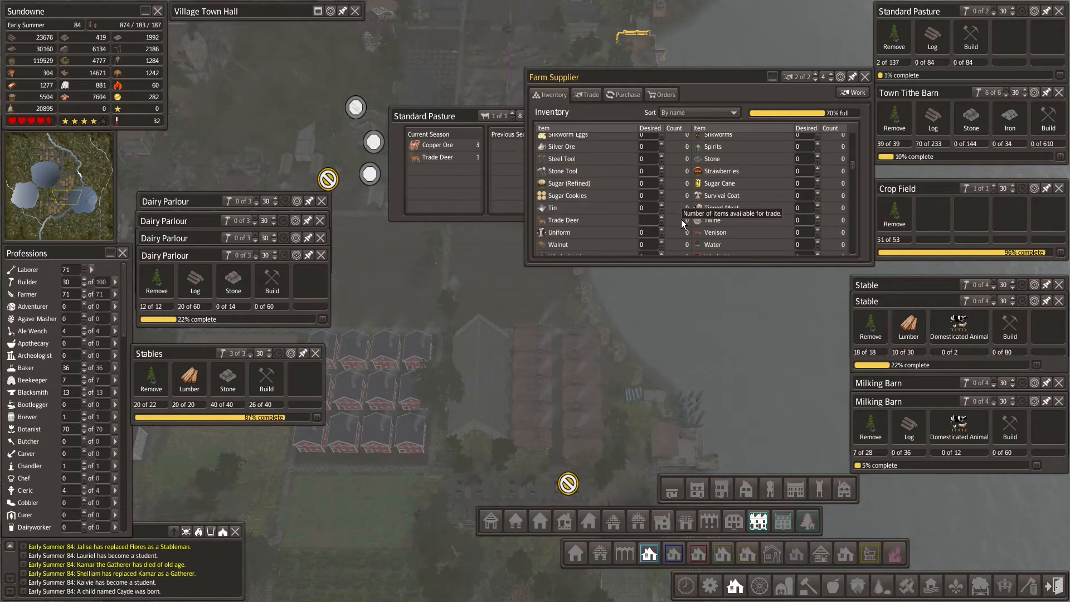
left_click(650, 220)
type("10")
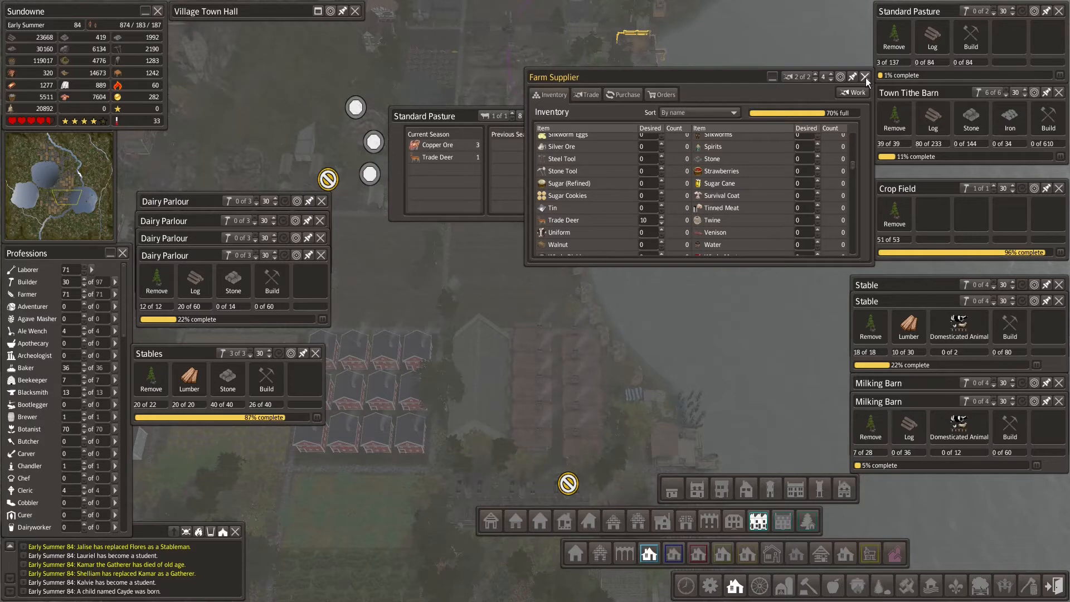
left_click(866, 77)
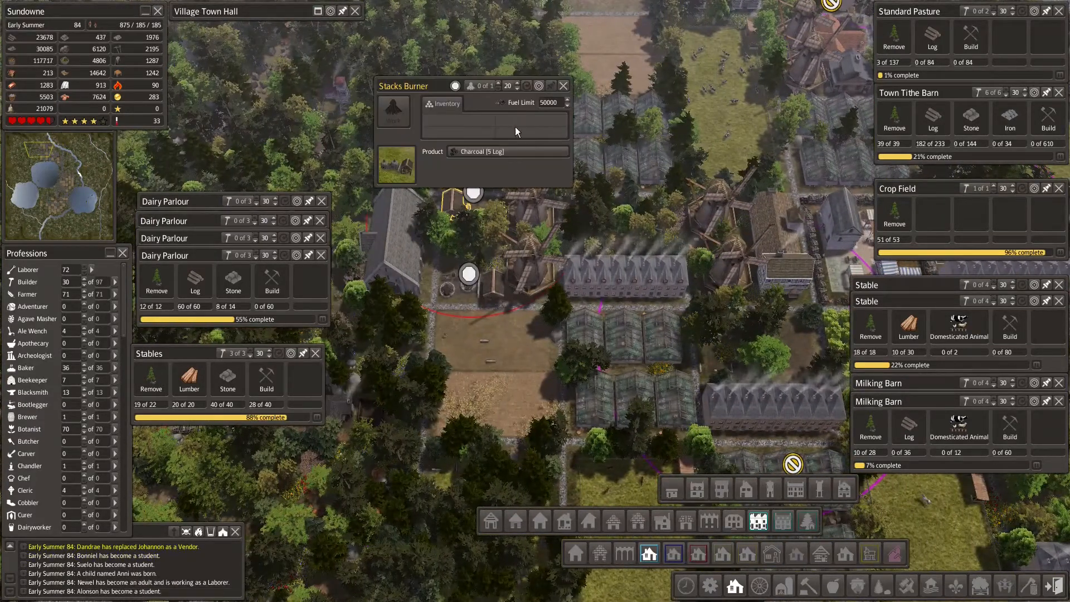
Step: Close the Stacks Burner details and place two more Dairy Parlours for construction
left_click(562, 86)
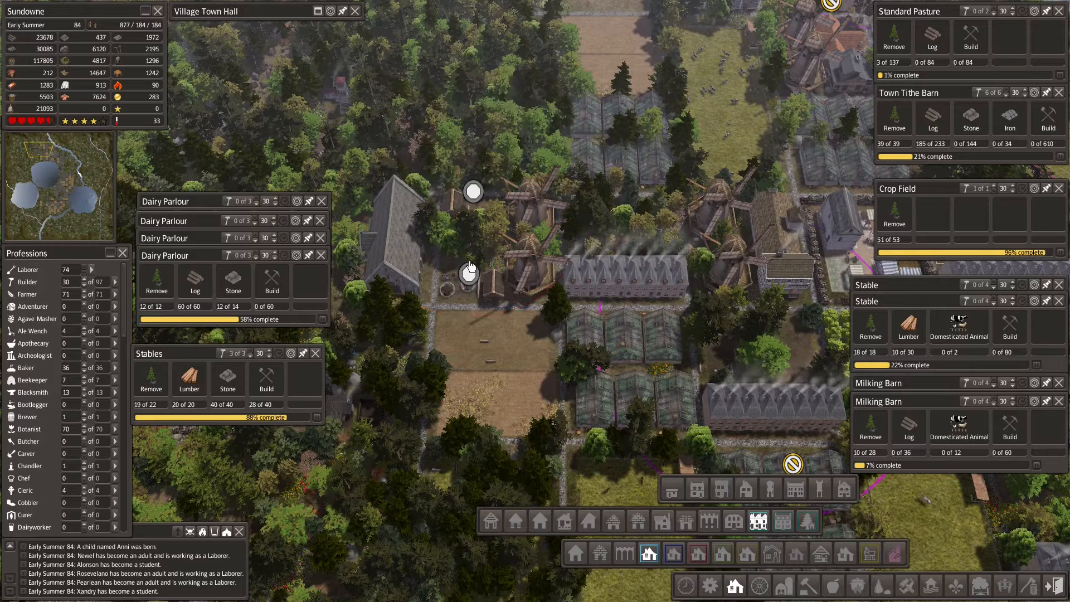
left_click(467, 274)
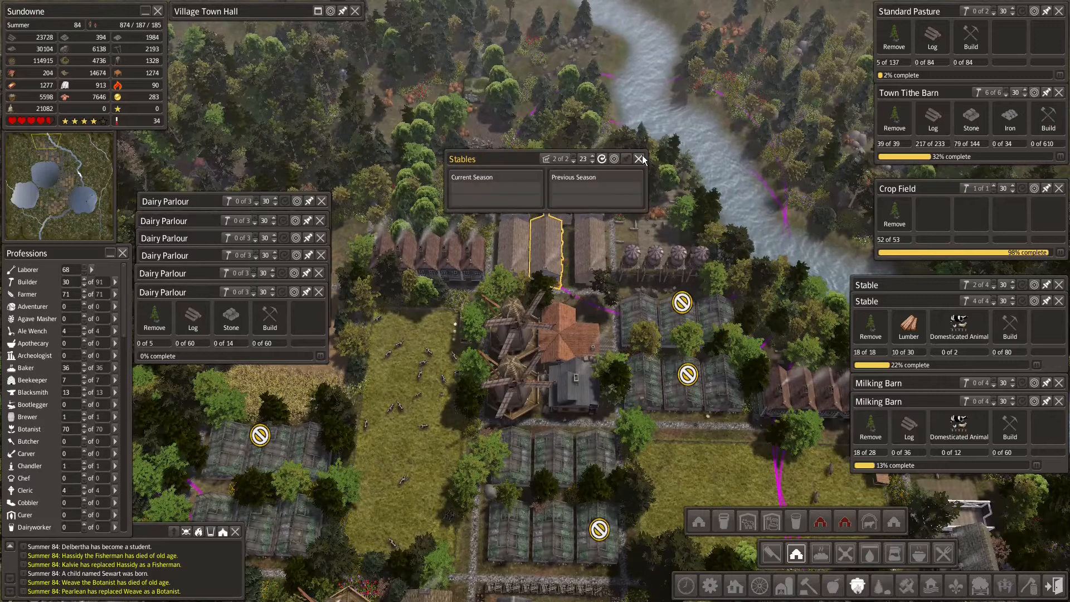
Step: Raise the Stables' worker limit to 25 in its production view and close the details
left_click(471, 158)
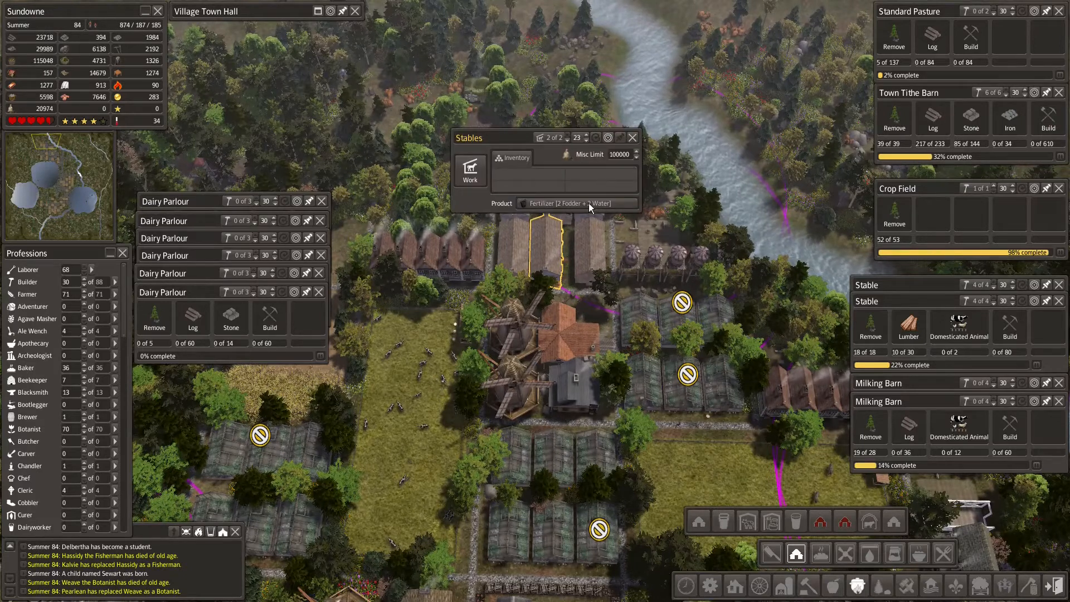
left_click(632, 137)
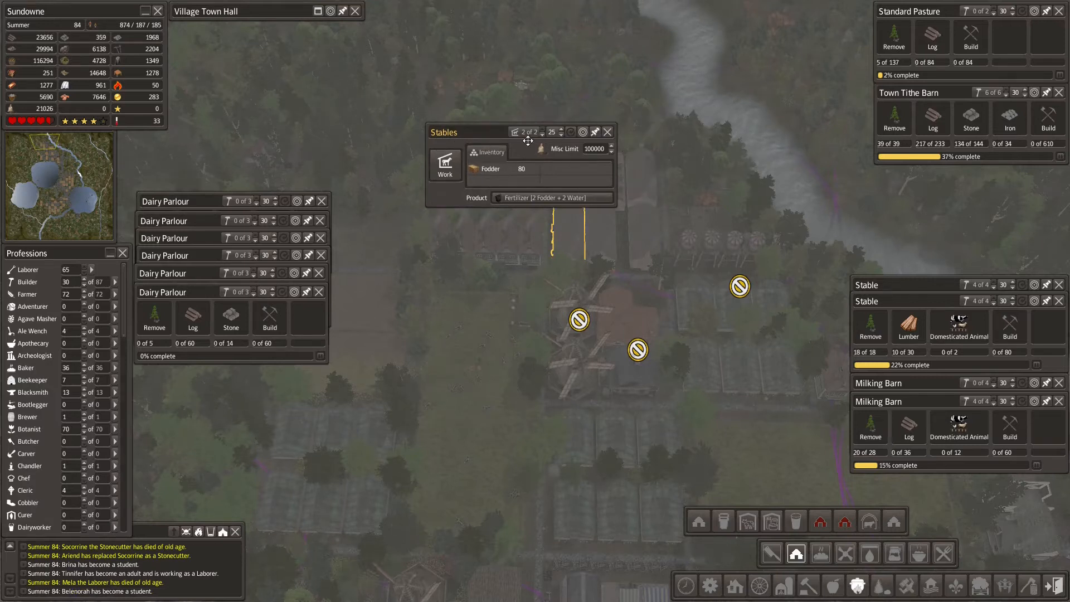
left_click(606, 132)
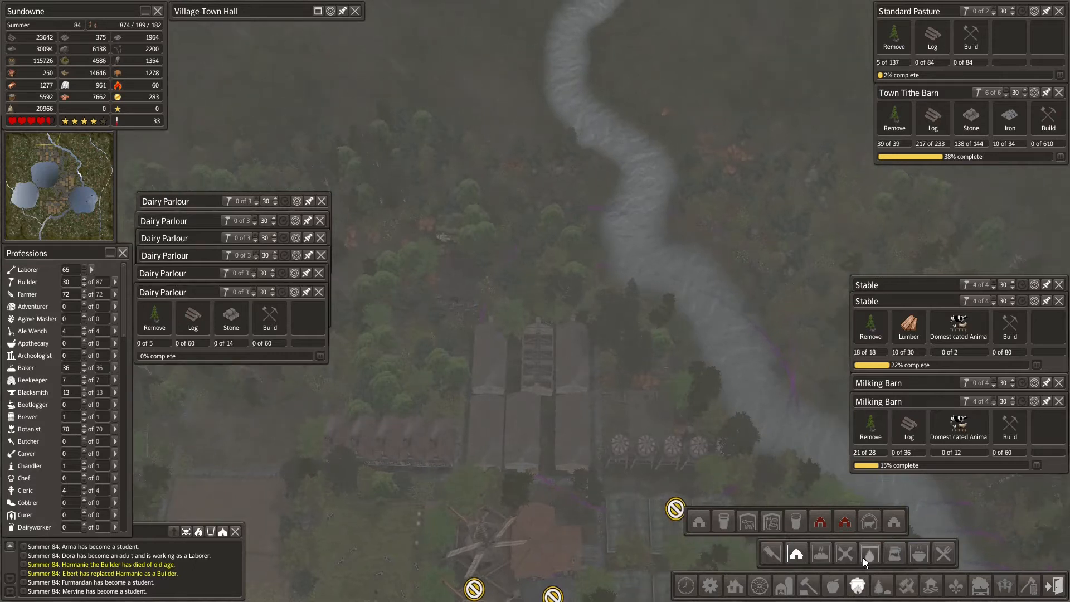
Step: Browse the water buildings, adjust Stables workers and place three City Water Tanks
left_click(881, 554)
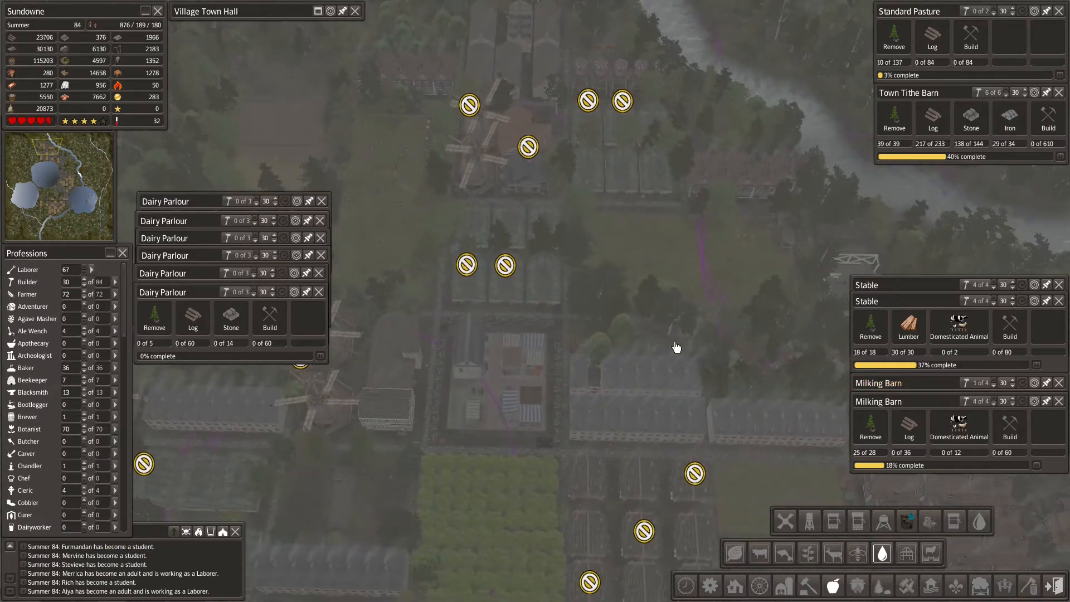
left_click_drag(675, 347, 625, 390)
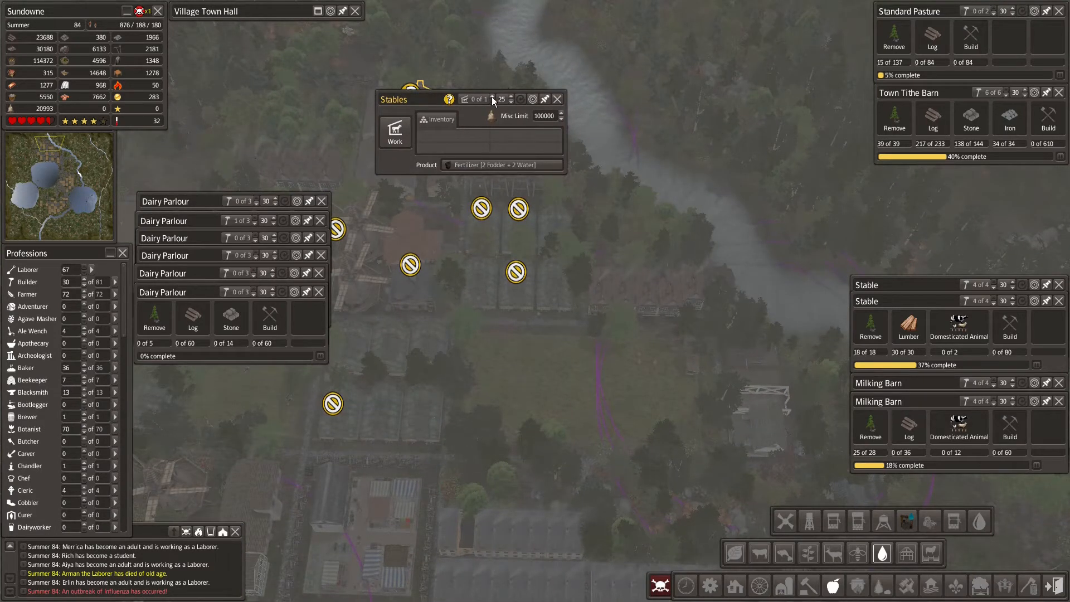
left_click(557, 98)
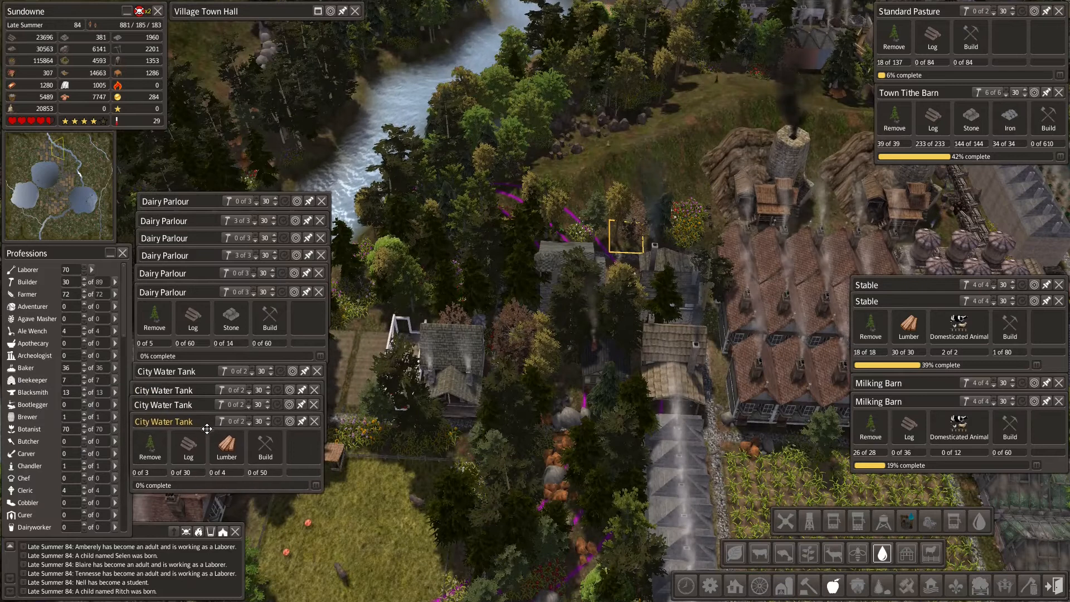
left_click(637, 235)
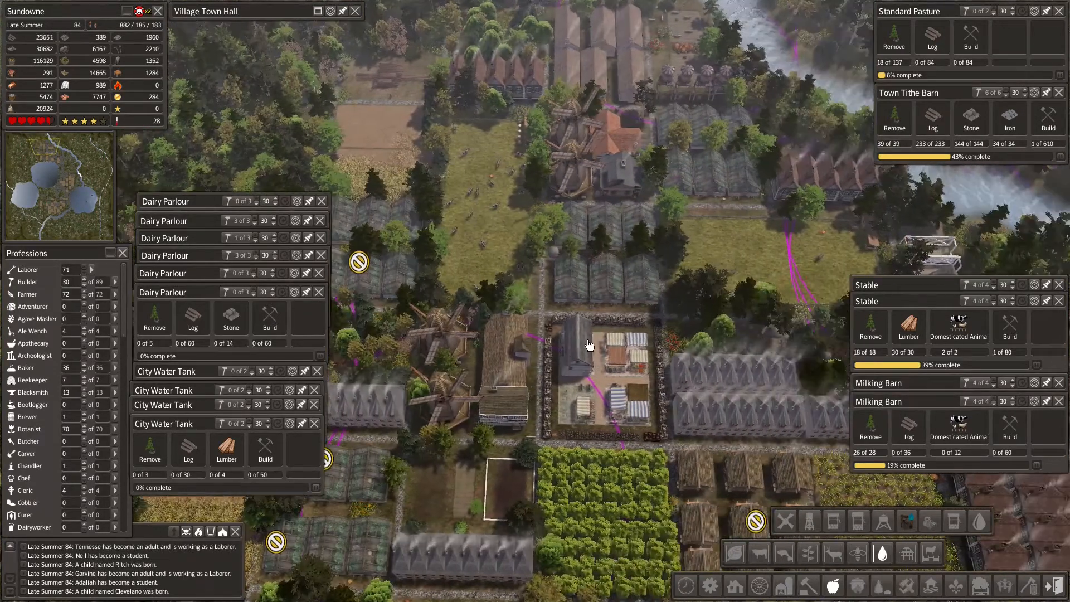
left_click(589, 345)
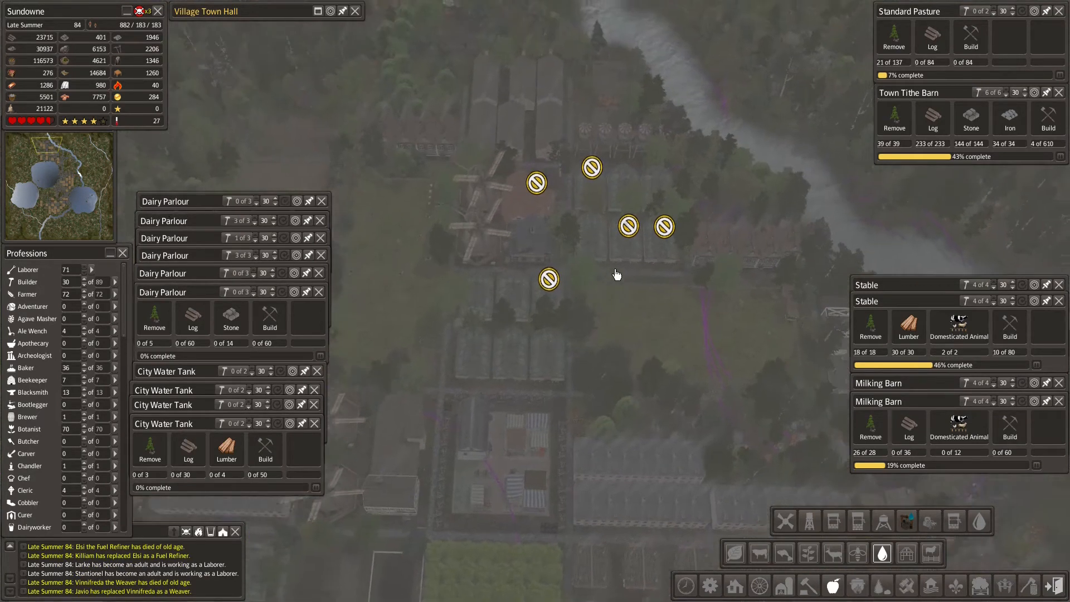
left_click_drag(614, 273, 610, 293)
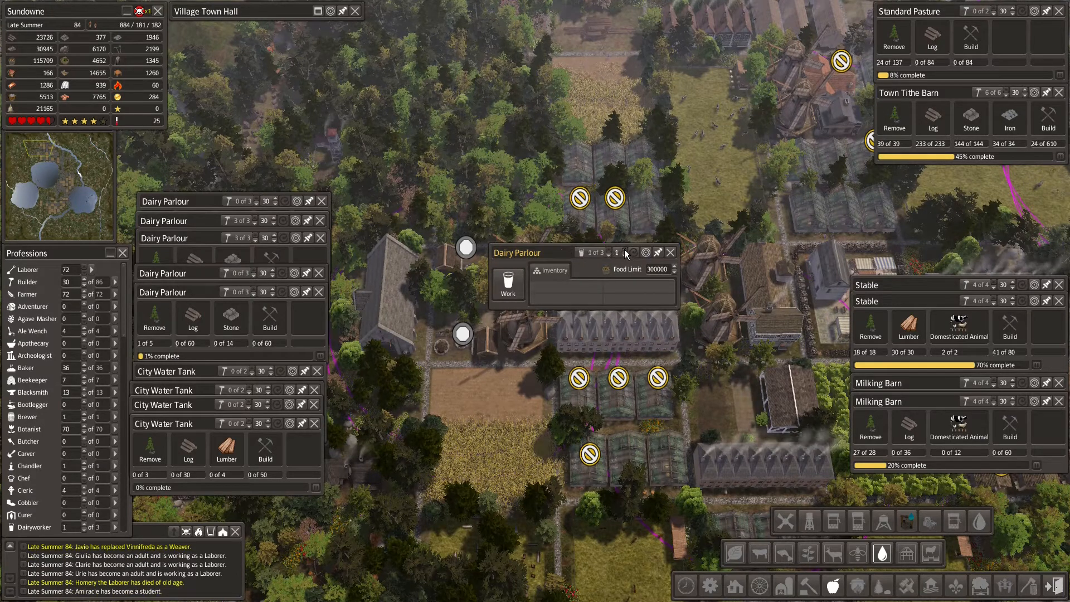
left_click(671, 253)
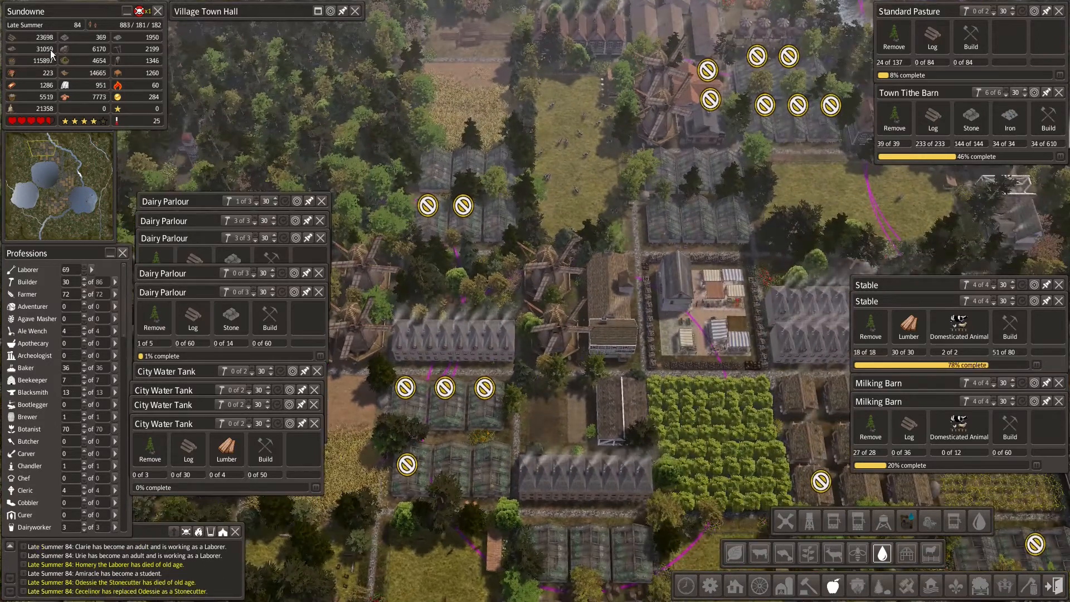
Step: Expand the Town Hall, check the Firewood graph and Production table, then return to the Overview of 1,247 citizens
left_click(320, 29)
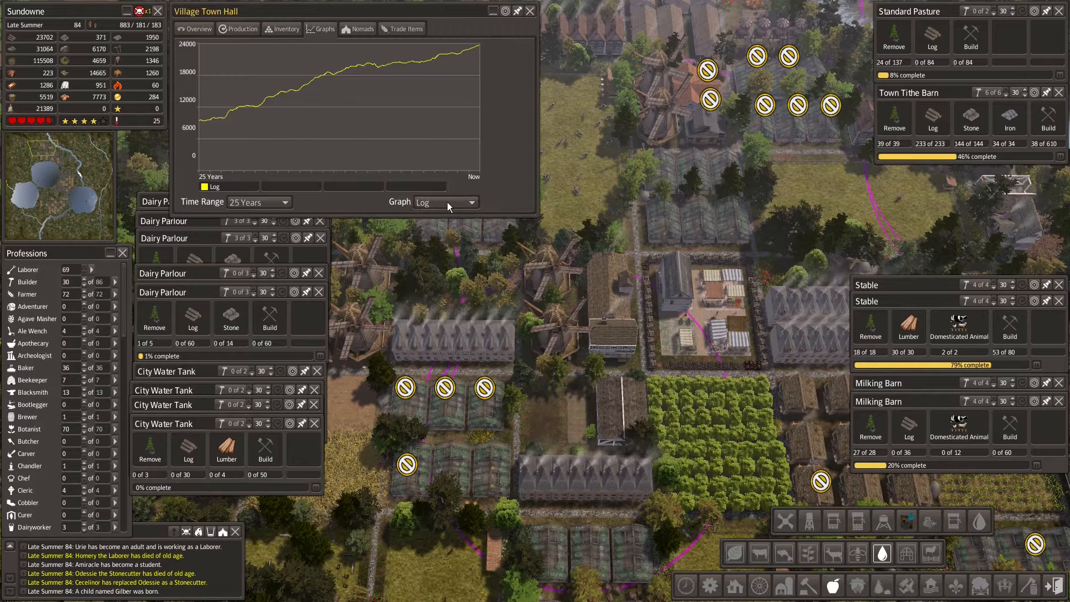
left_click(446, 202)
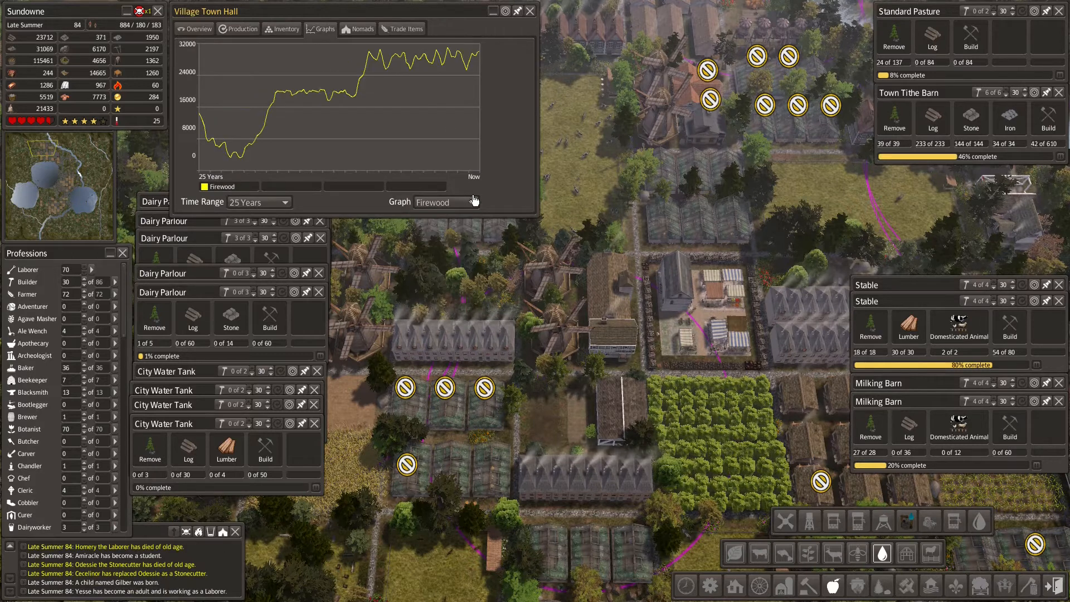
left_click(242, 29)
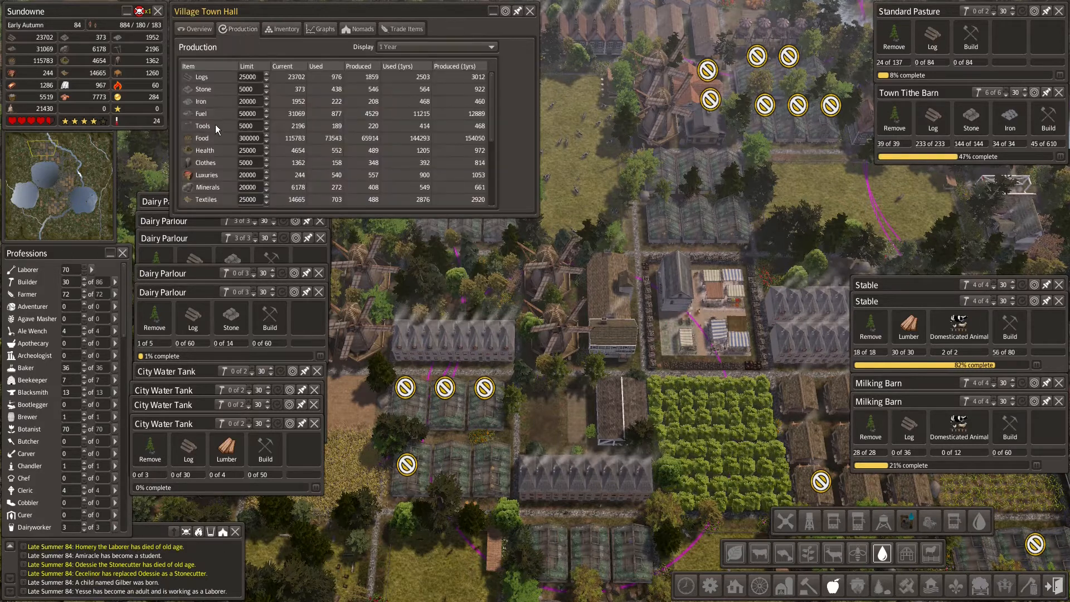
left_click(322, 29)
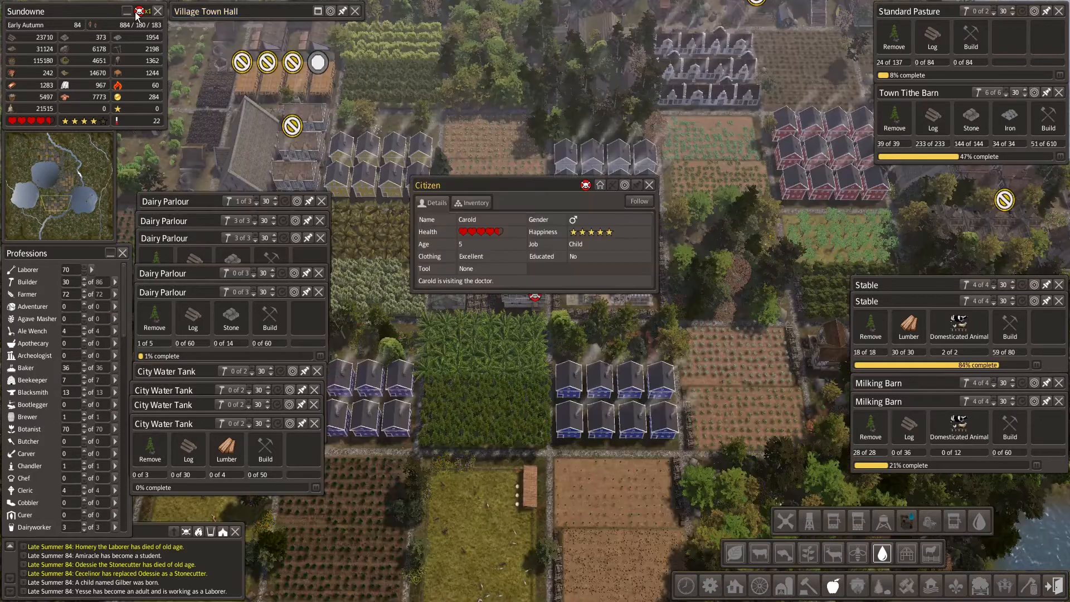
left_click(649, 185)
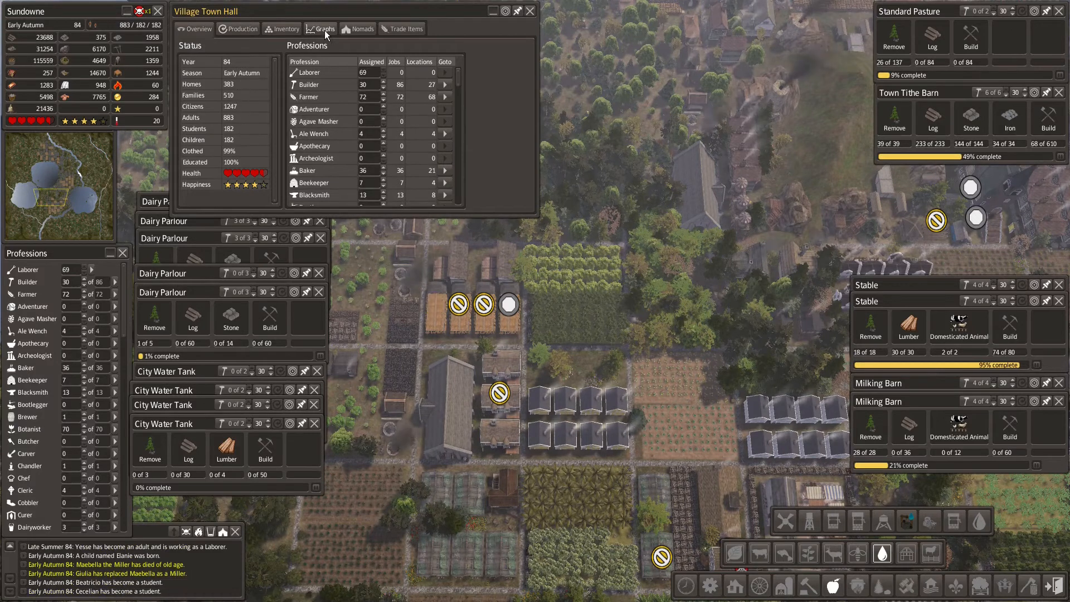
Step: Switch the Town Hall graph to Citizens, then bring up a Stable's details
left_click(321, 29)
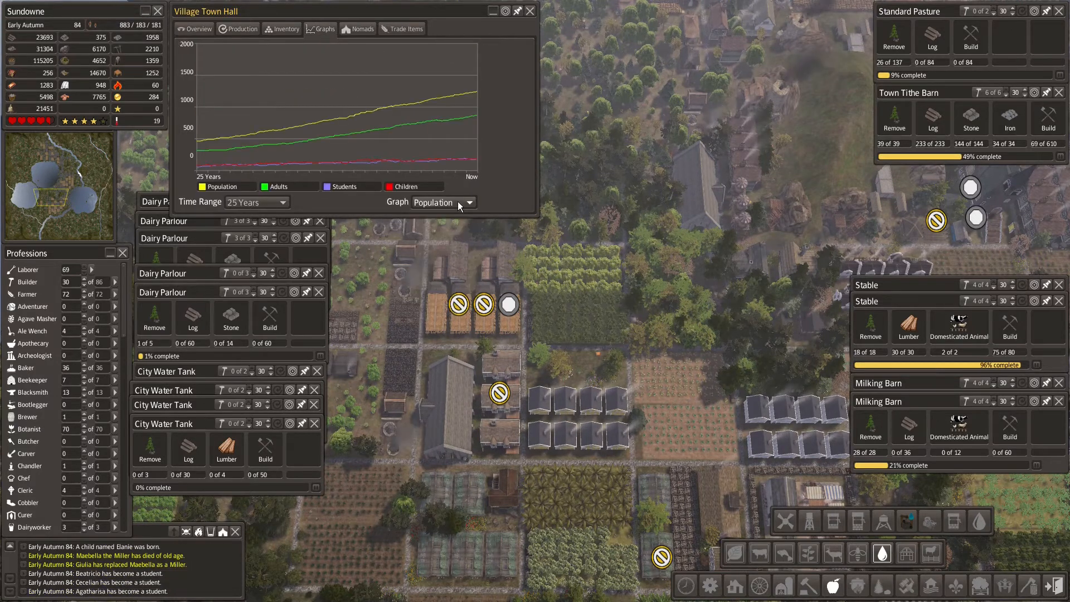
left_click(464, 202)
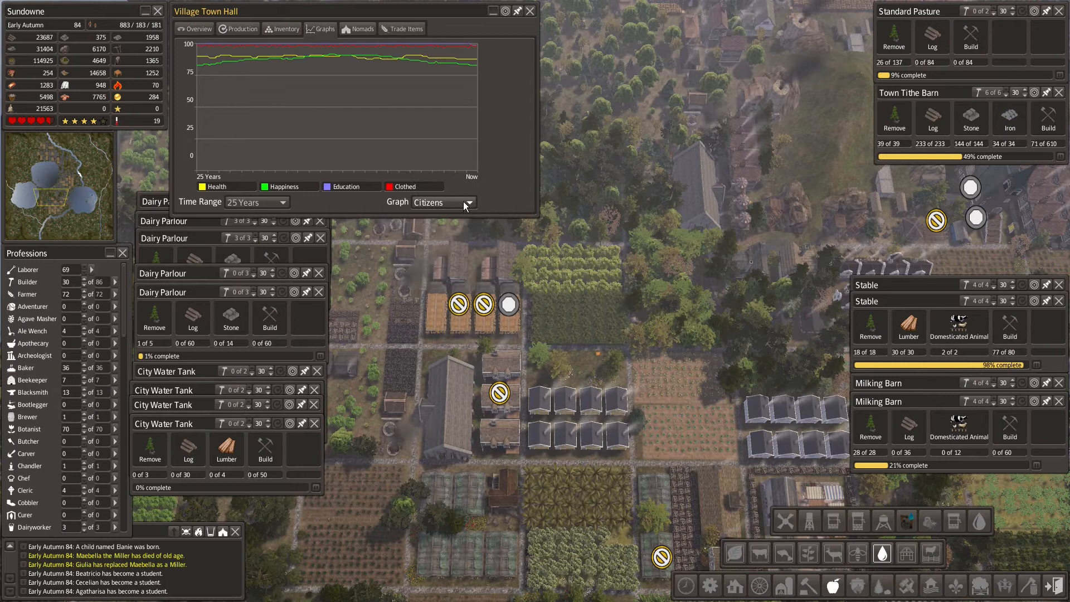
left_click(468, 202)
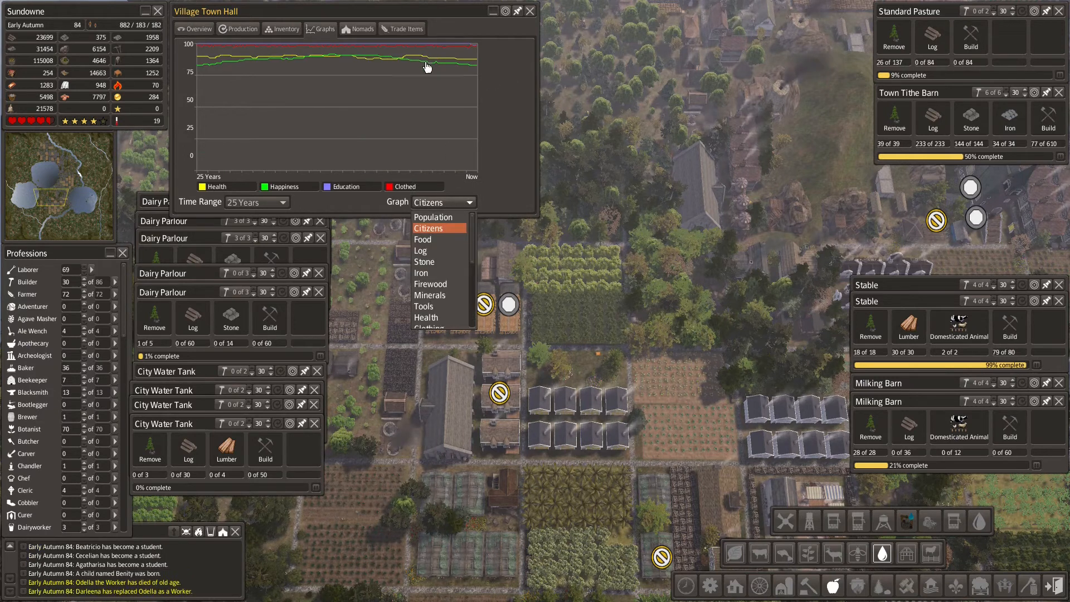
left_click(865, 285)
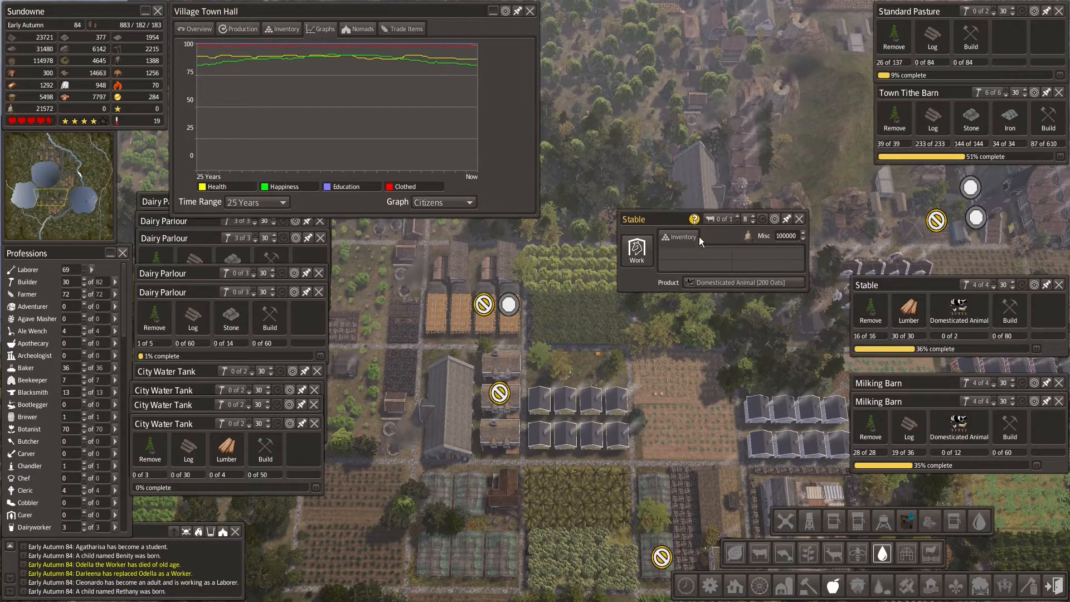
Step: Keep the Stable producing Domesticated Animals from 200 Oats and show the Town Hall Inventory
left_click(744, 282)
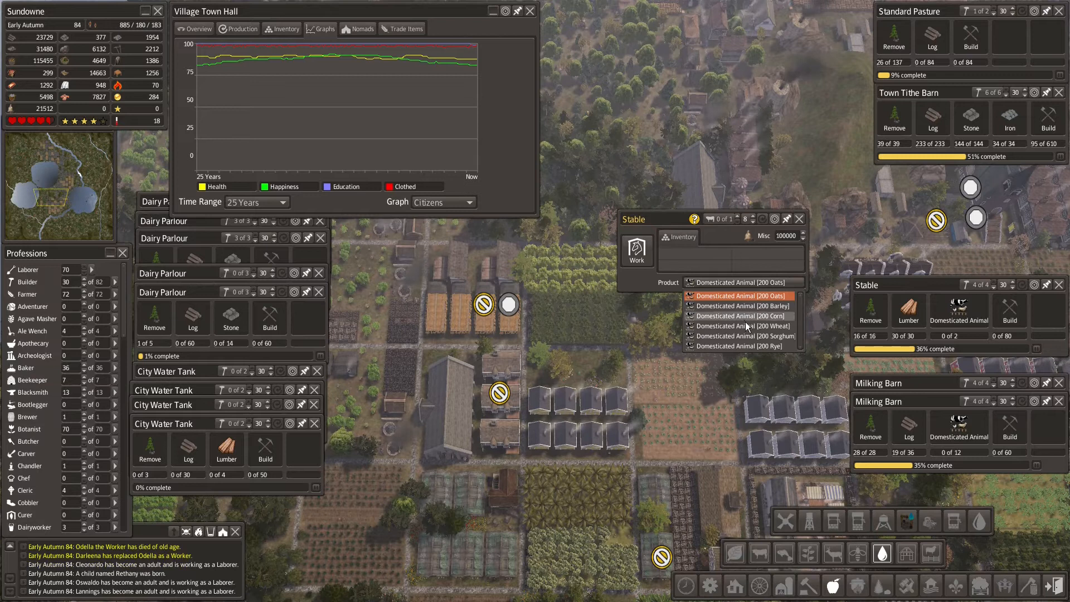
left_click(738, 294)
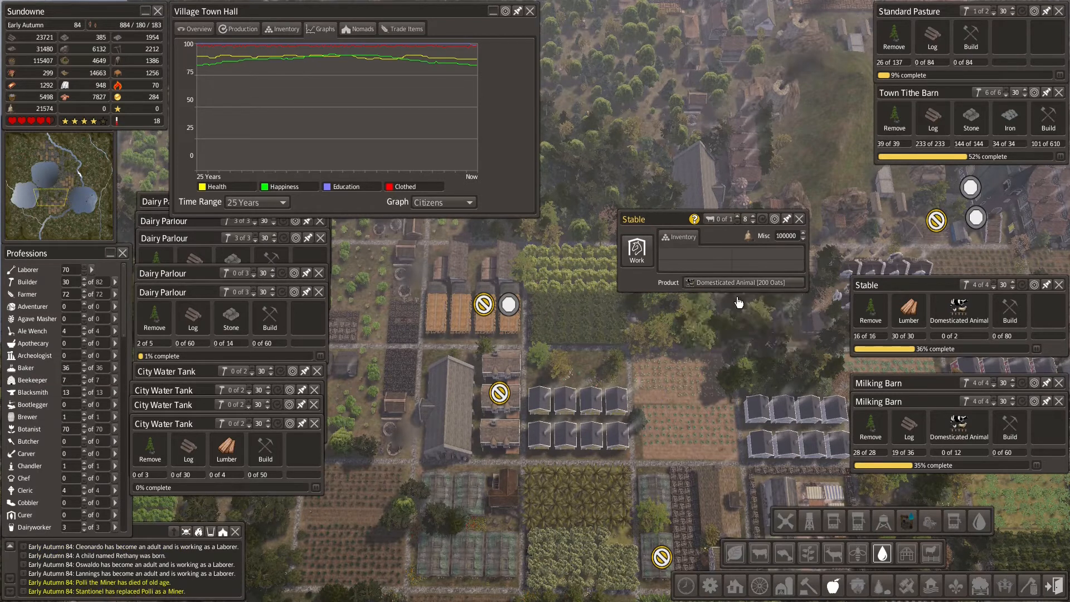
left_click(282, 29)
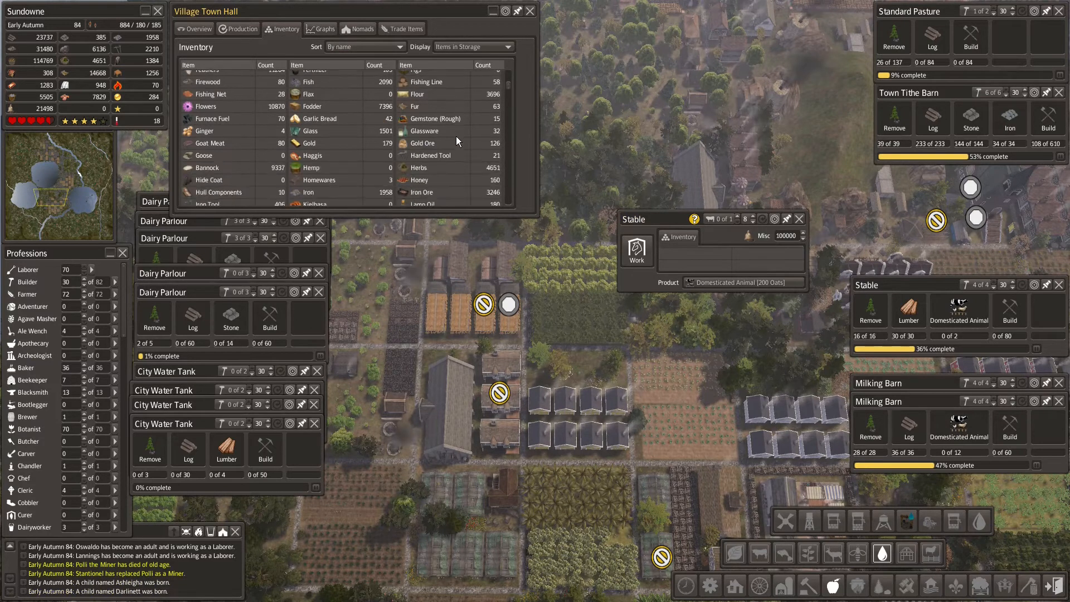
Step: Scroll through the stored goods list and close the Stable's details window
scroll("down", 3)
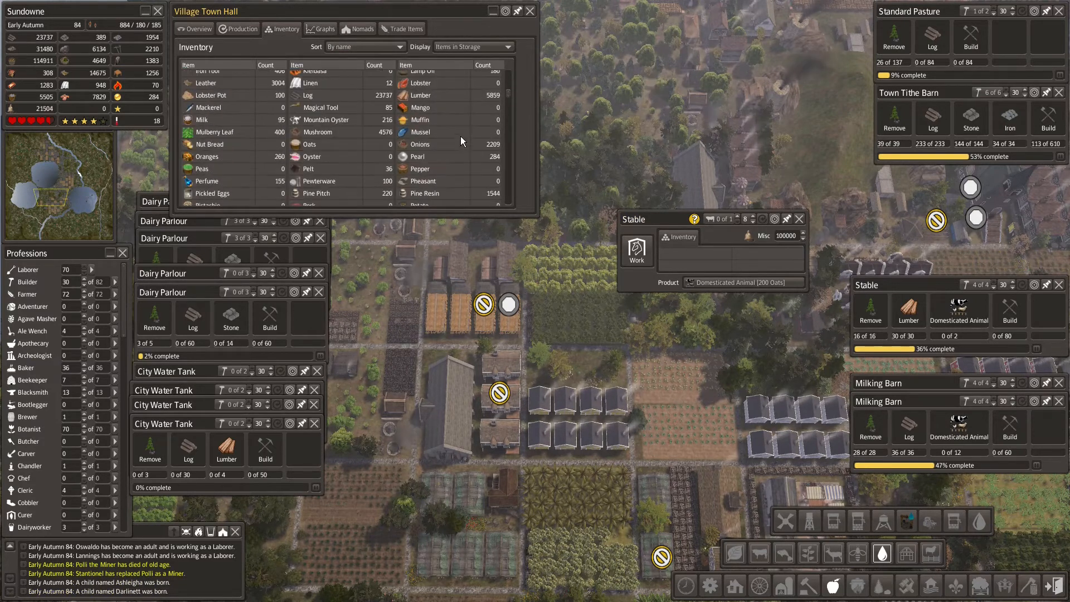
scroll("down", 3)
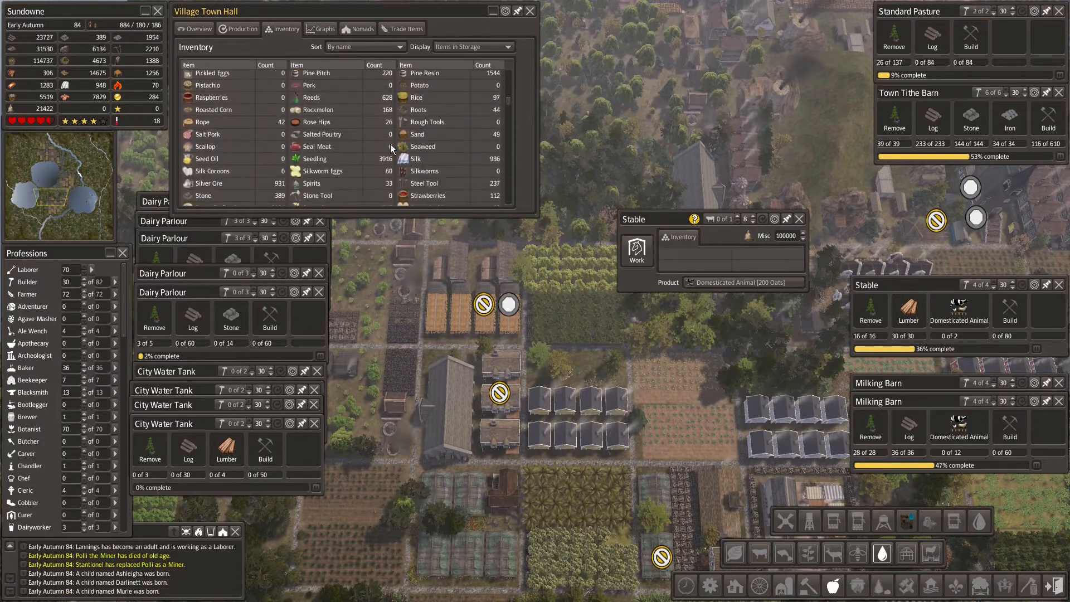
scroll("down", 3)
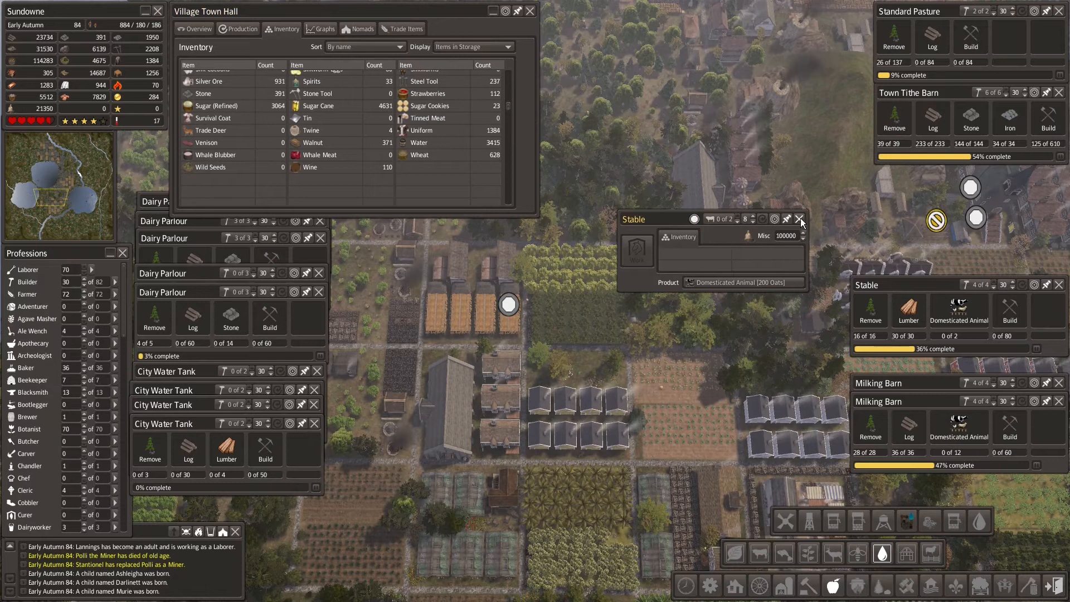
mouse_move(799, 219)
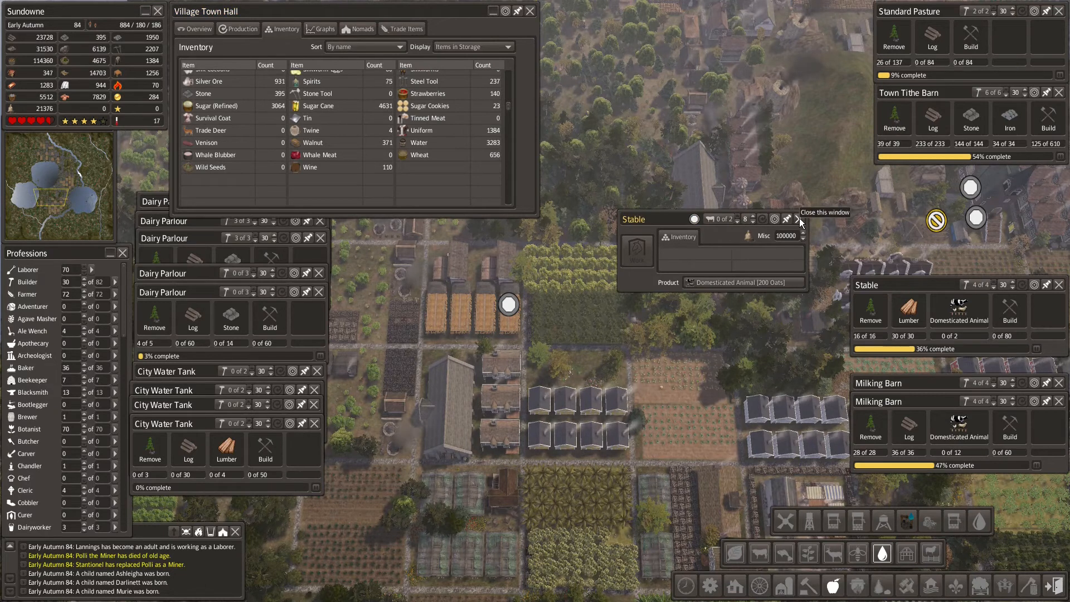
left_click(795, 218)
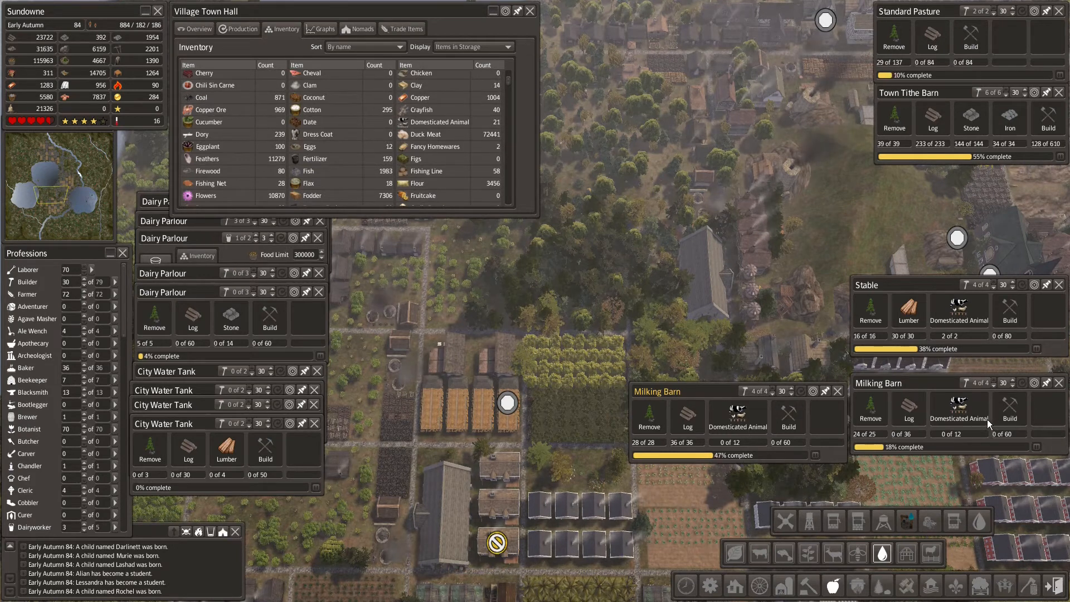
mouse_move(989, 424)
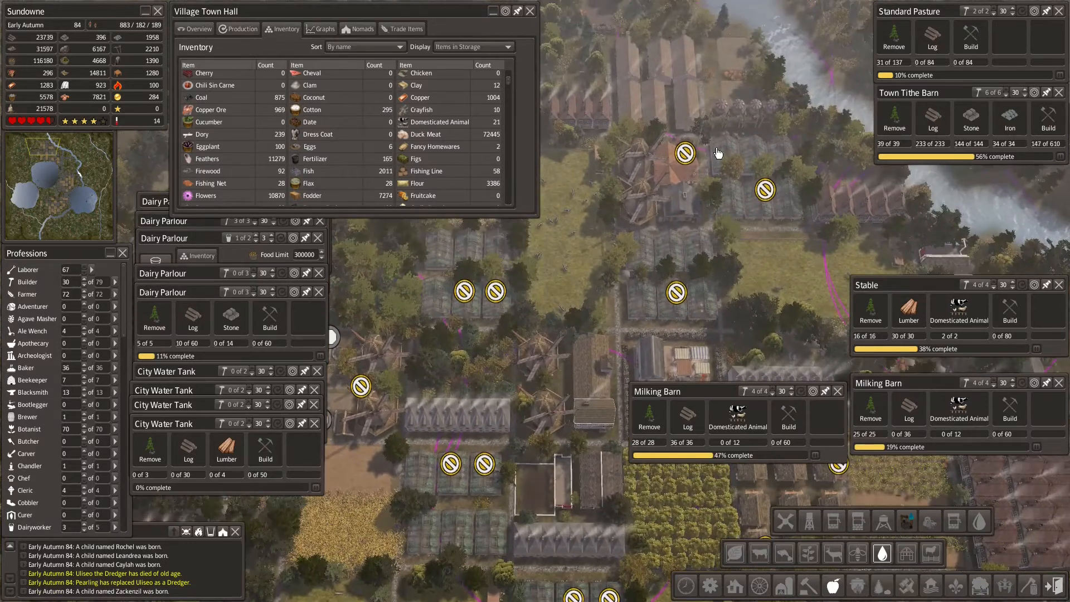
mouse_move(638, 240)
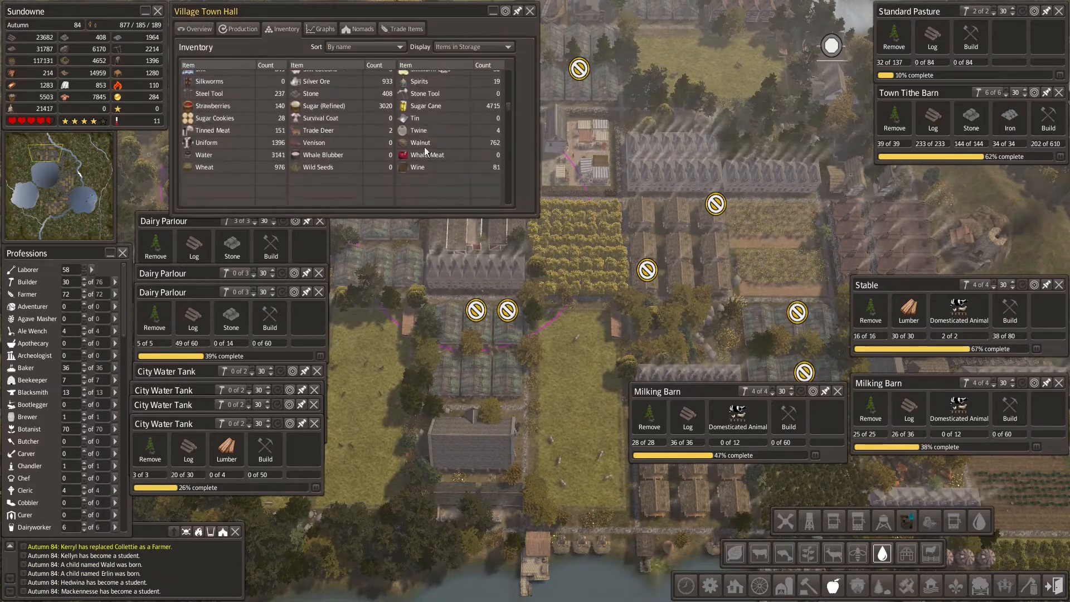
scroll("down", 3)
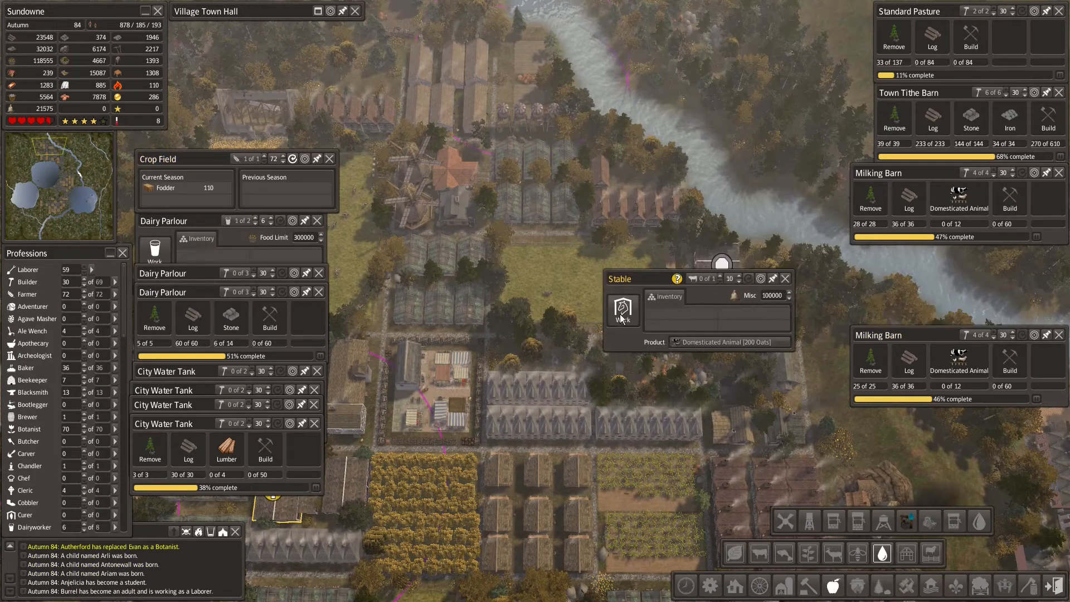
Step: Pan from the village overview, select the top crop field and bring up the roads/decorations build options
left_click(786, 277)
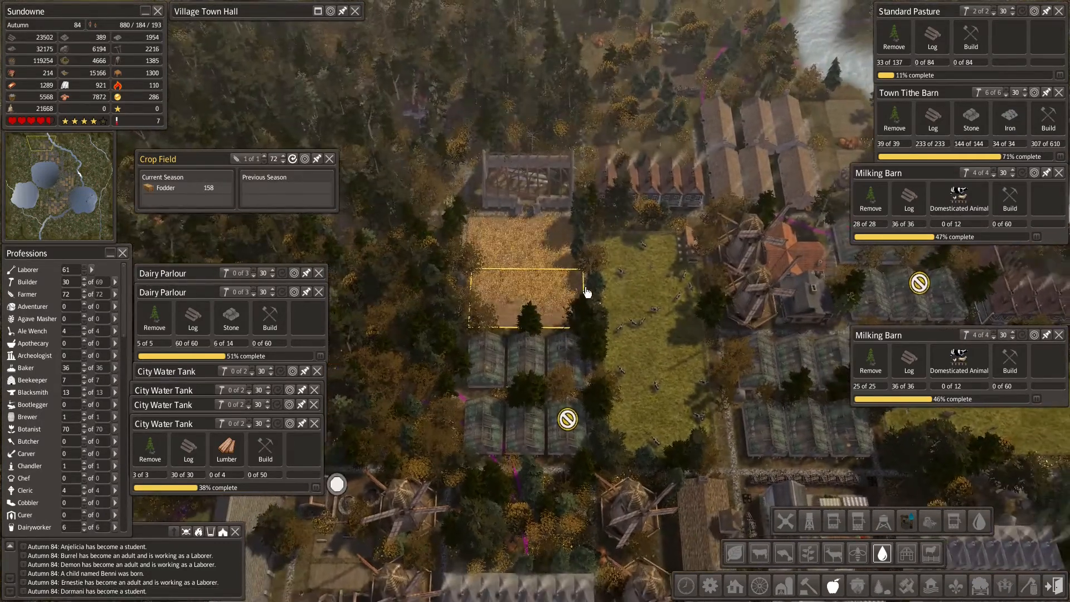
left_click(522, 294)
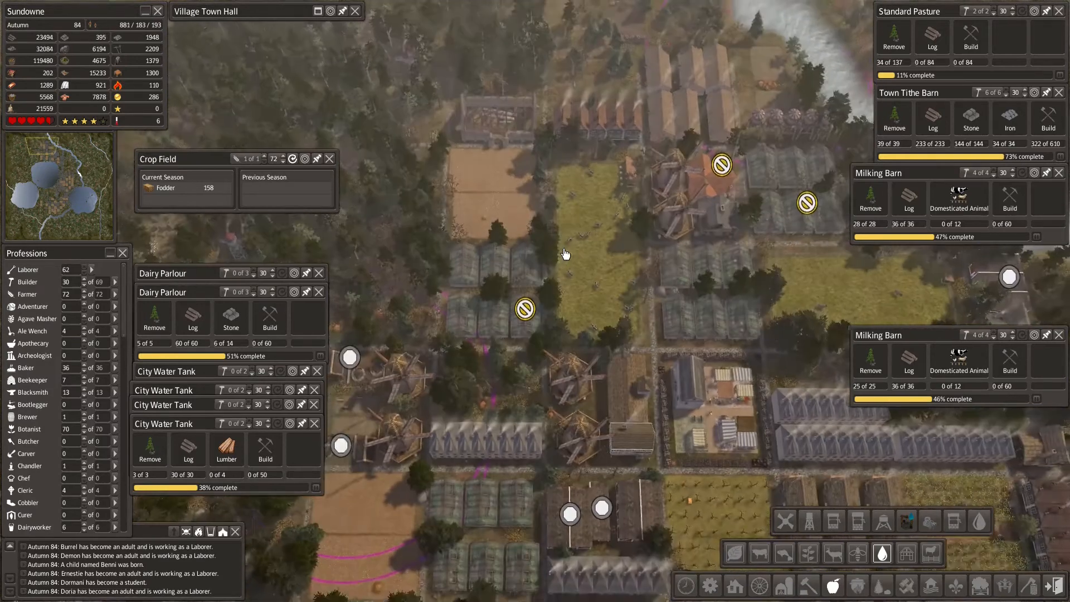
left_click(714, 171)
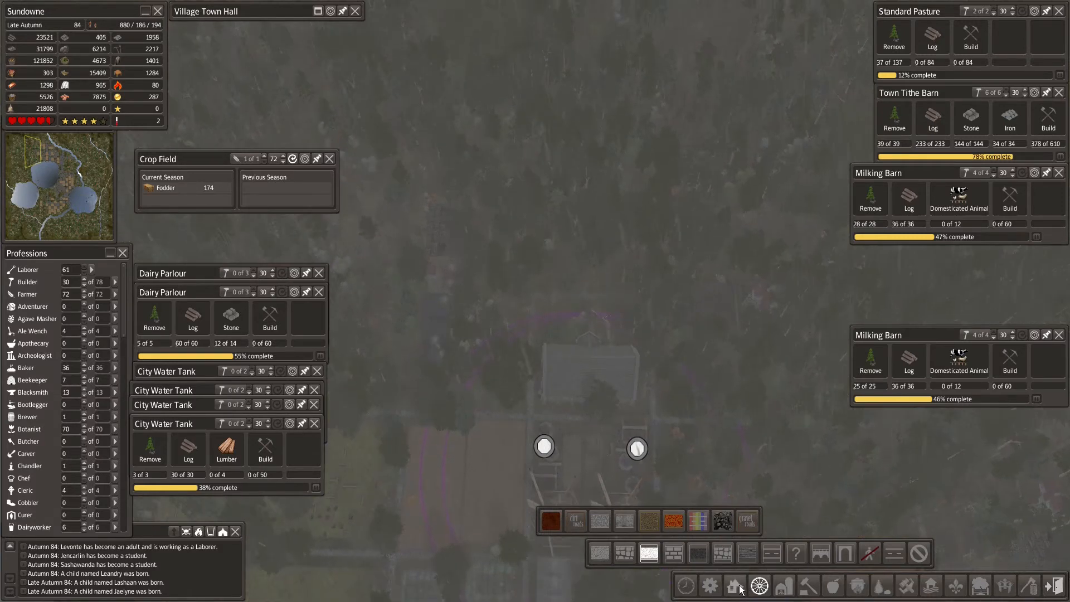
Step: Select the Farm Supplier trading post to show its Inventory as the merchant arrives
left_click(735, 586)
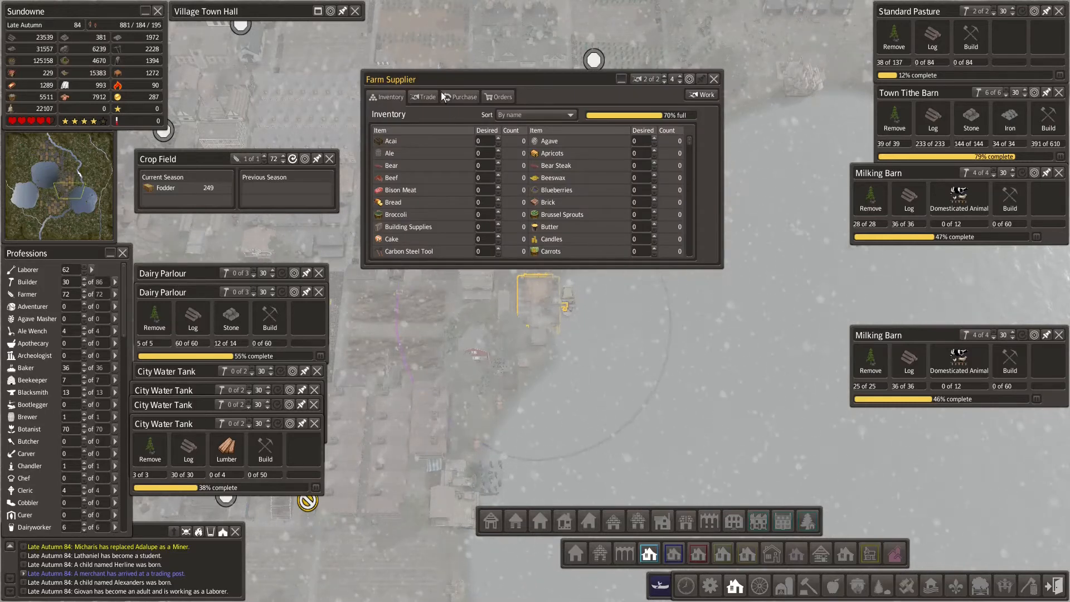
Step: Review the seed merchant's offer on the Trade tab, dismiss him and close the Farm Supplier window
left_click(422, 96)
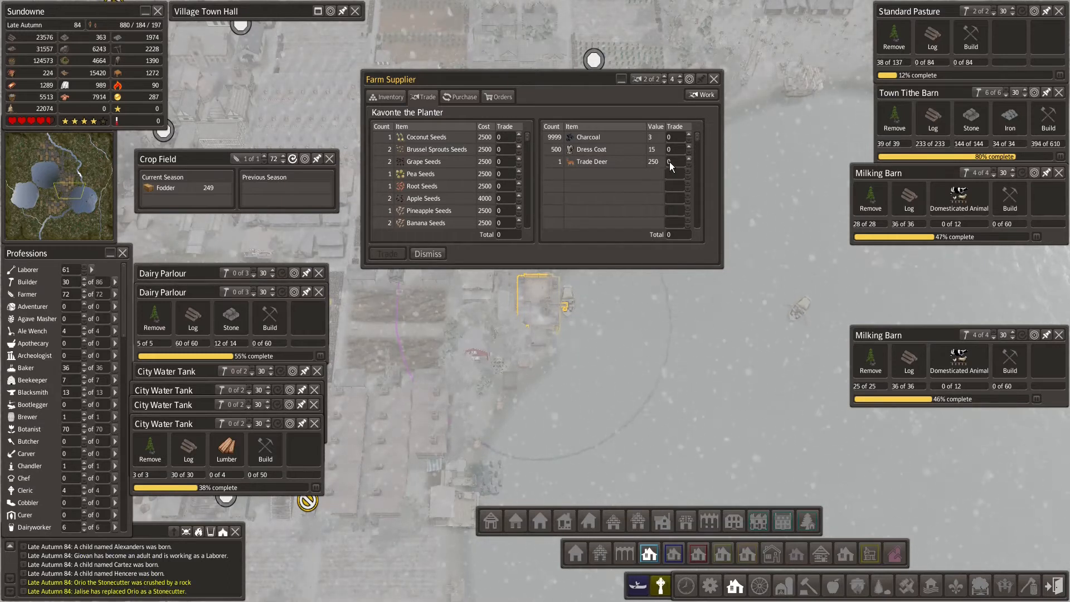
mouse_move(668, 162)
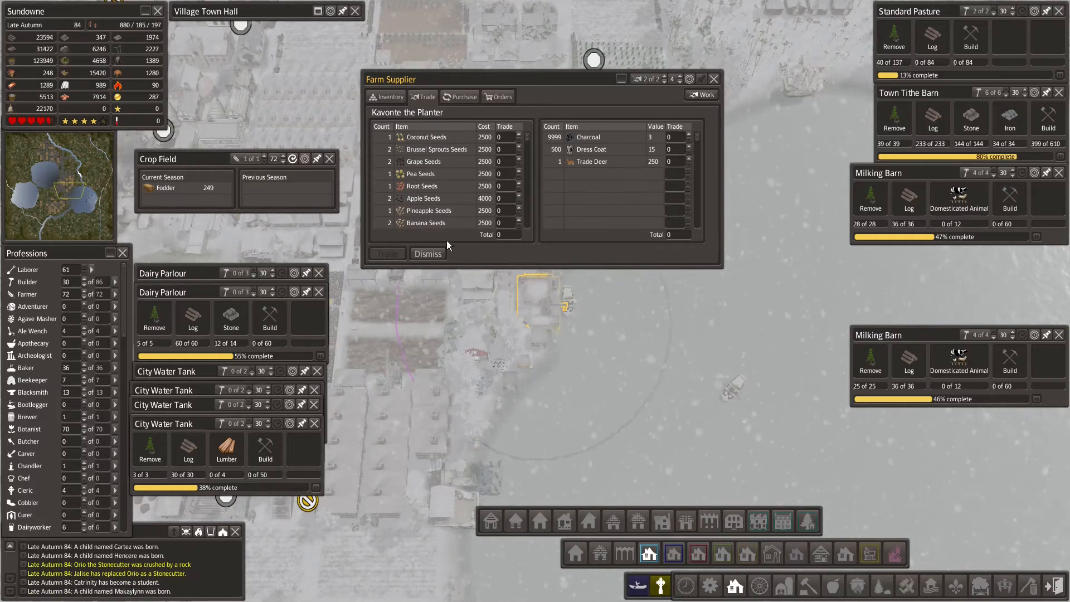
left_click(427, 96)
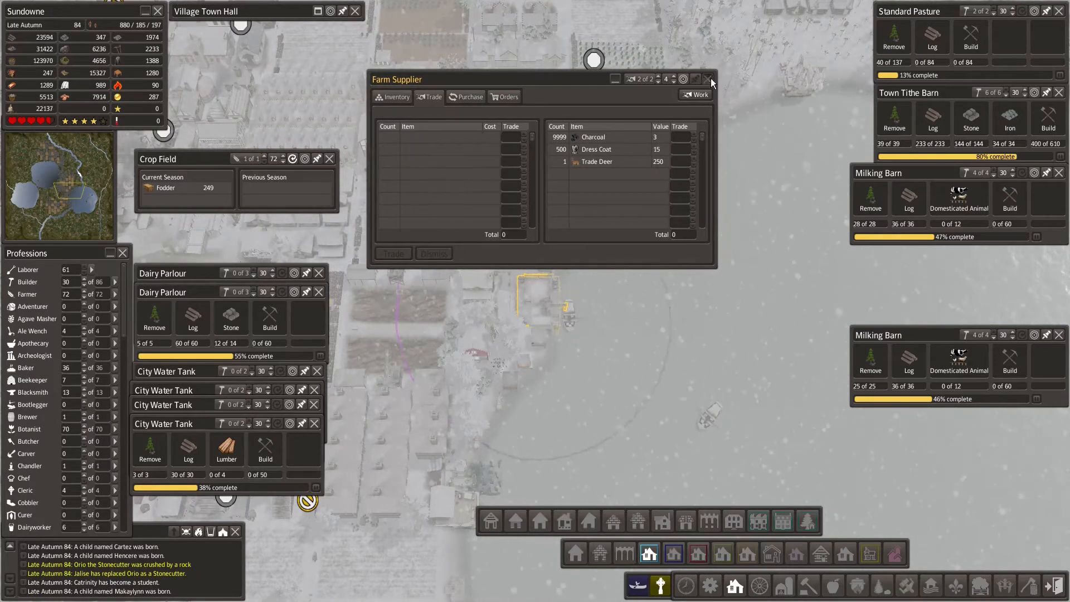
left_click(711, 79)
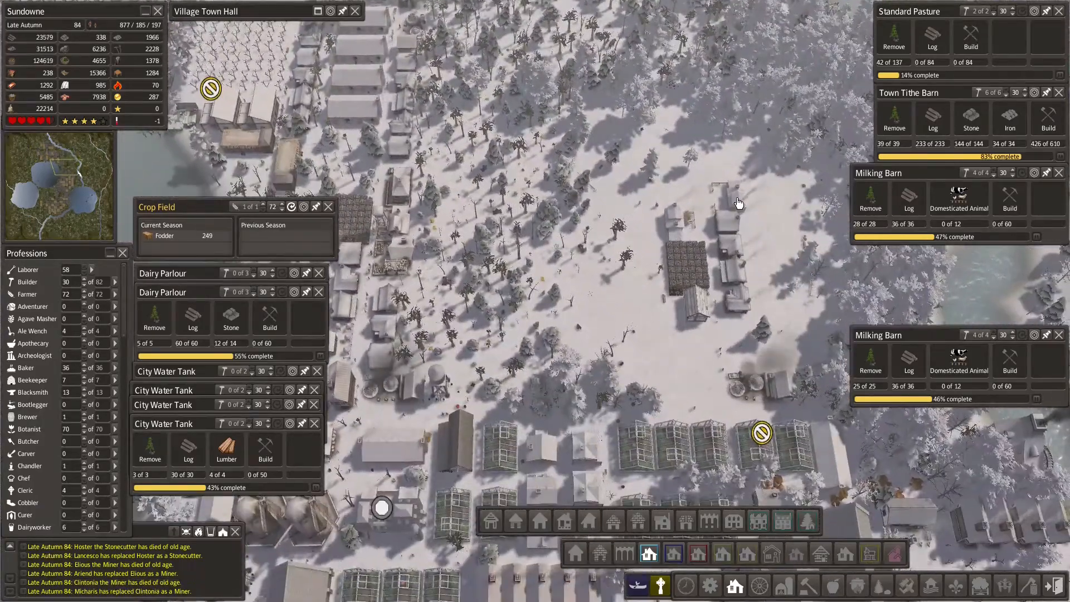
Step: Check the fodder farm's harvest figures, then close it and the Large Port window
left_click(689, 228)
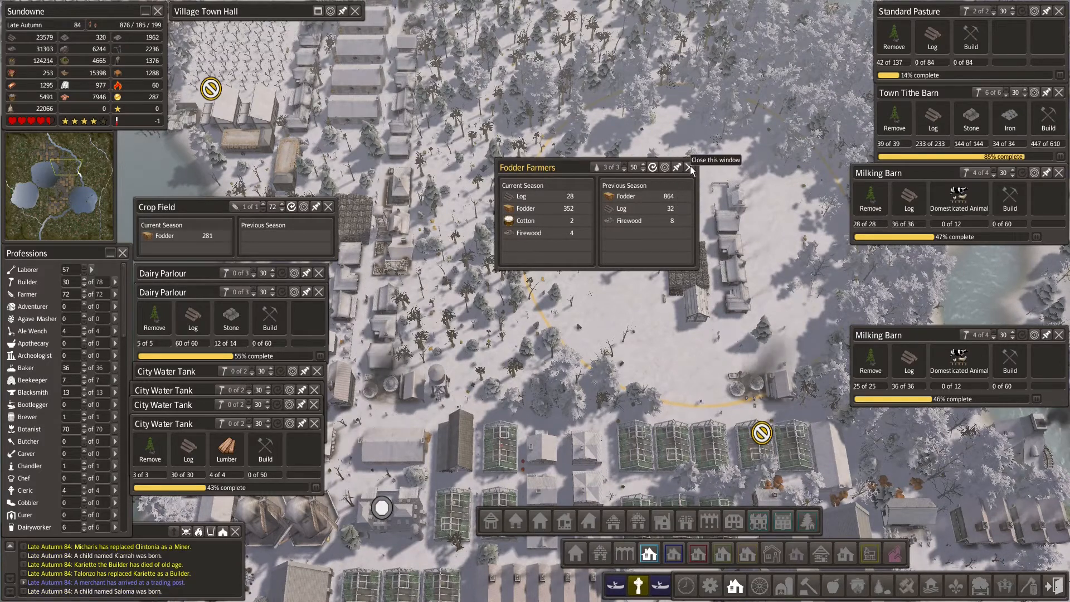
left_click(690, 167)
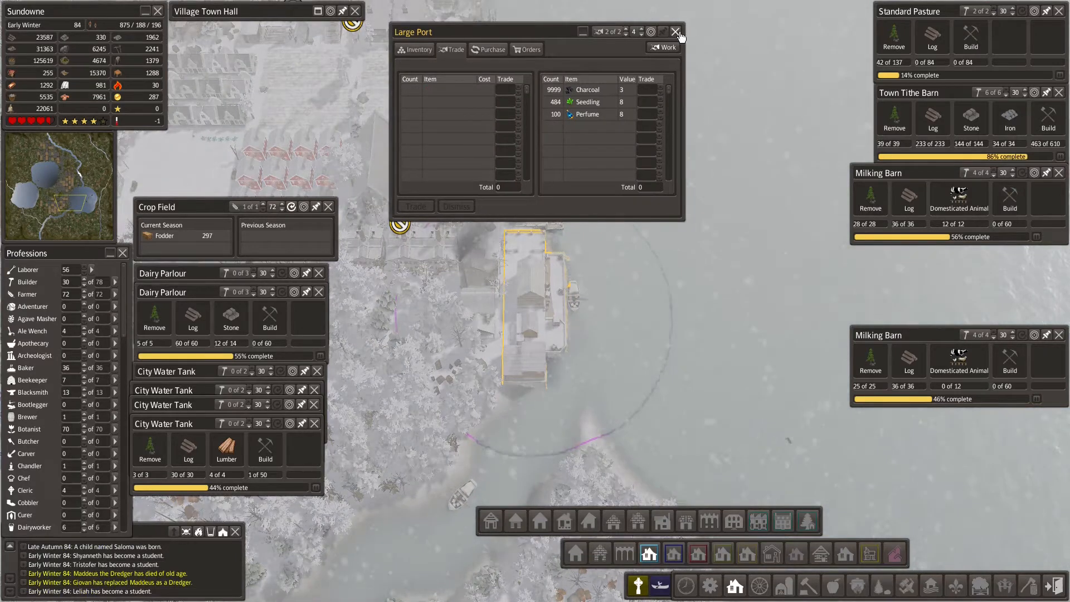
left_click(676, 31)
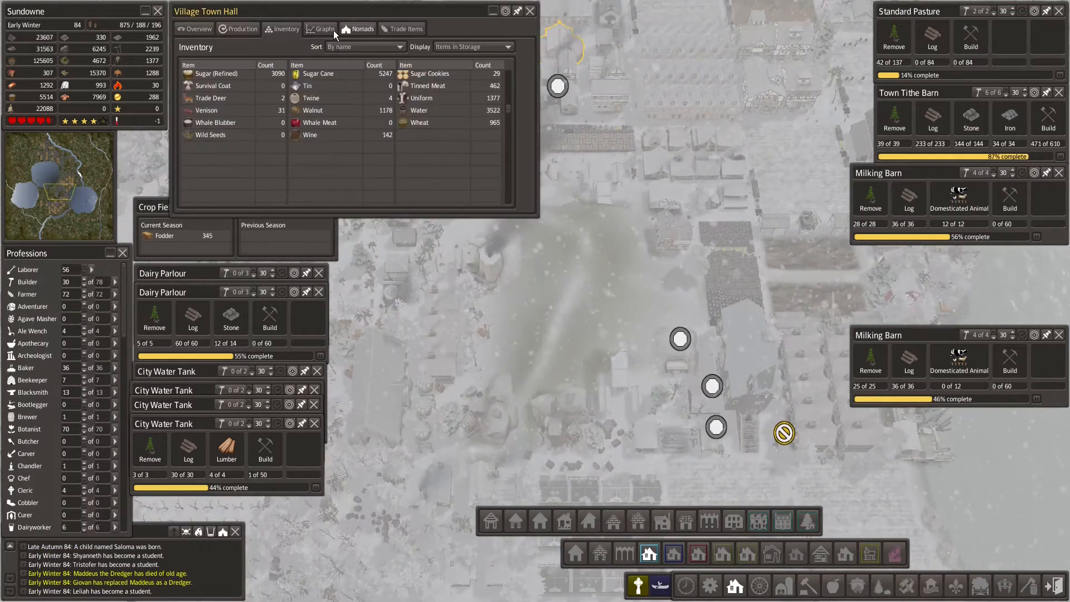
Step: View the Town Hall's Log, Iron, Minerals and Tools stockpile graphs, then collapse the window
left_click(321, 29)
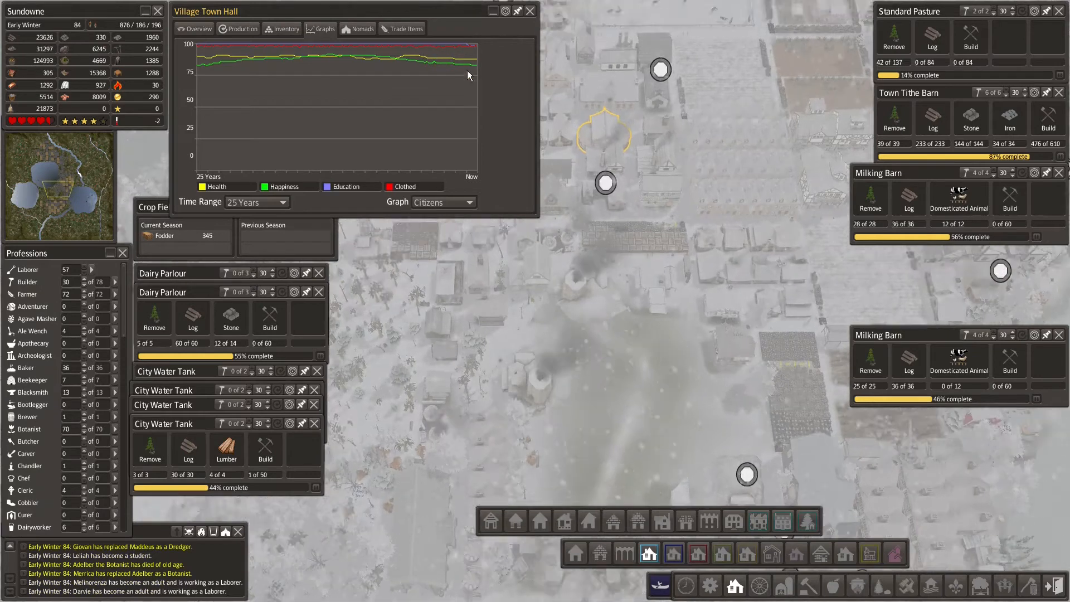
left_click(442, 201)
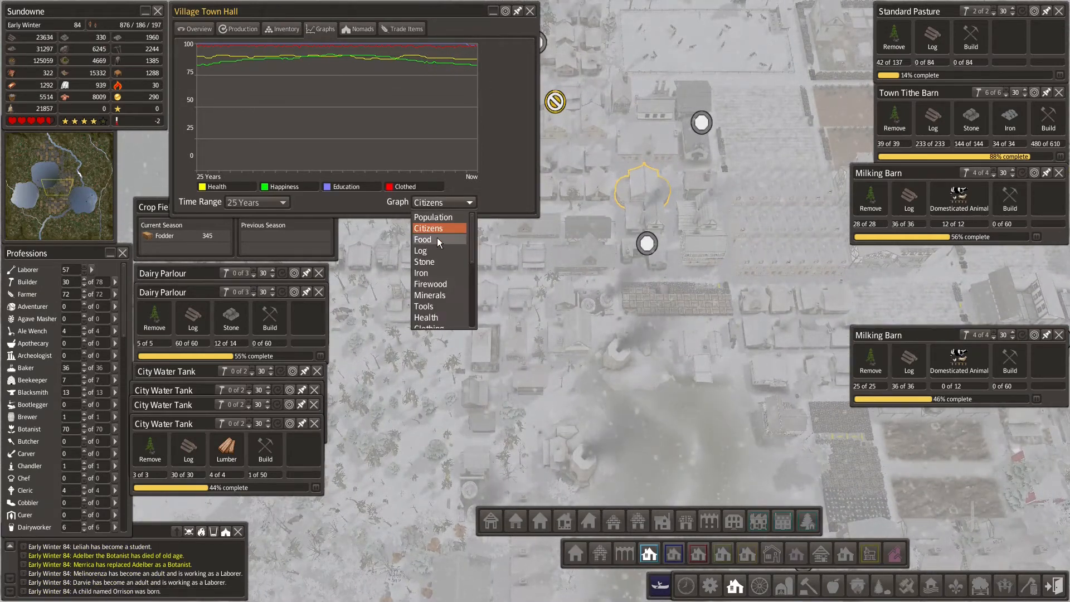
left_click(422, 251)
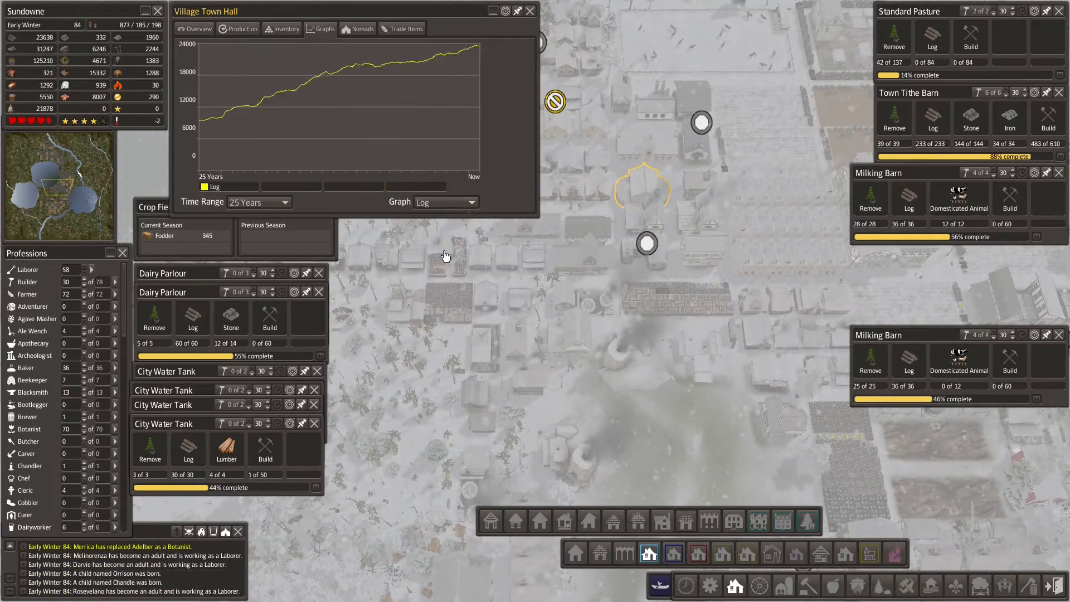
left_click(443, 202)
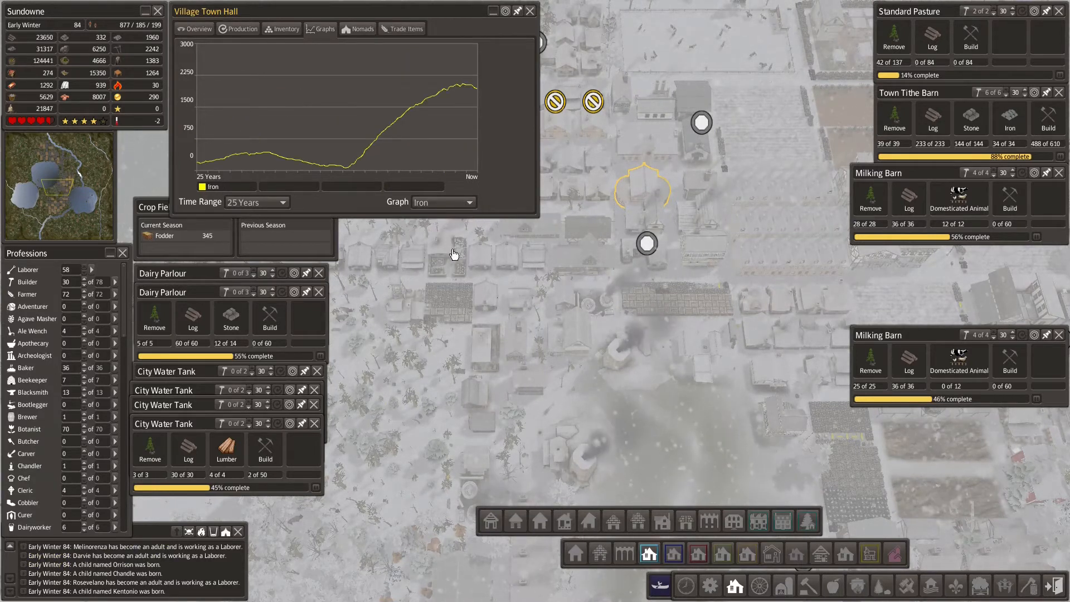
left_click(443, 201)
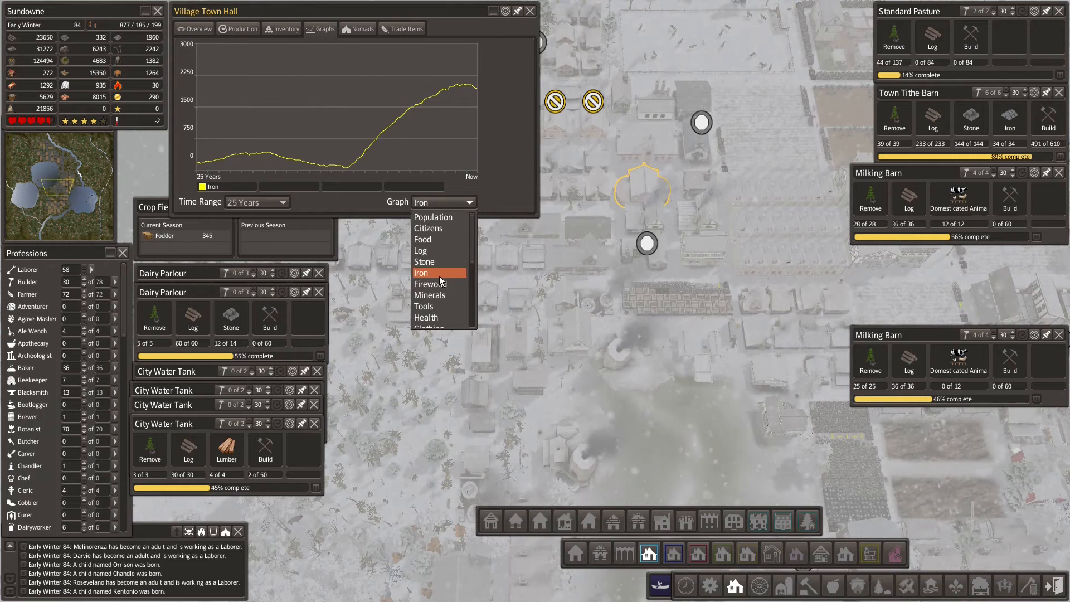
left_click(431, 284)
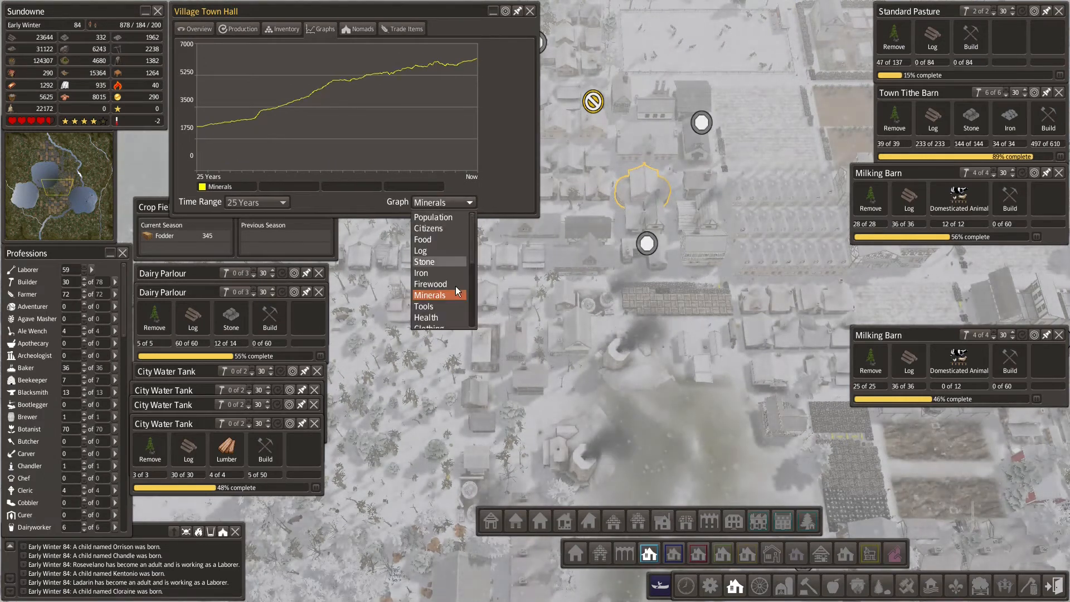
left_click(424, 306)
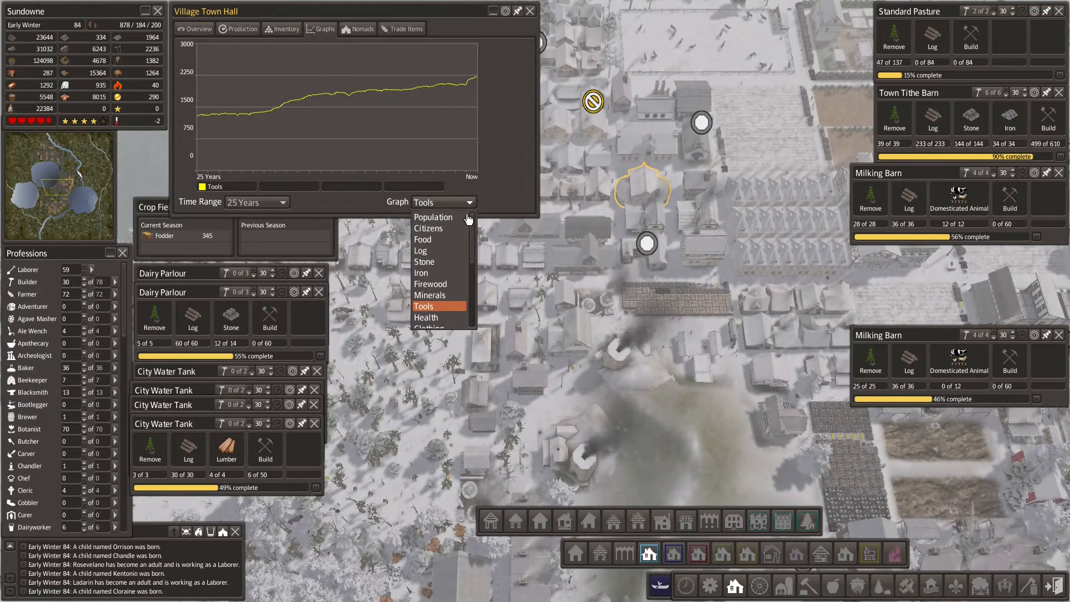
left_click(424, 318)
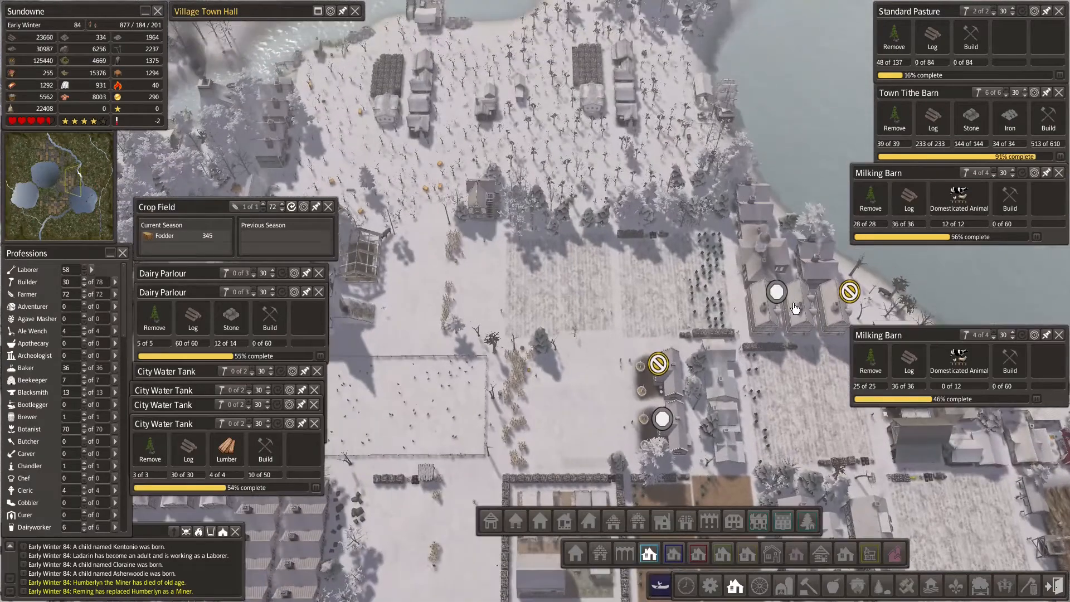
Step: Place the new greenhouse sites, then check the finished Town Tithe Barn's inventory
scroll("down", 3)
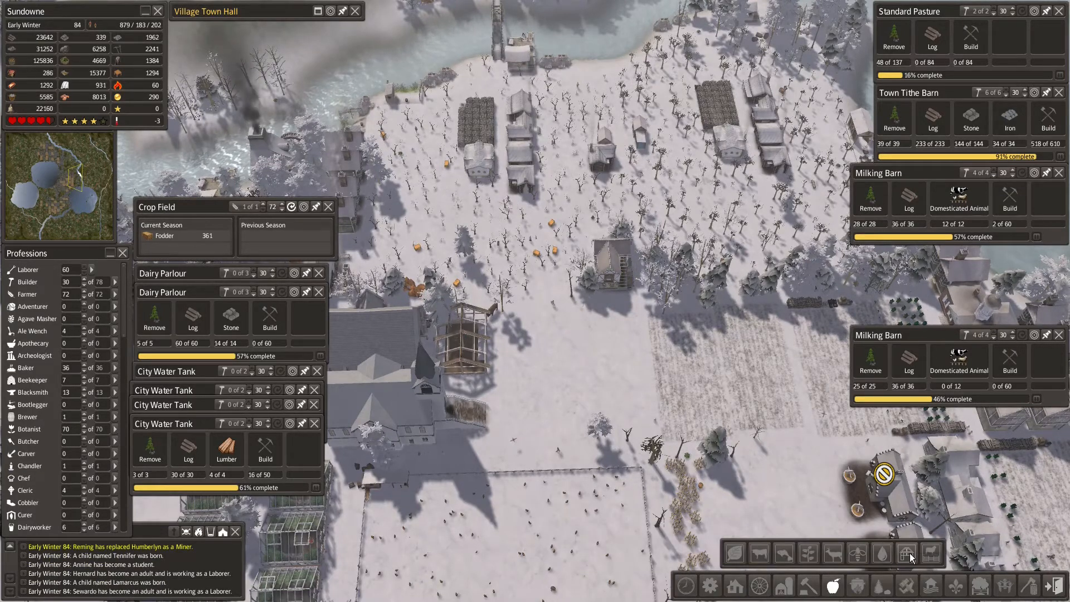
mouse_move(932, 554)
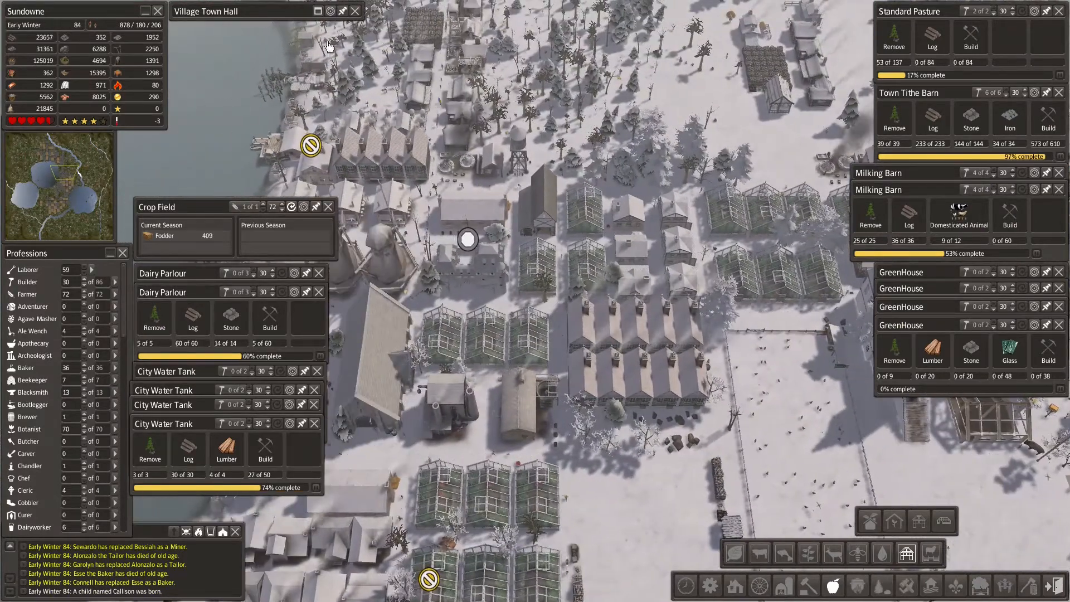
left_click(320, 29)
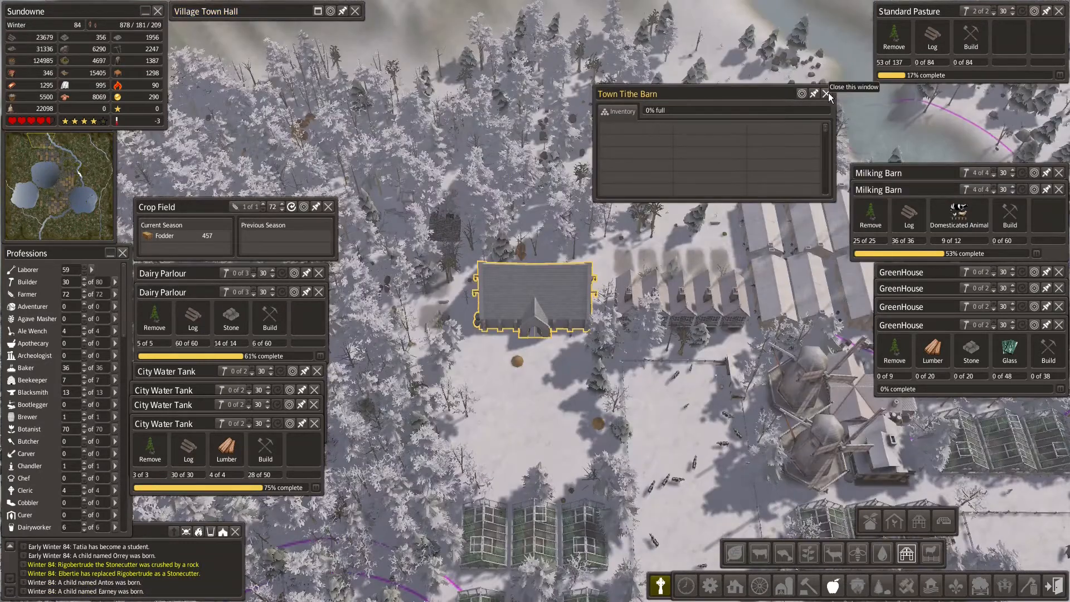
Step: Close the empty tithe barn window and inspect the Stable's 450-wheat stock and product
left_click(826, 94)
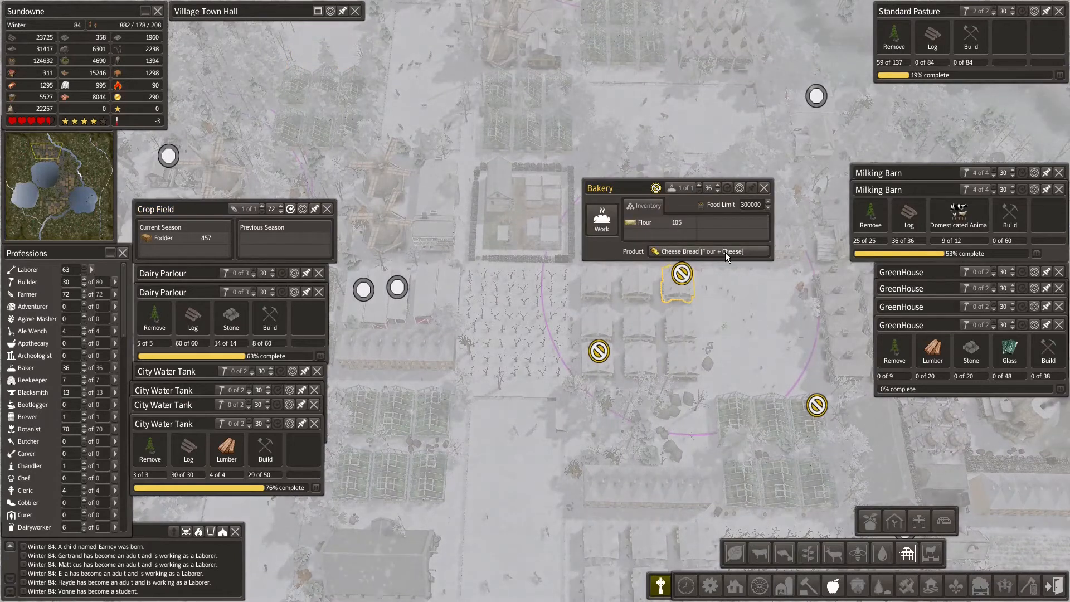
left_click(764, 187)
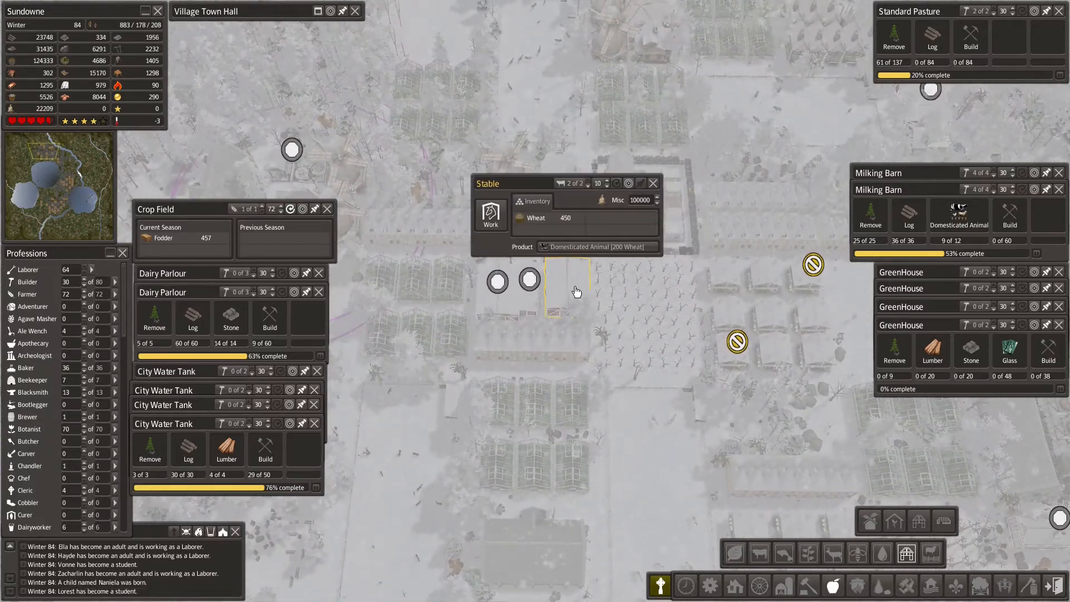
Step: Check the milking barn's workers, then review the Farm Supplier's trade offers and stored goods down to the Trade Deer stock
left_click(652, 183)
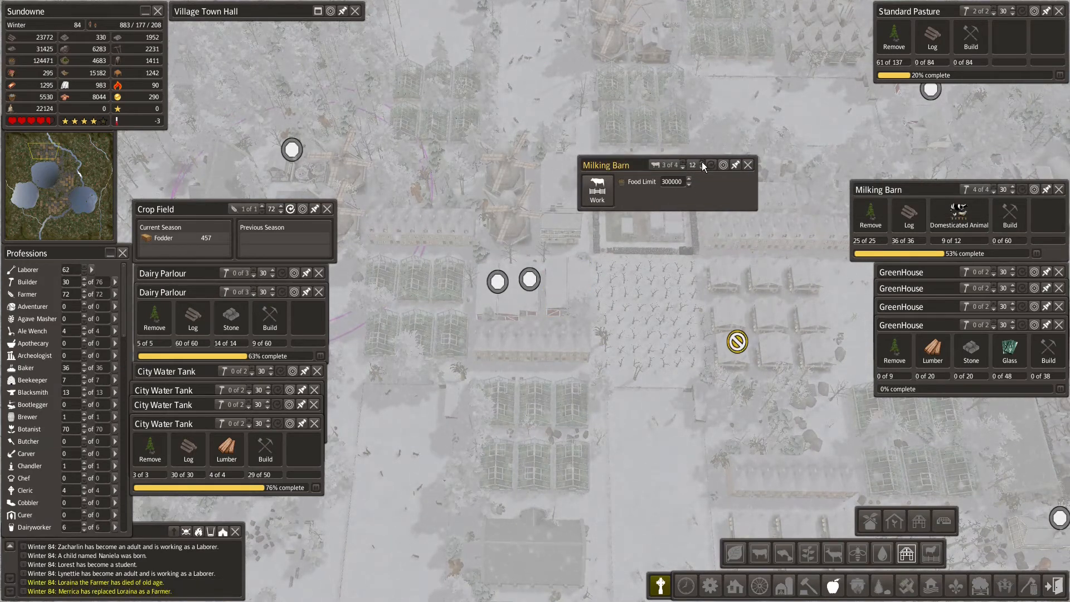
left_click(747, 166)
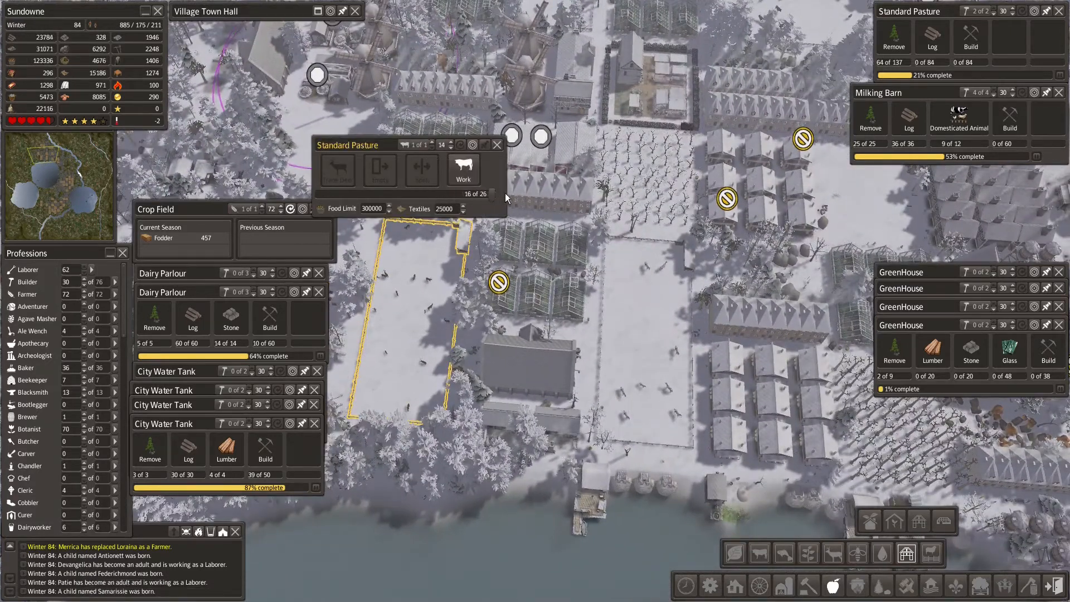
left_click(497, 144)
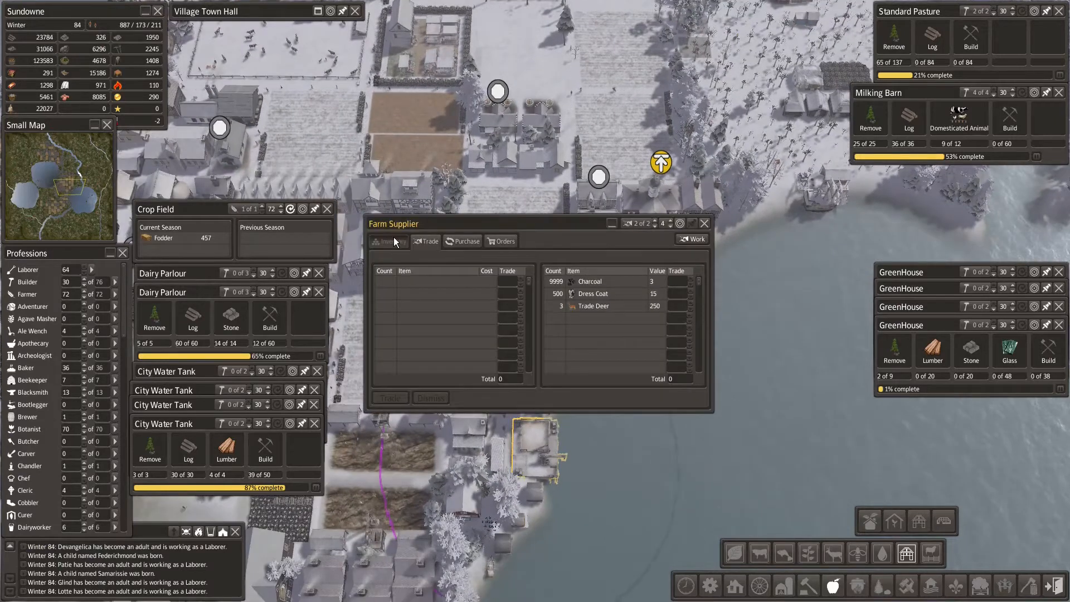
left_click(388, 241)
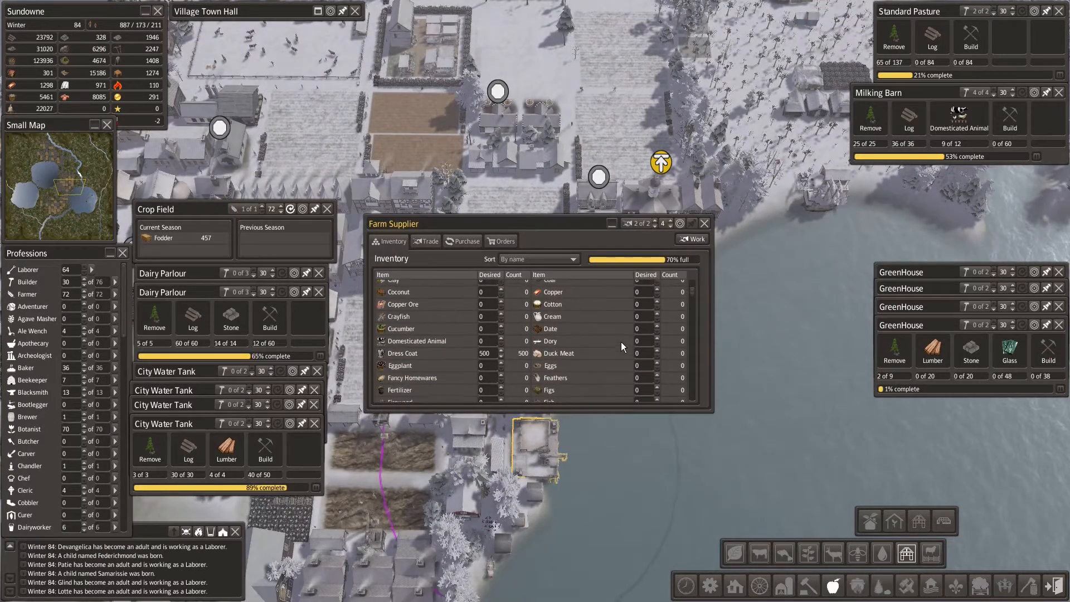
scroll("down", 3)
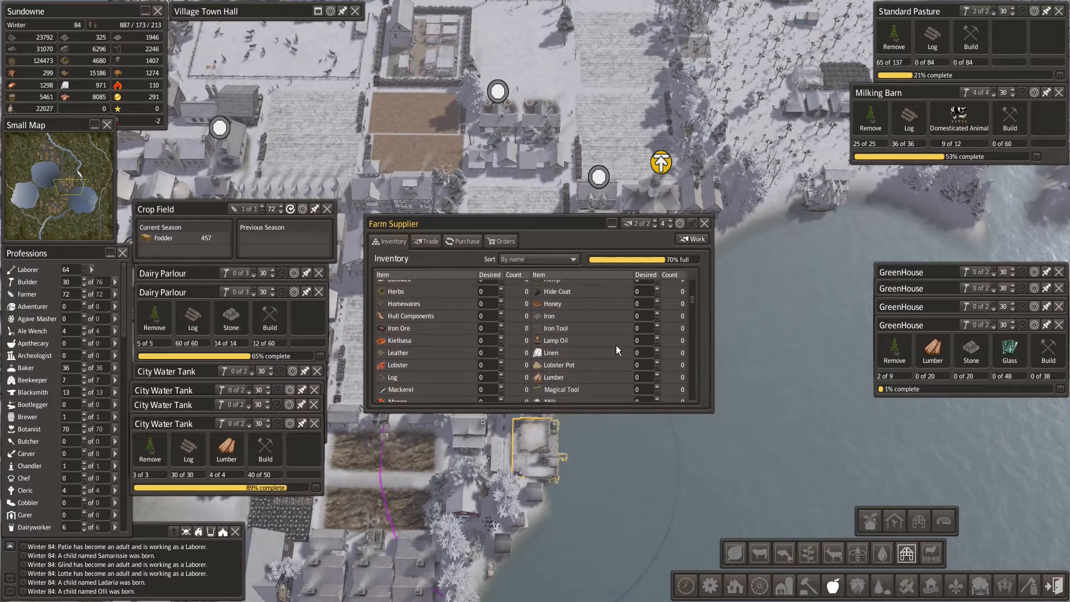
scroll("down", 3)
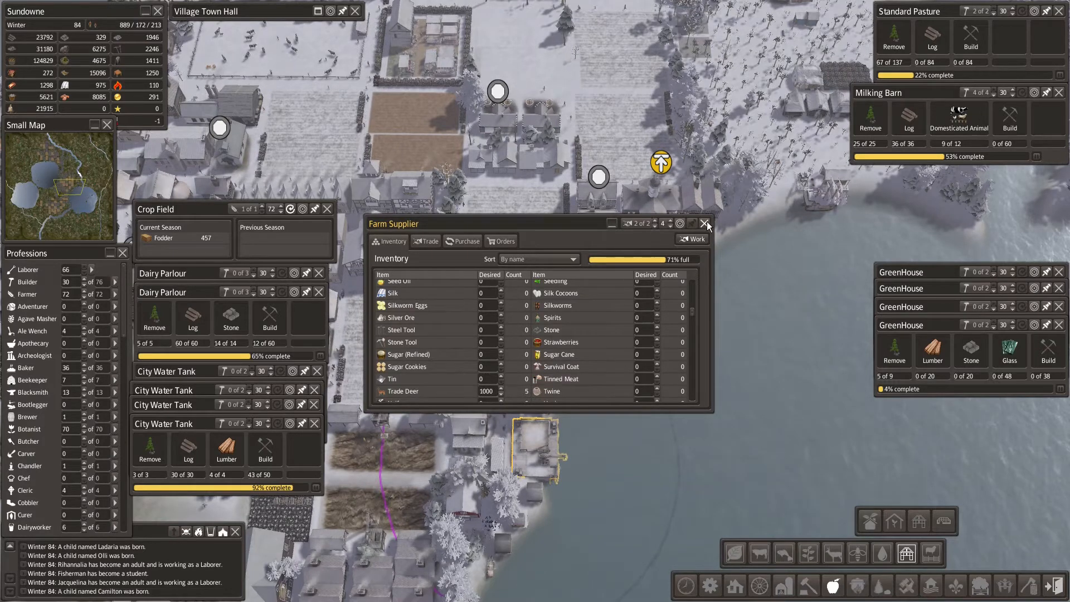
Step: Close the Farm Supplier window and browse the town hall and monument buildings for the White House
left_click(707, 223)
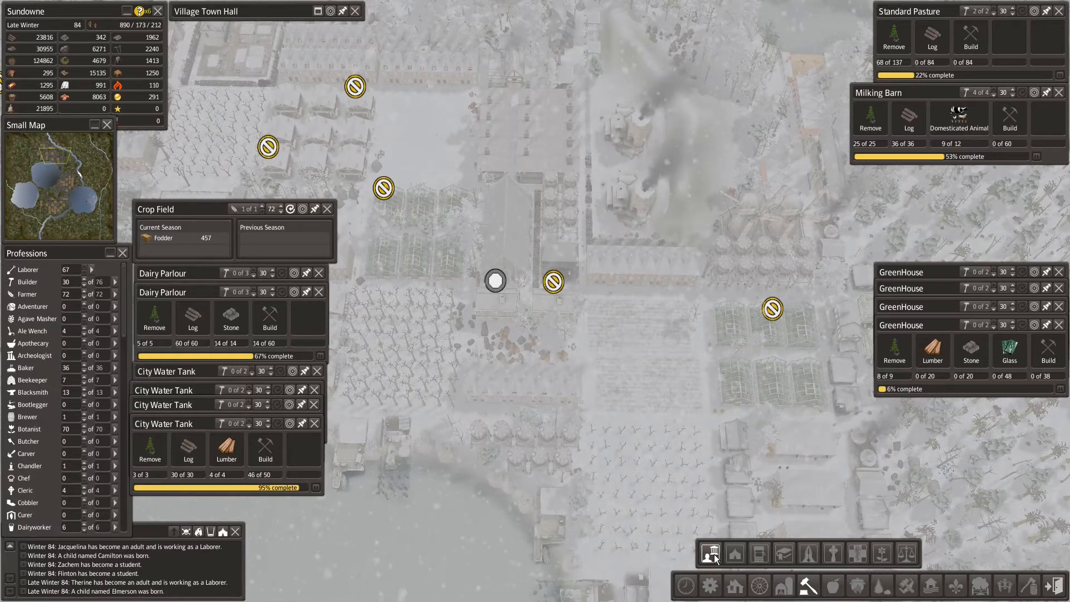
left_click(711, 553)
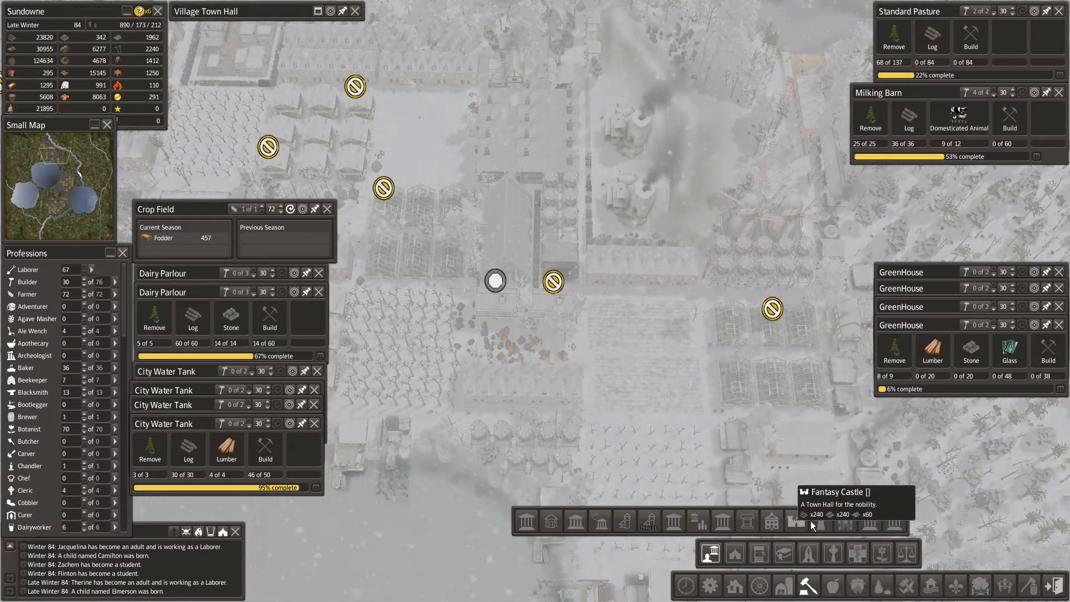
mouse_move(871, 522)
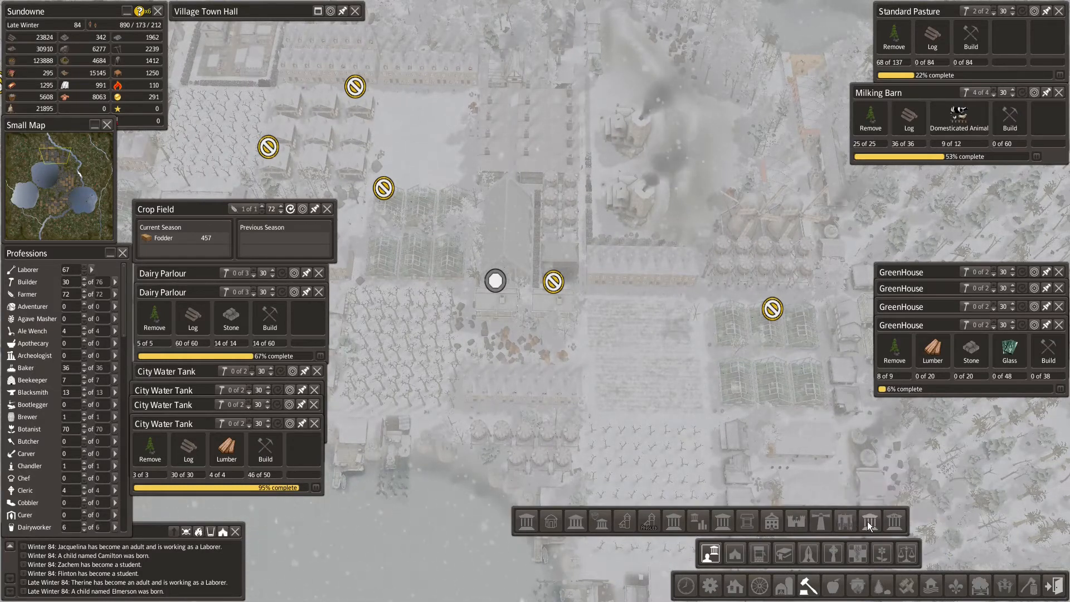
mouse_move(894, 521)
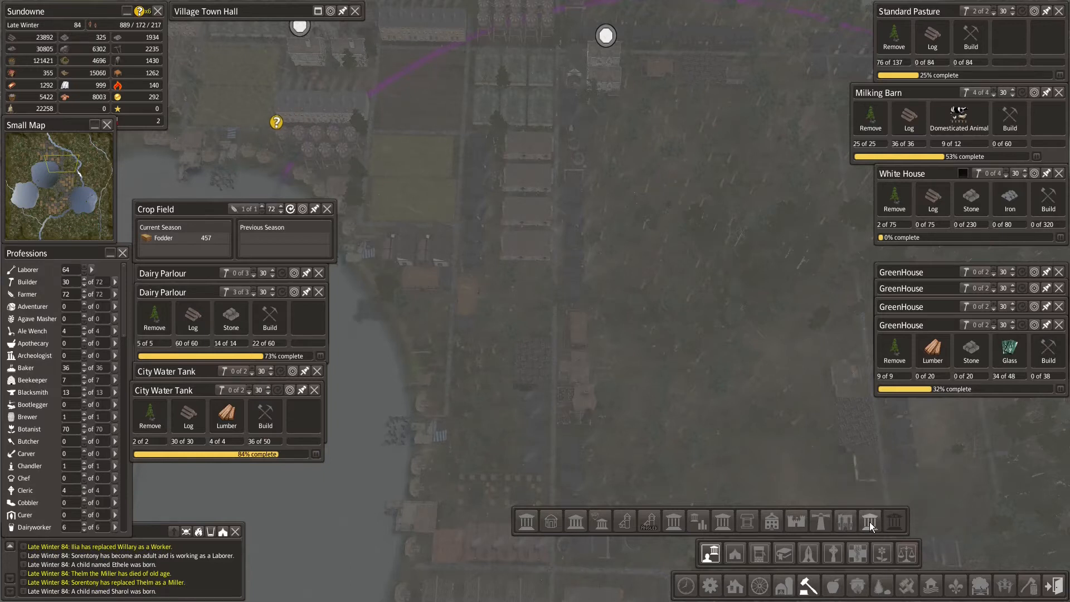
mouse_move(871, 520)
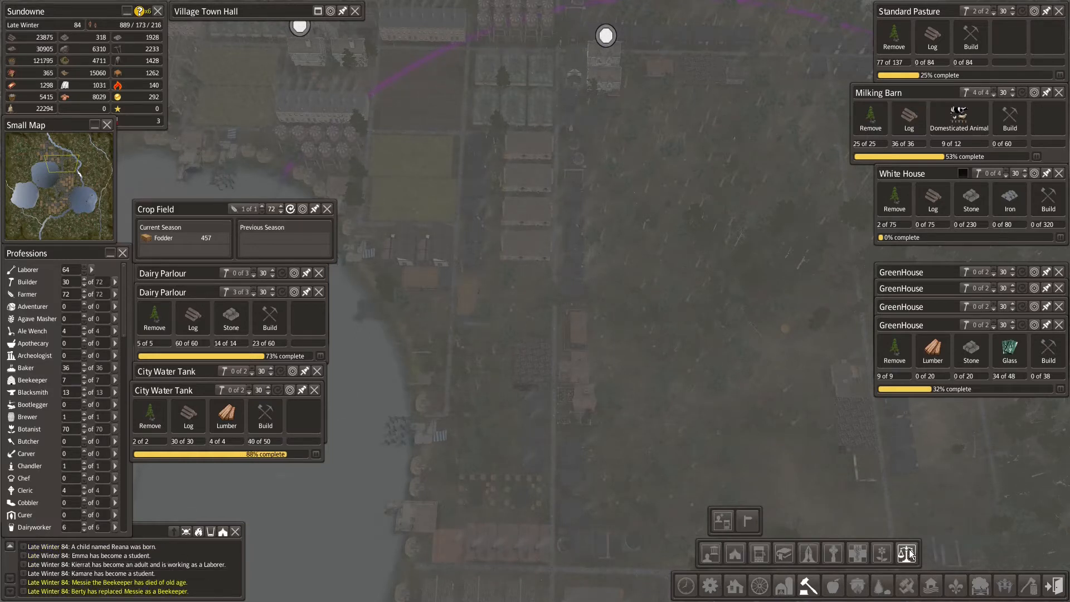
Step: Browse the civic buildings list to place the Globe Theatre and Old Courthouse
left_click(907, 553)
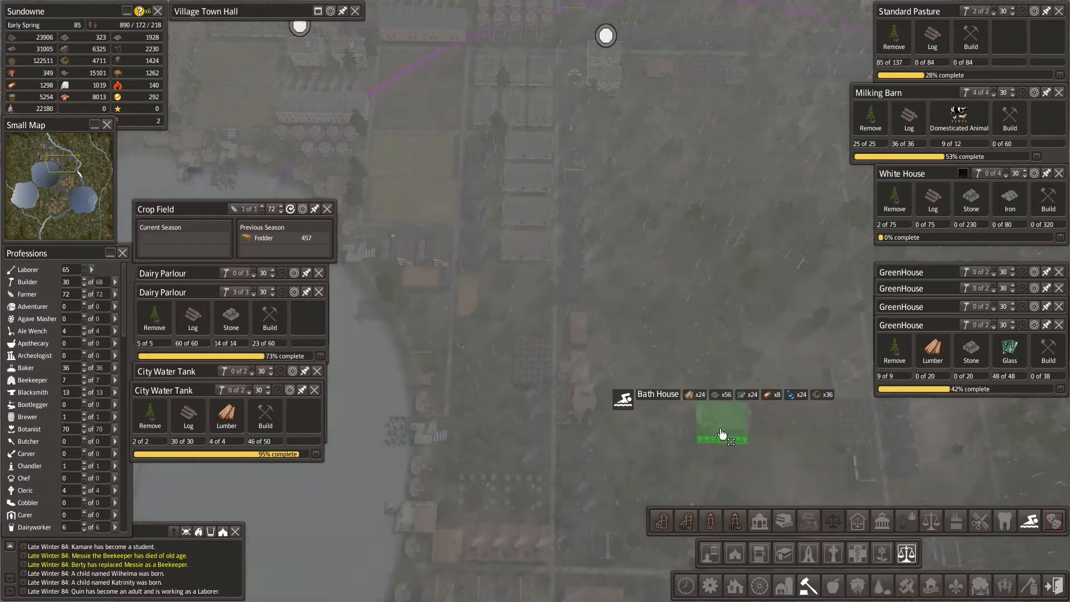
mouse_move(783, 521)
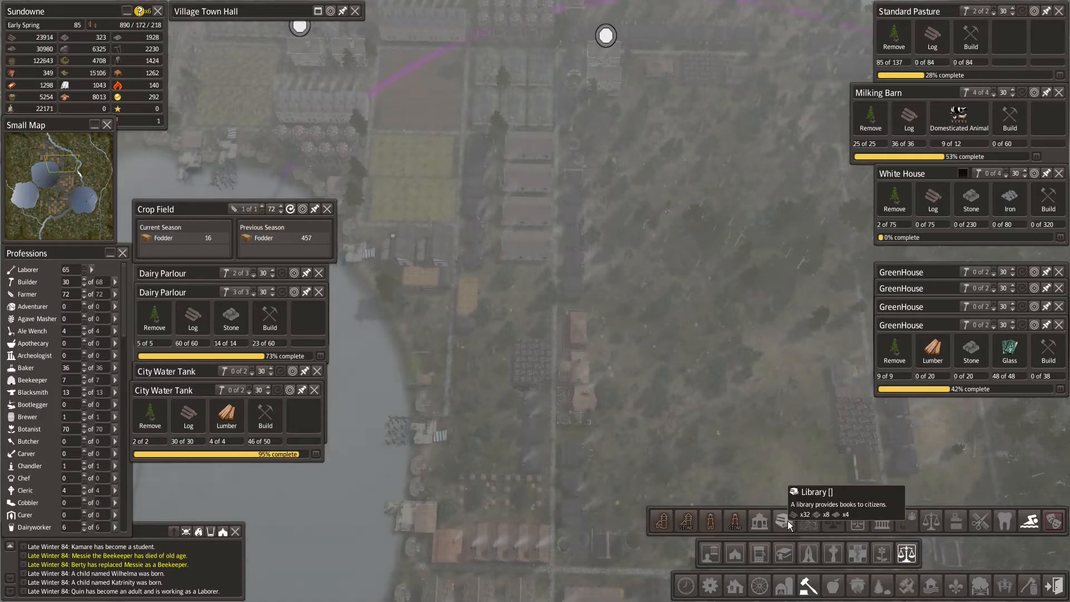
mouse_move(810, 521)
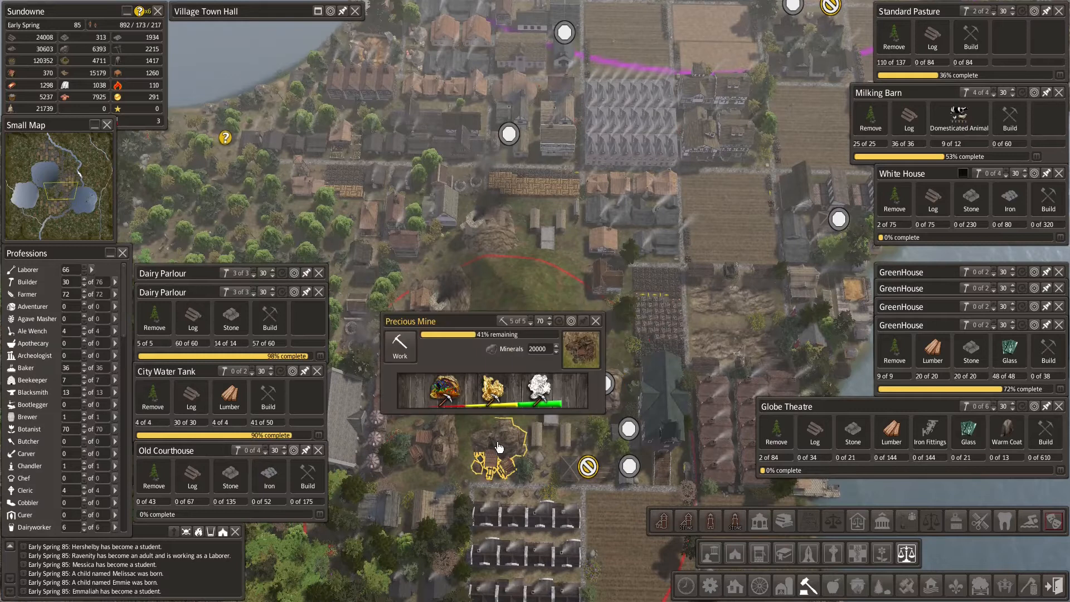
Step: Inspect a villager near the shore, then select the Tin Ore Mine Shaft for upgrade
left_click(595, 322)
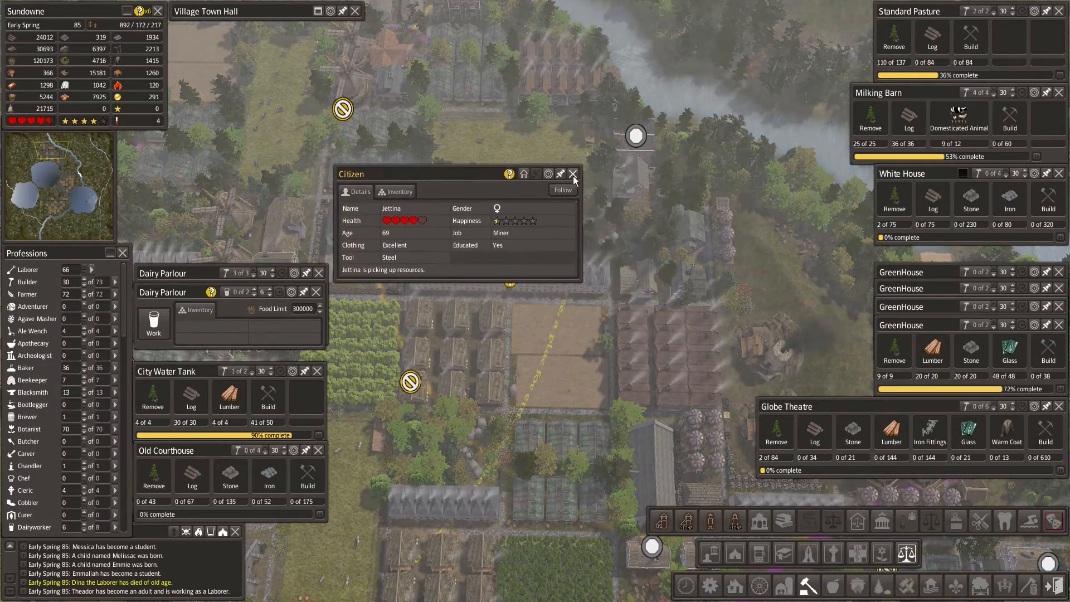
left_click(573, 174)
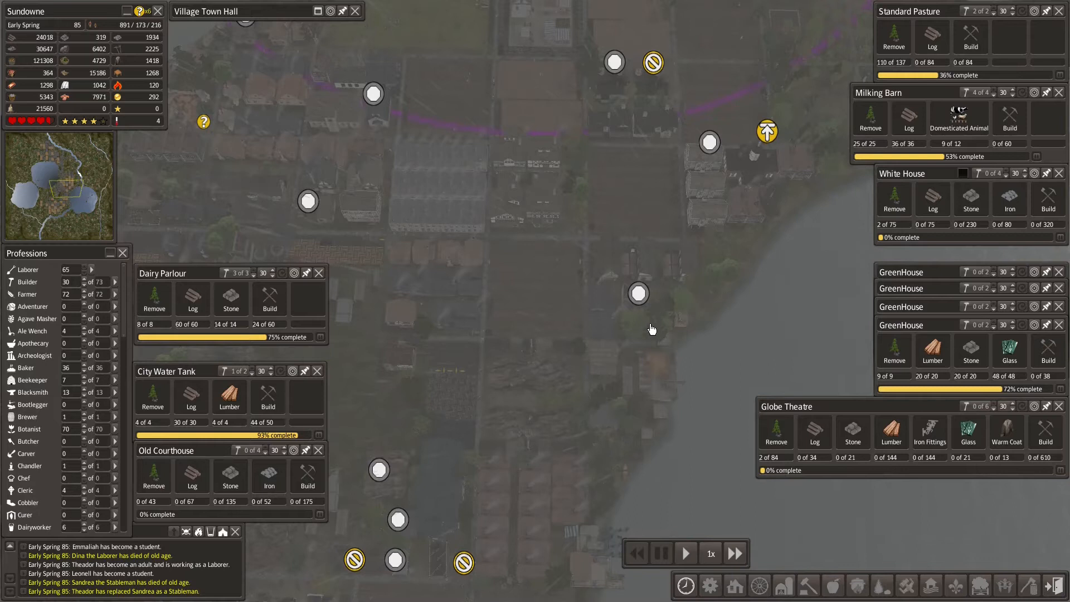
left_click(638, 293)
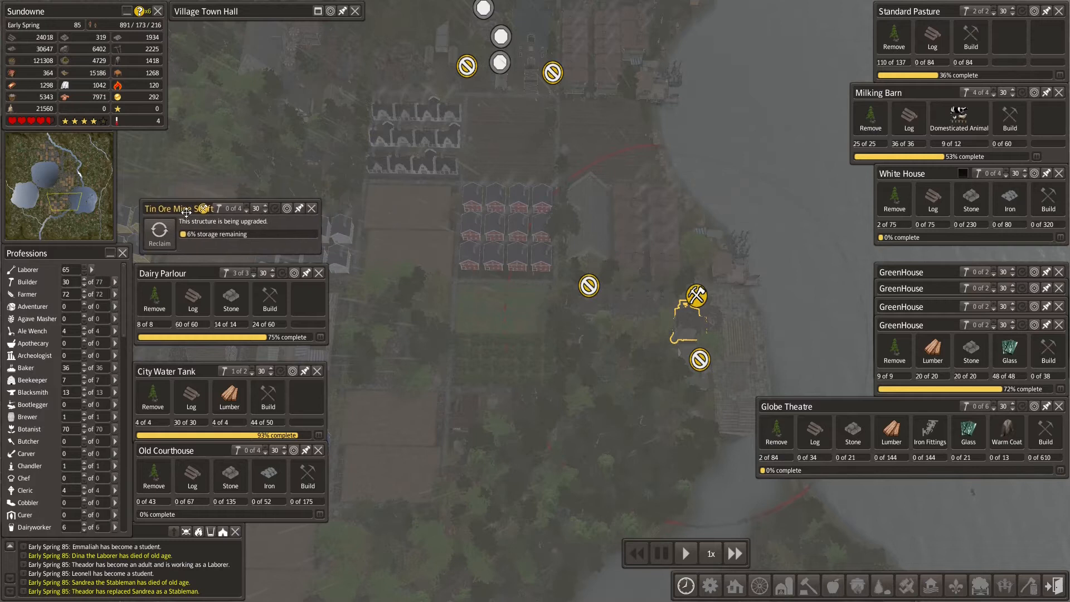
Step: Clear the Tin Ore Mine Shaft's storage so its upgrade can proceed with 4 workers
left_click(735, 553)
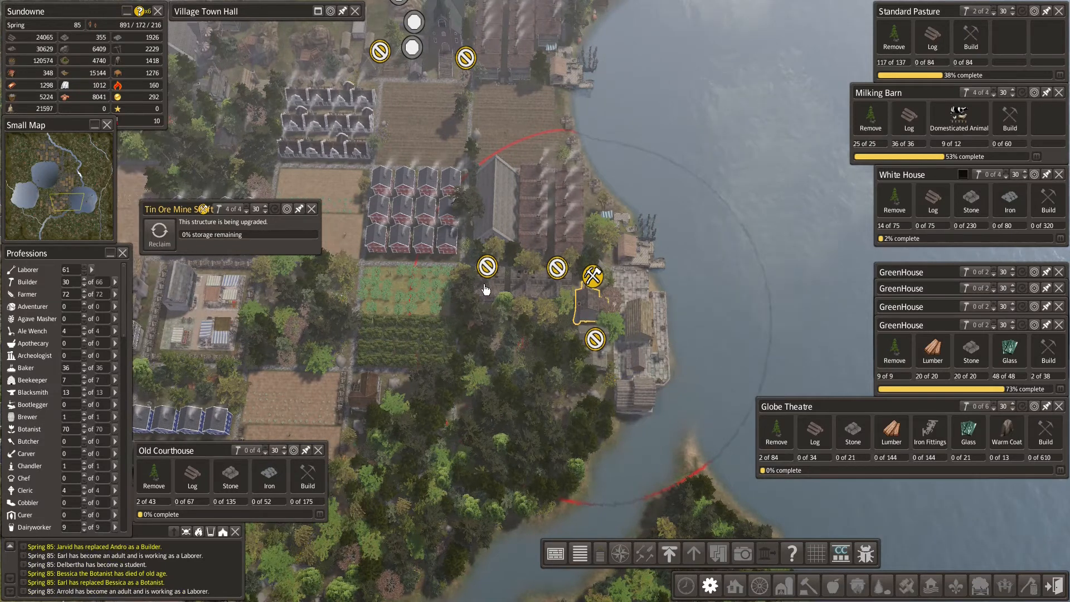
left_click(584, 278)
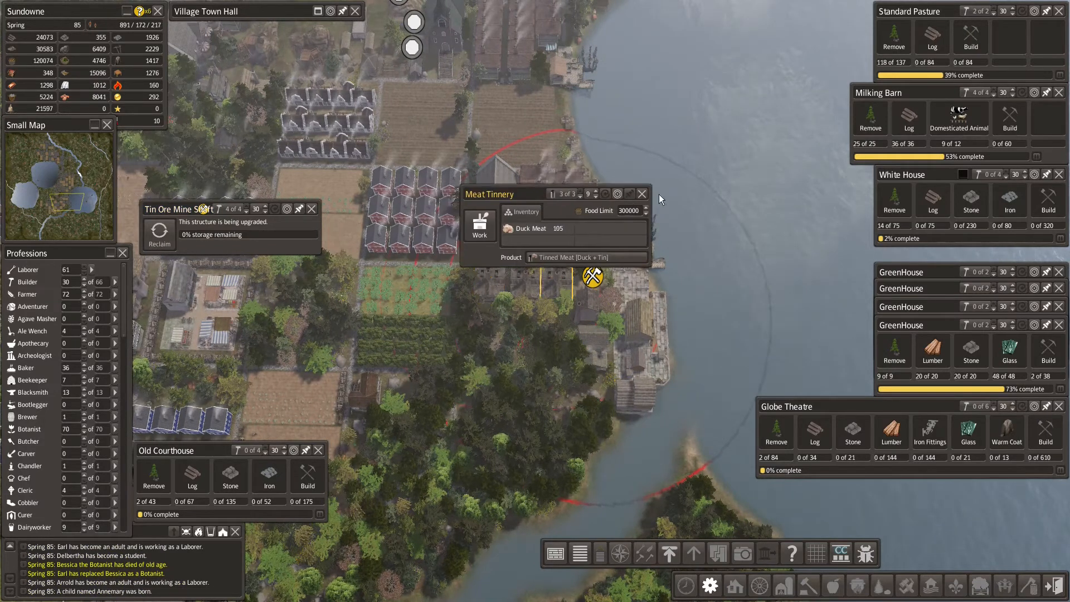
left_click(641, 194)
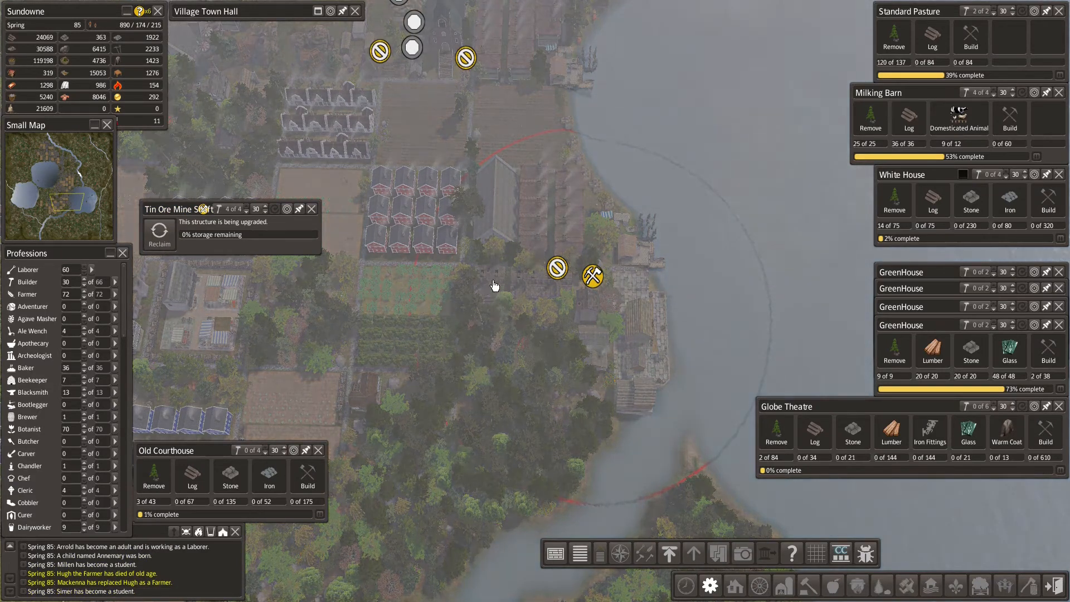
left_click(555, 269)
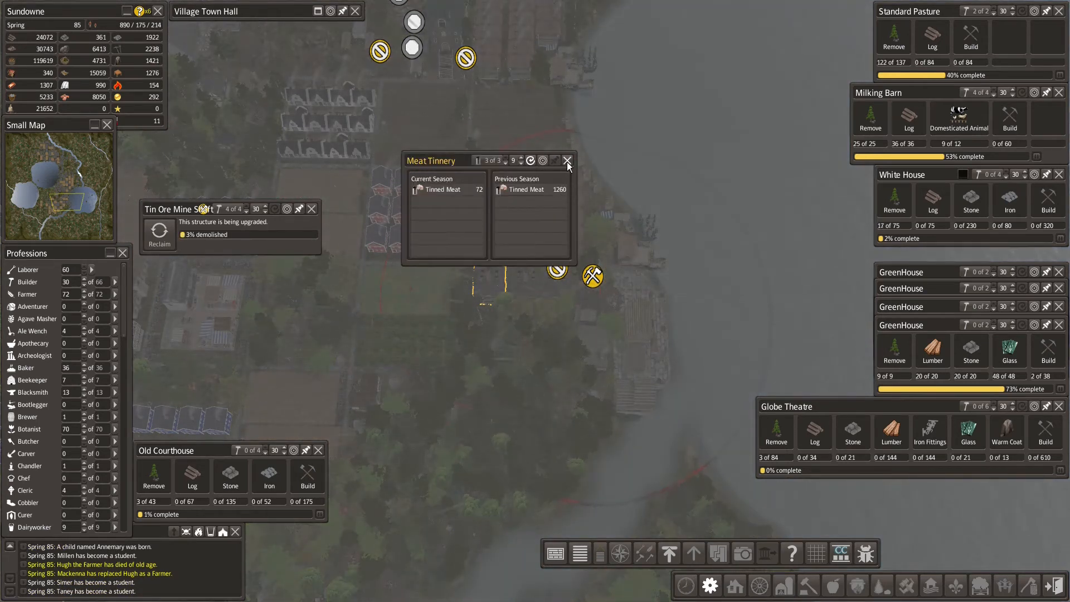
left_click(568, 160)
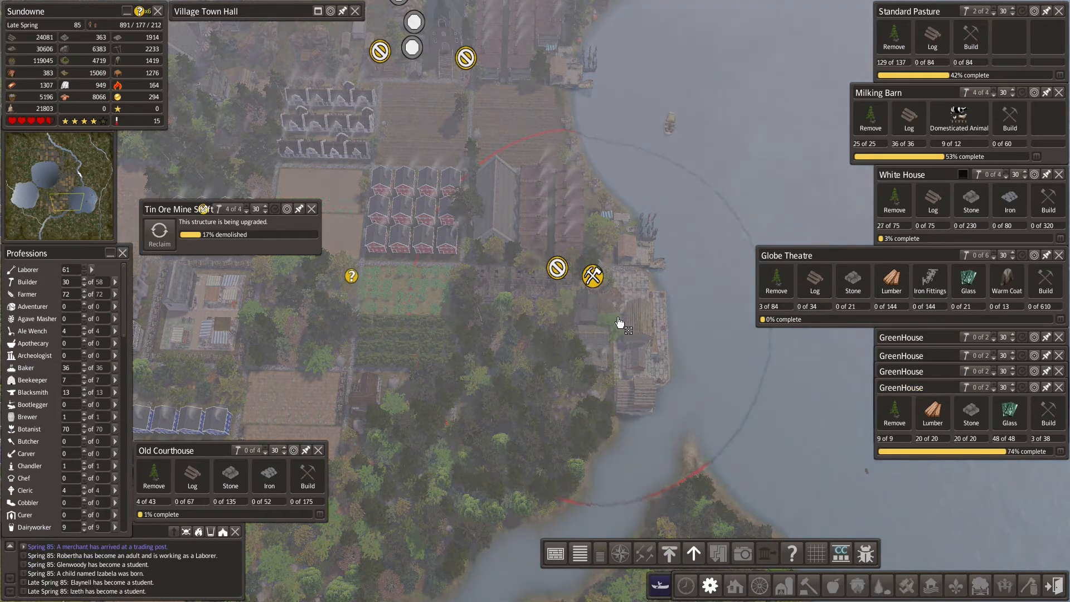
left_click_drag(618, 323, 543, 294)
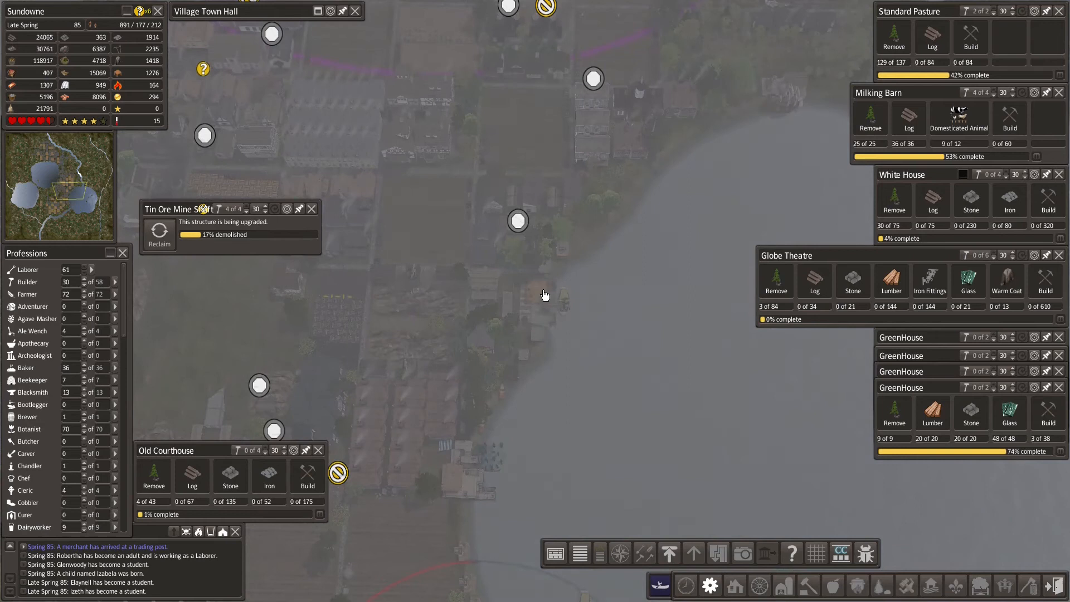
left_click(537, 293)
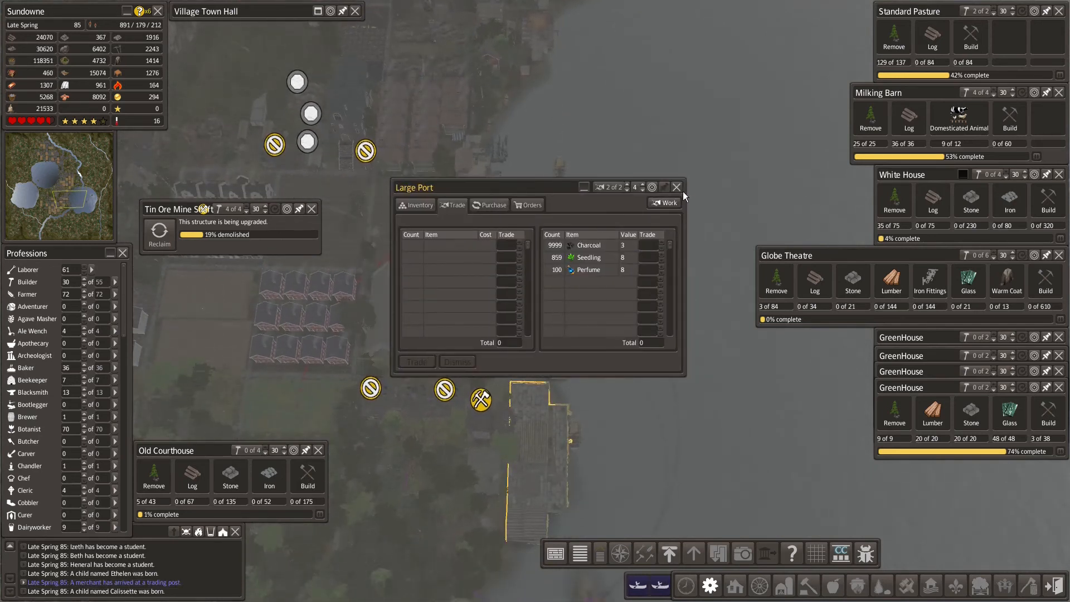
left_click(676, 187)
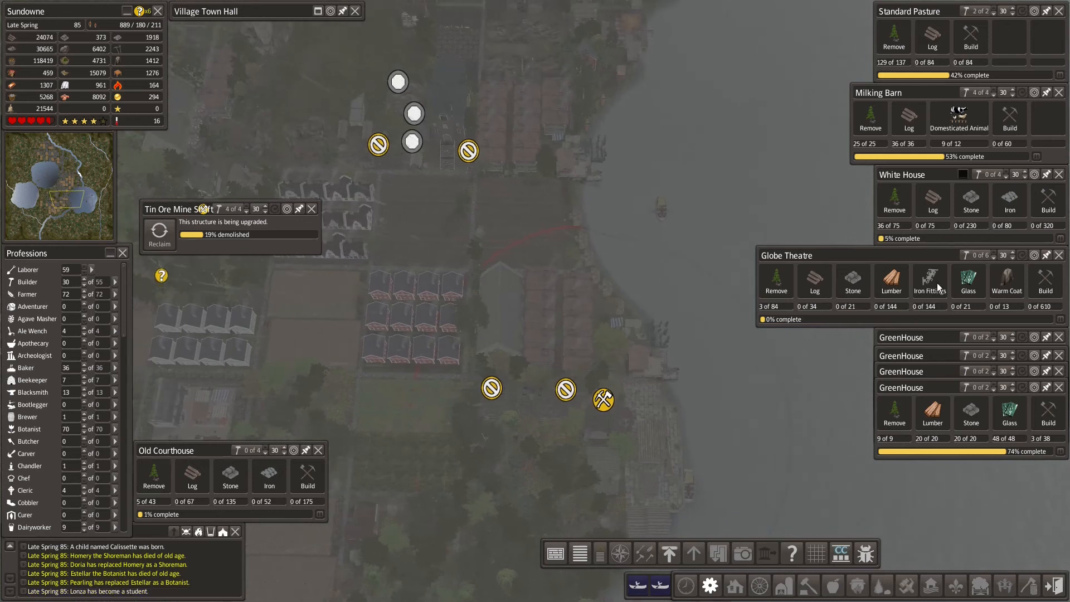